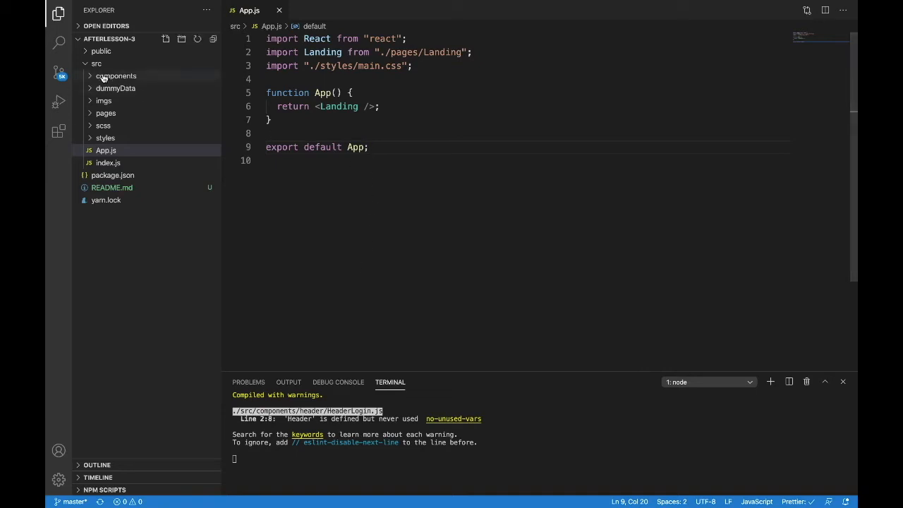
Add a new folder named 'search' inside src/components, next to ctaTop and header
{"action": "left_click", "coordinate": [115, 76]}
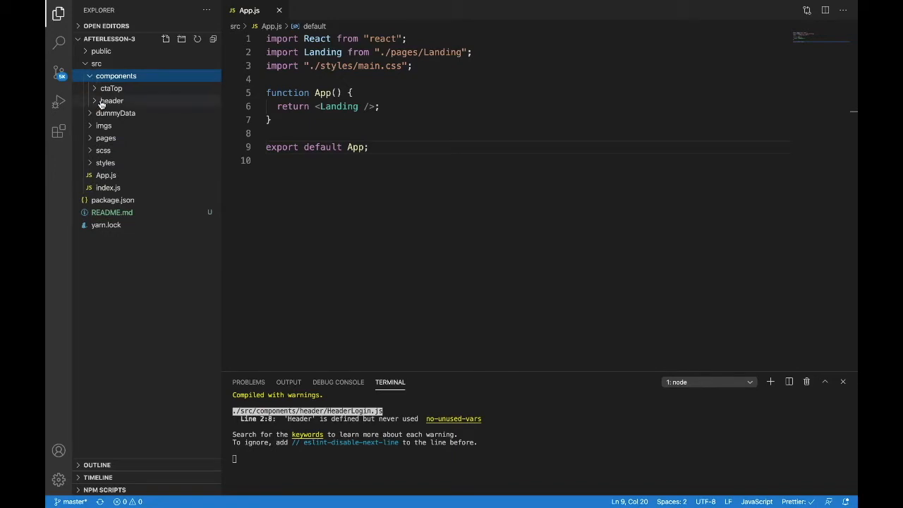
{"action": "left_click", "coordinate": [182, 39]}
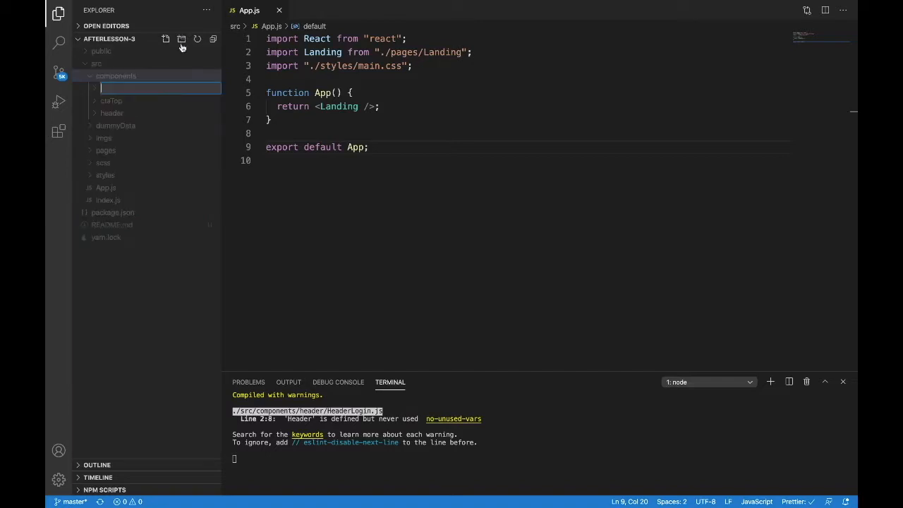
{"action": "type", "text": "search"}
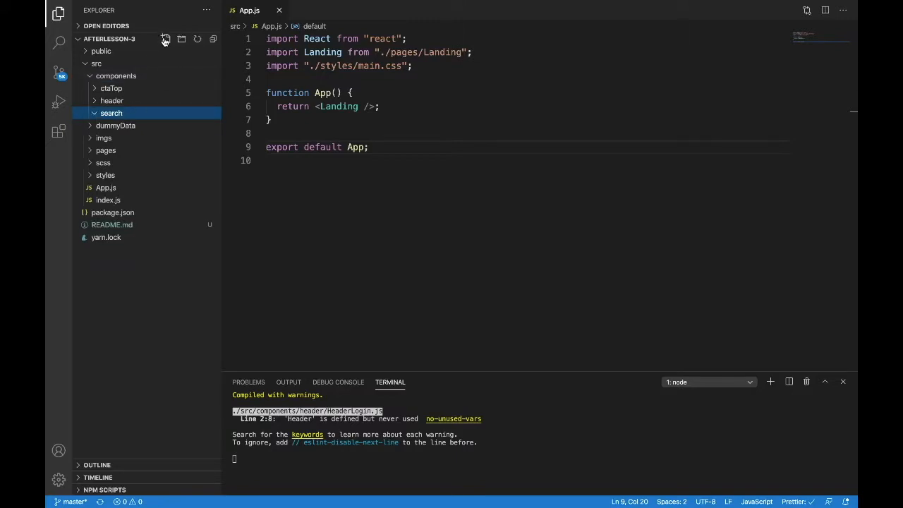
Create Search.js in the search folder with import React from 'react'
{"action": "left_click", "coordinate": [165, 39]}
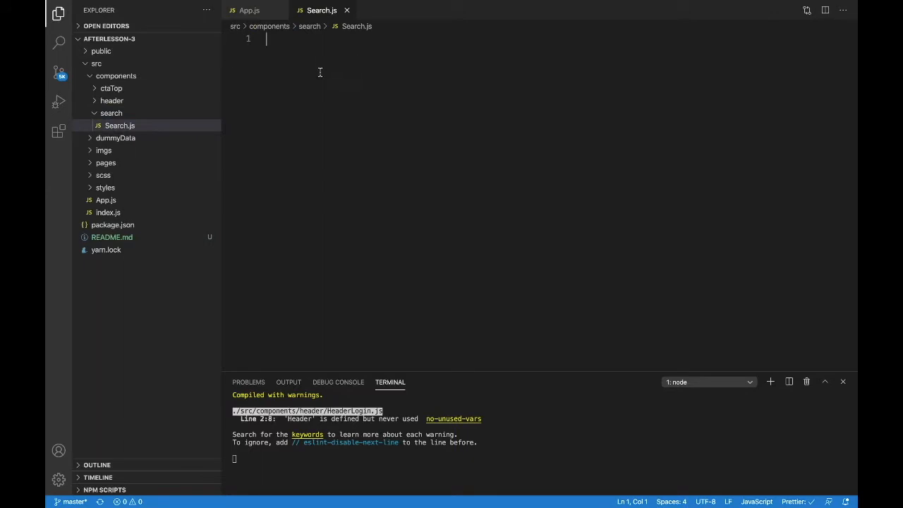
{"action": "type", "text": "import"}
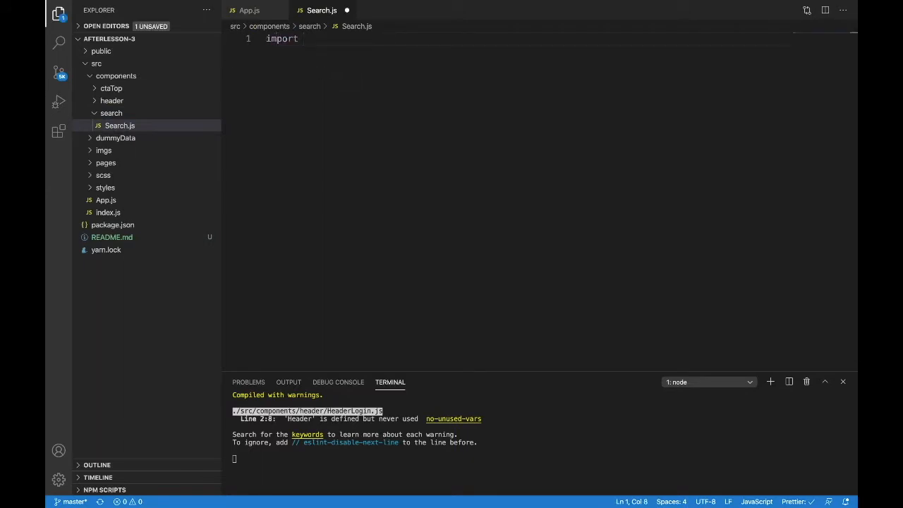
{"action": "type", "text": "React from"}
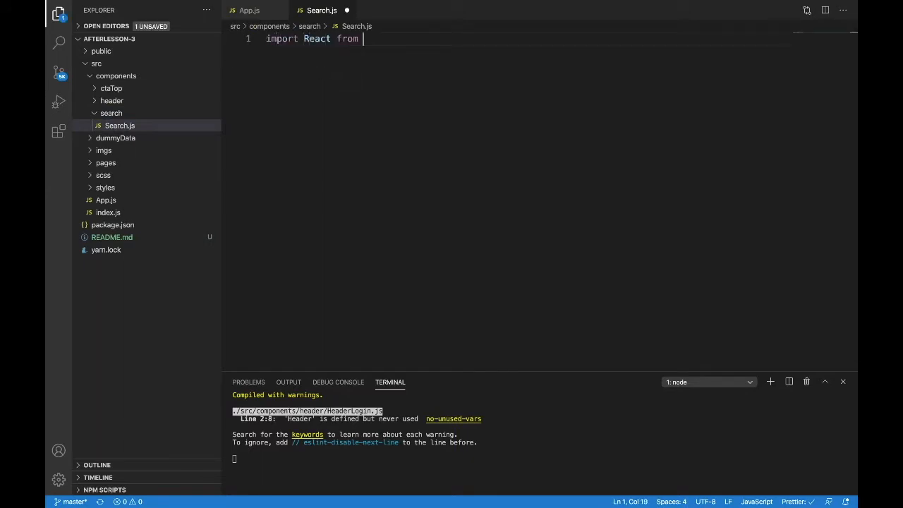
{"action": "type", "text": "'react';"}
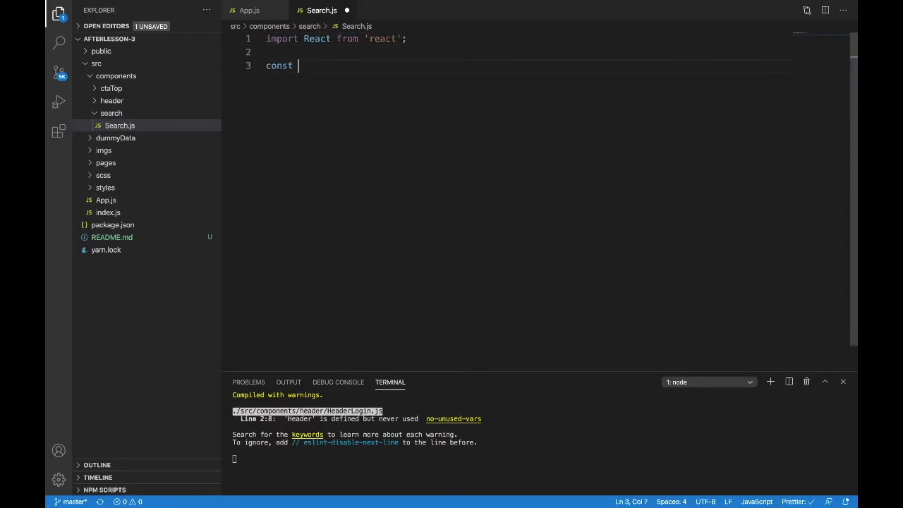
Declare an empty Search arrow function and add export default Search
{"action": "type", "text": "Se"}
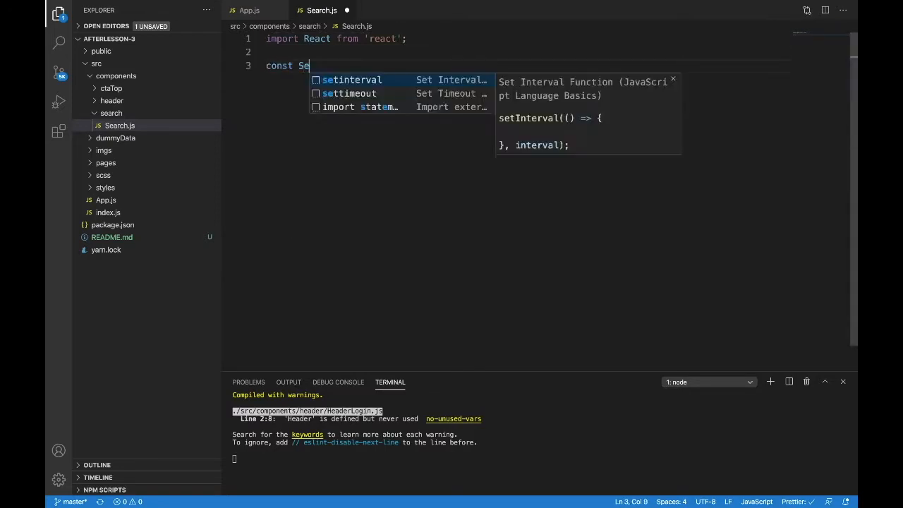
{"action": "type", "text": "arch = () => {"}
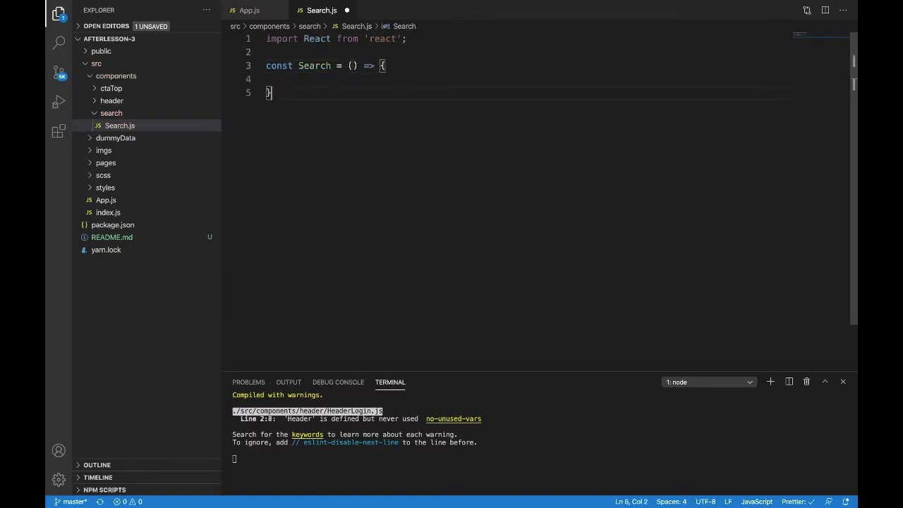
{"action": "type", "text": "export d"}
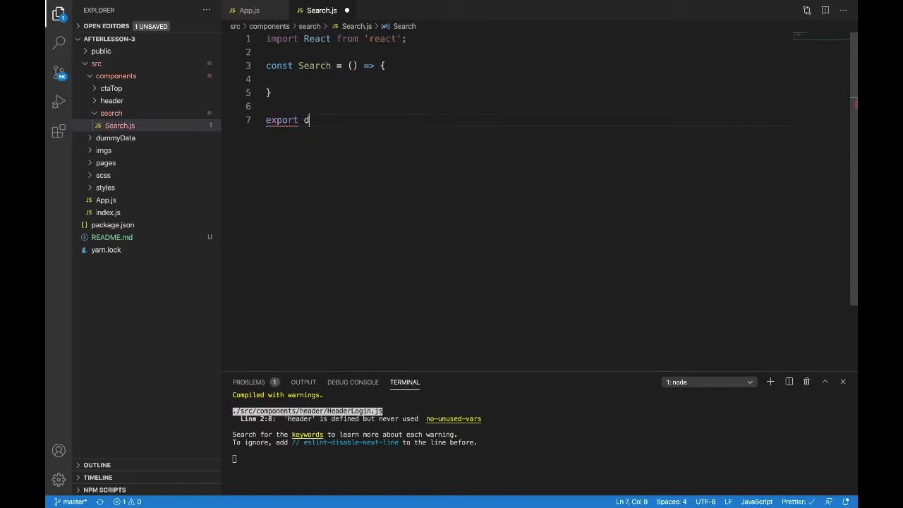
{"action": "type", "text": "ef"}
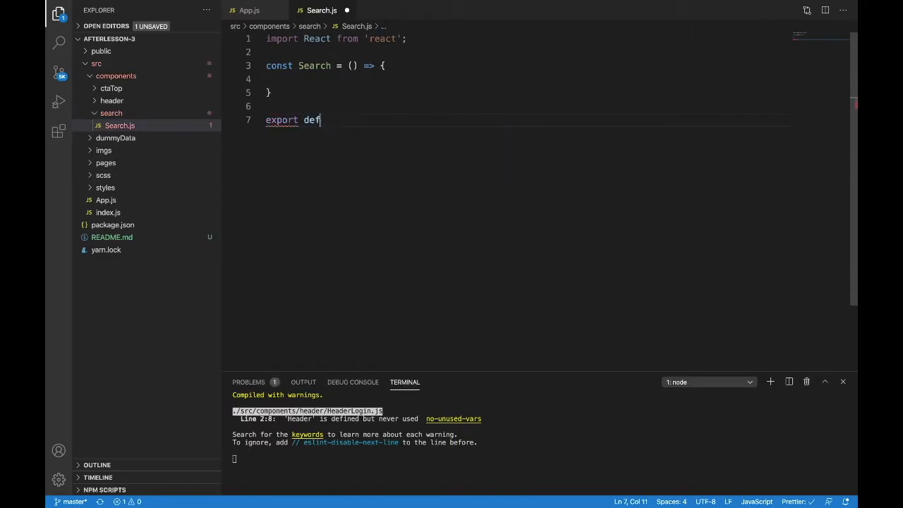
{"action": "type", "text": "ault"}
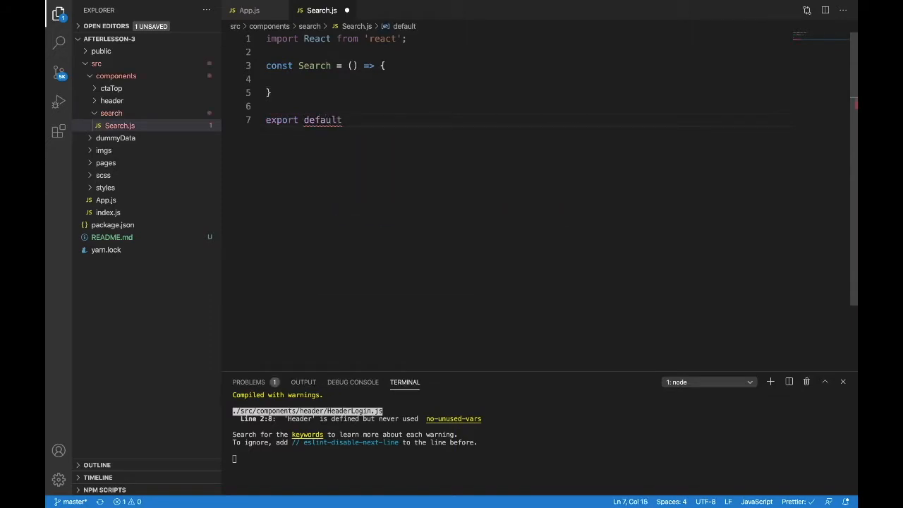
{"action": "type", "text": "Search;"}
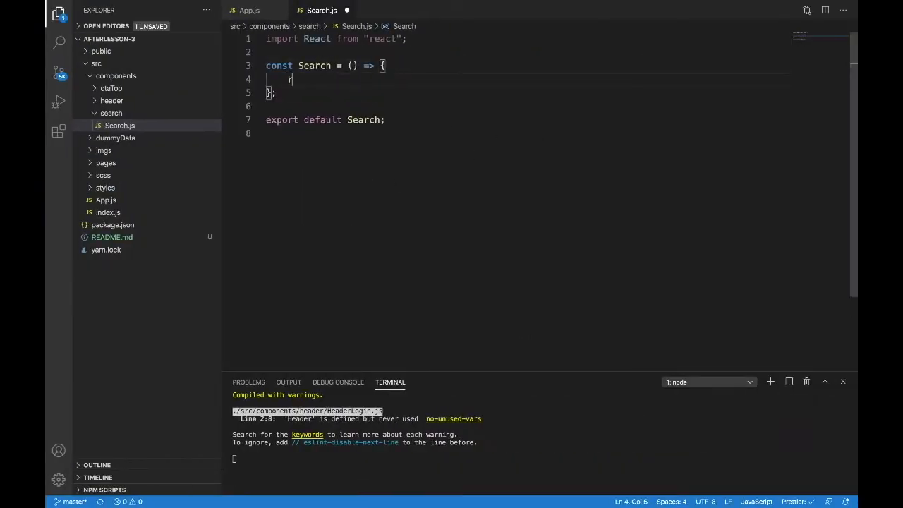
Make Search return an empty form with className 'search__form'
{"action": "type", "text": "return ("}
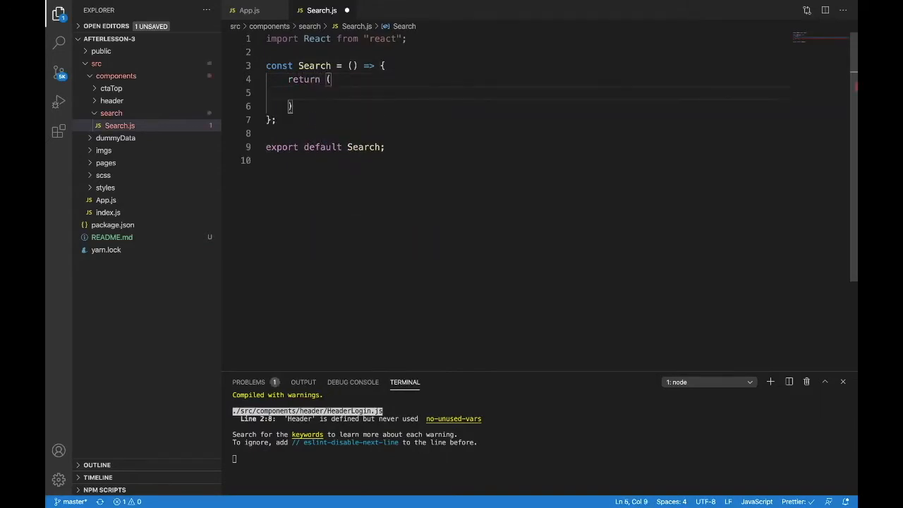
{"action": "type", "text": "<form"}
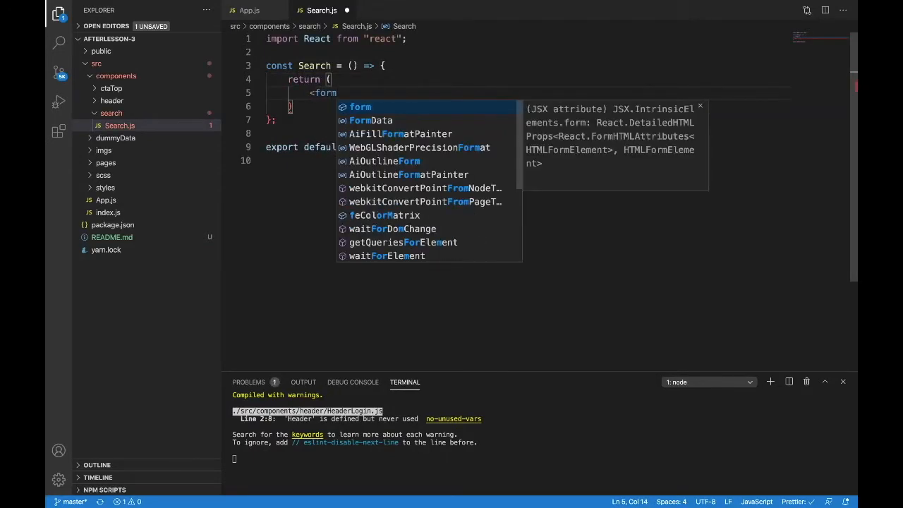
{"action": "type", "text": "clas"}
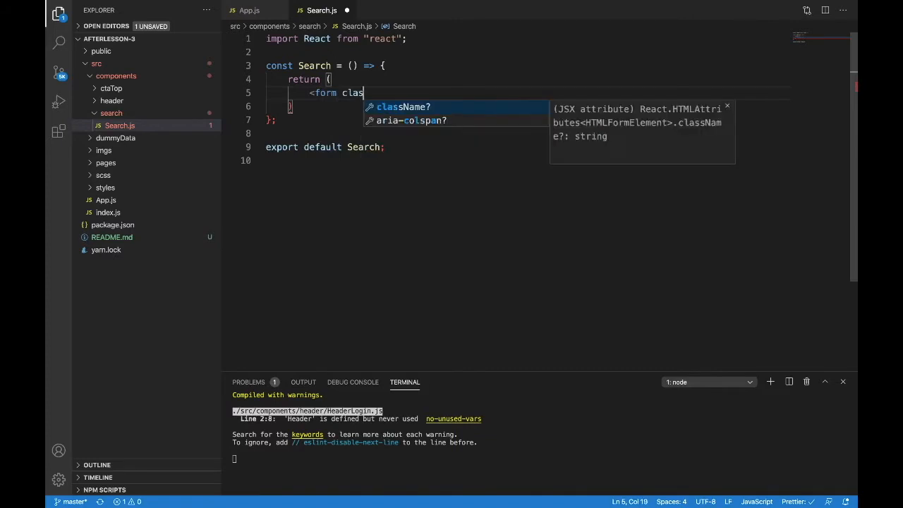
{"action": "key", "text": "Tab"}
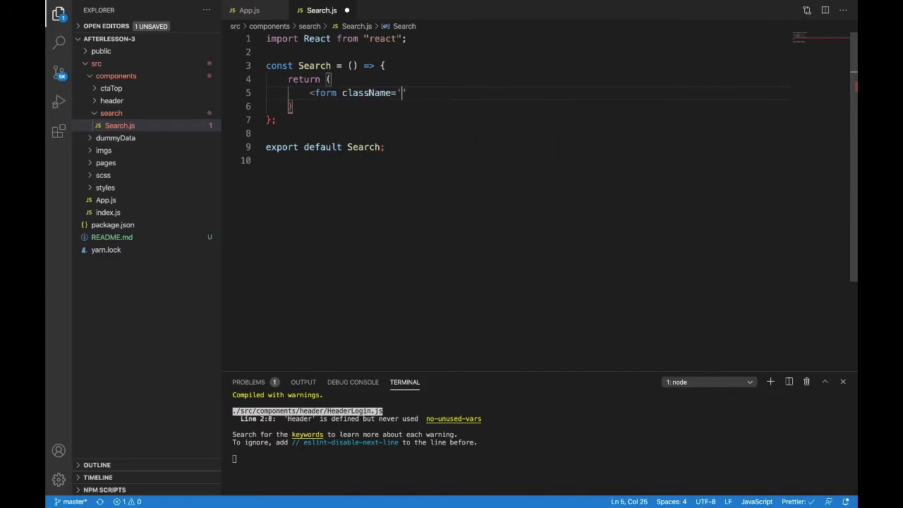
{"action": "type", "text": "search__"}
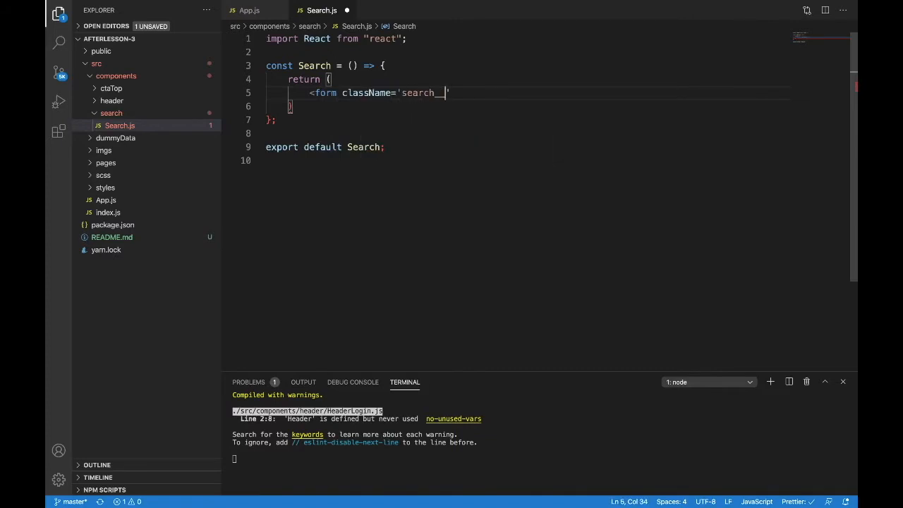
{"action": "type", "text": "form"}
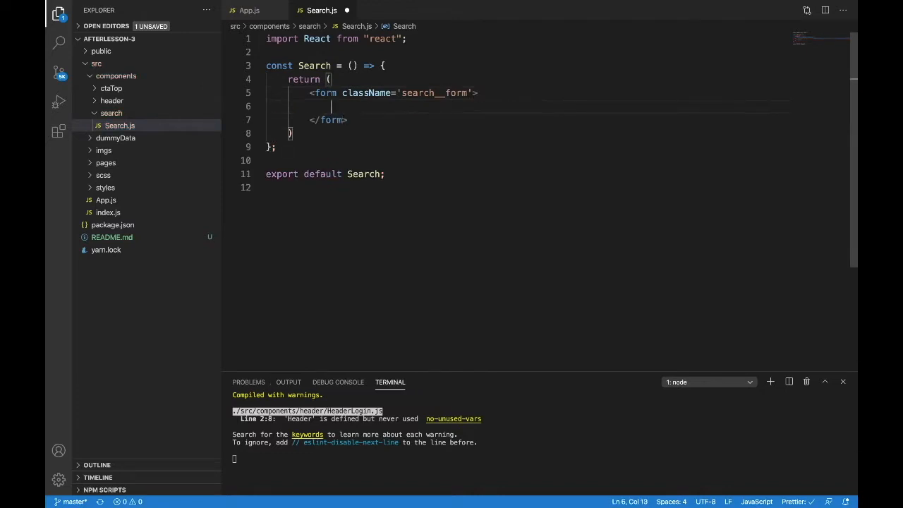
{"action": "mouse_move", "coordinate": [433, 39]}
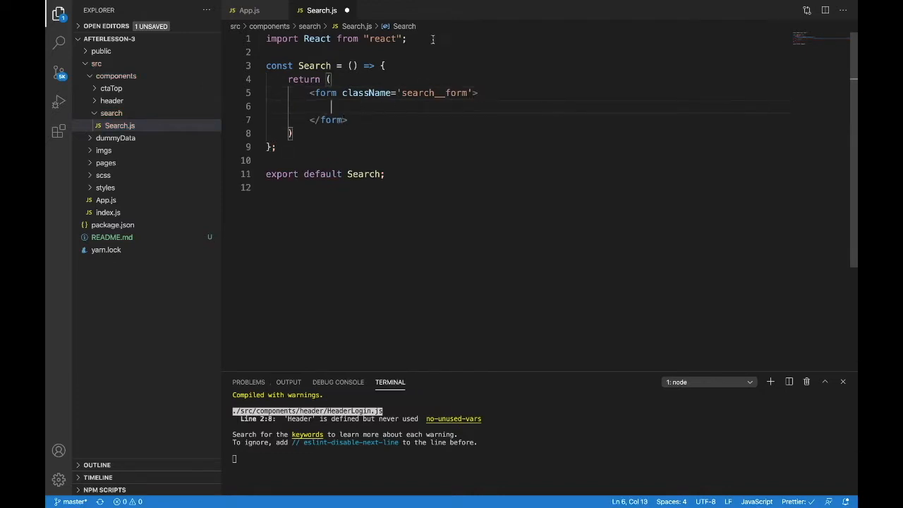
Import IoIosSearch from 'react-icons' at the top of Search.js
{"action": "type", "text": "impr"}
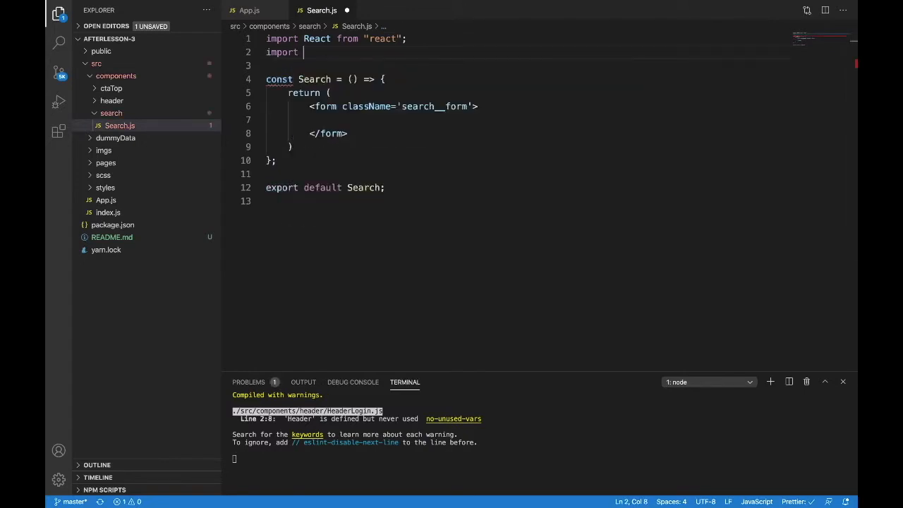
{"action": "type", "text": "{ I"}
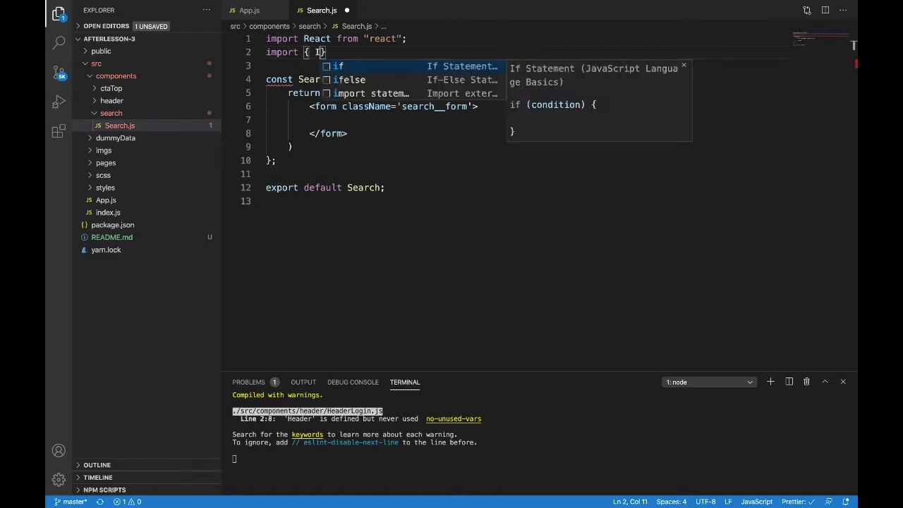
{"action": "type", "text": "oIosSearch"}
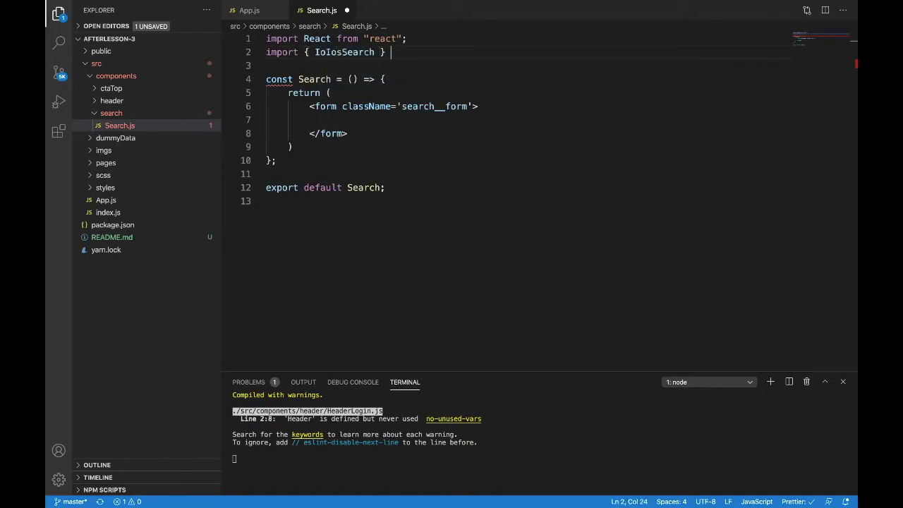
{"action": "type", "text": "from"}
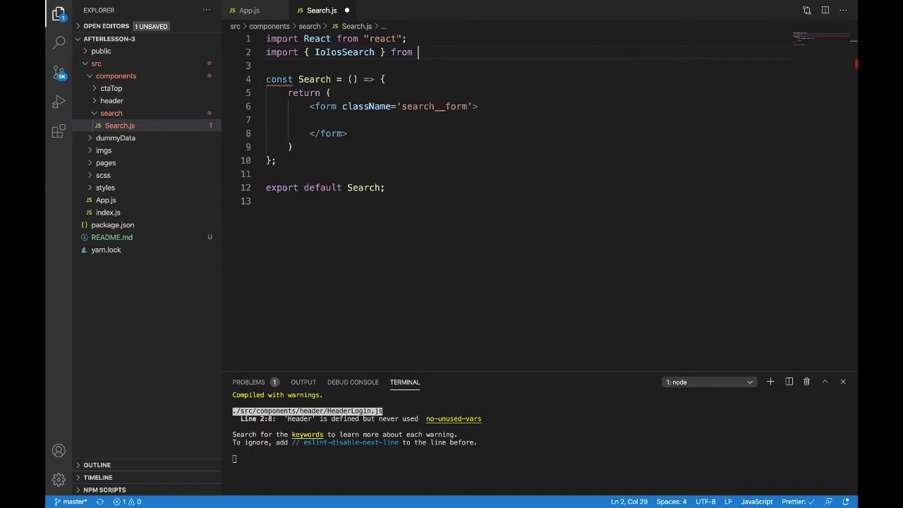
{"action": "type", "text": "'rea'"}
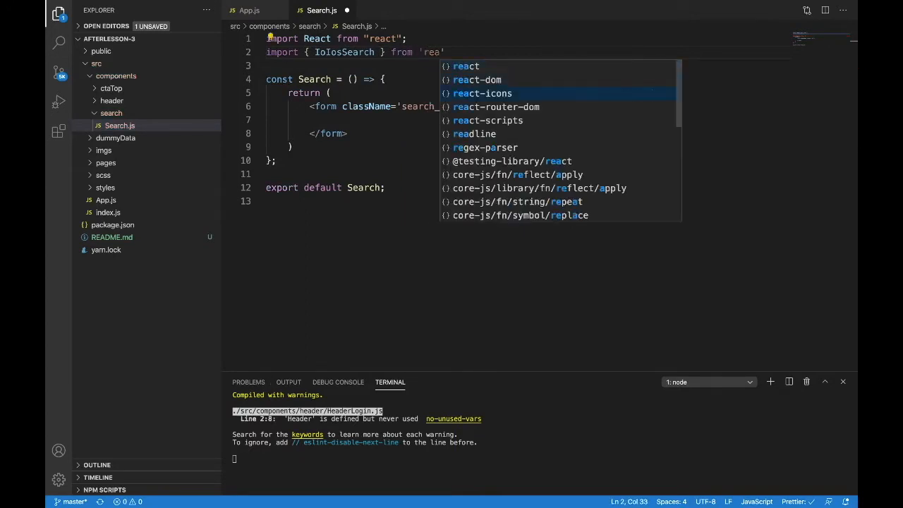
{"action": "key", "text": "Tab"}
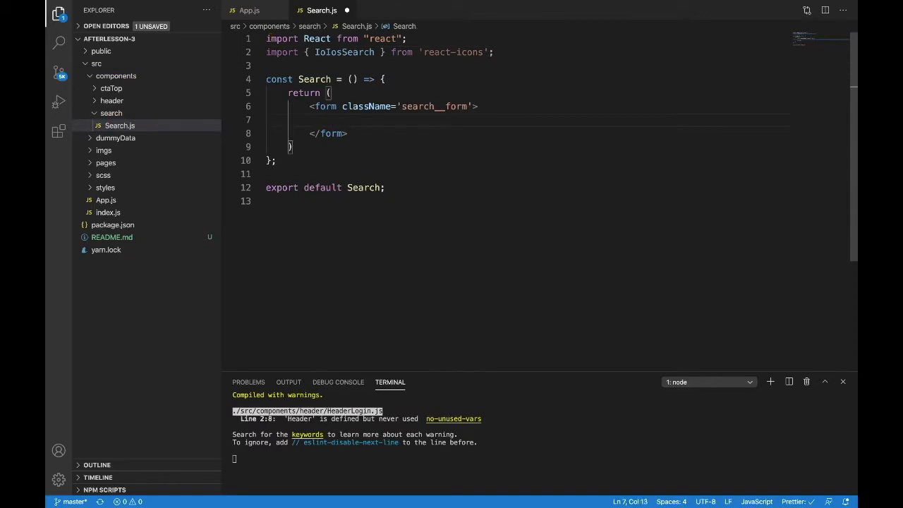
Place an IoIosSearch icon with className 'search__icon' inside the form
{"action": "type", "text": "<IoIosSearch />"}
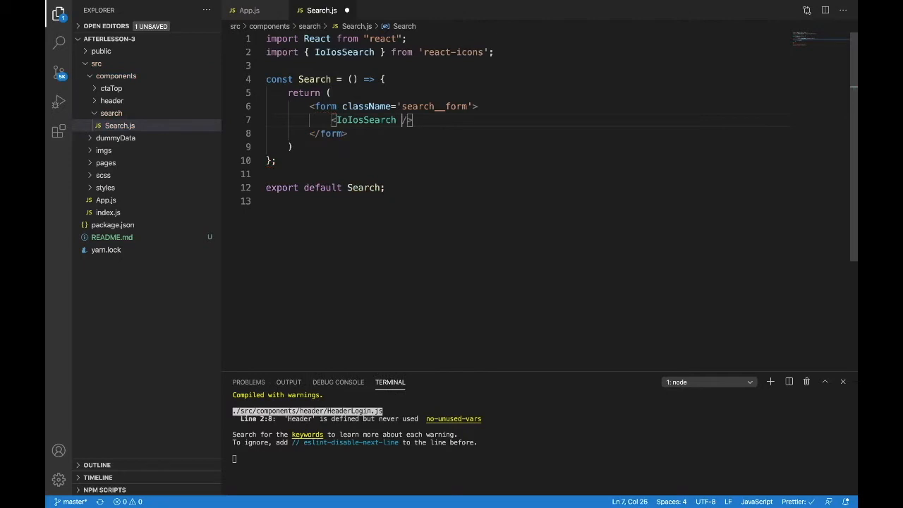
{"action": "type", "text": "className"}
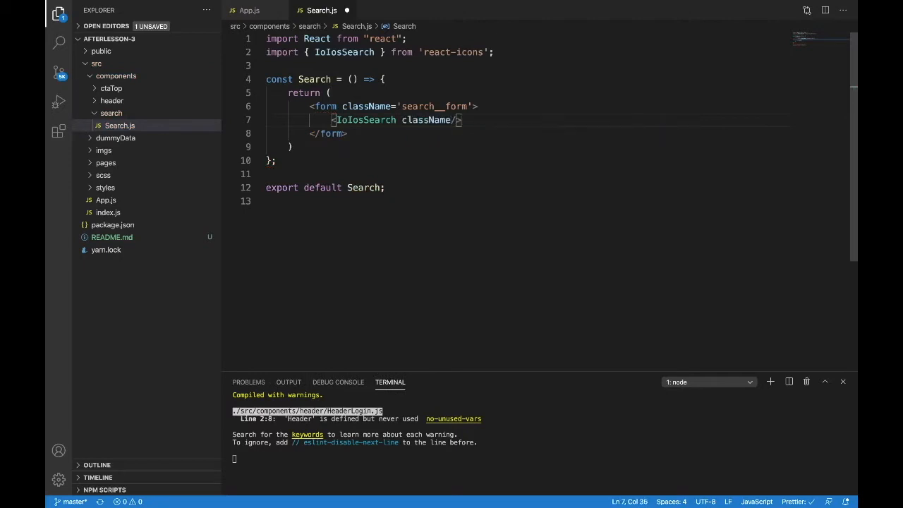
{"action": "type", "text": "=''"}
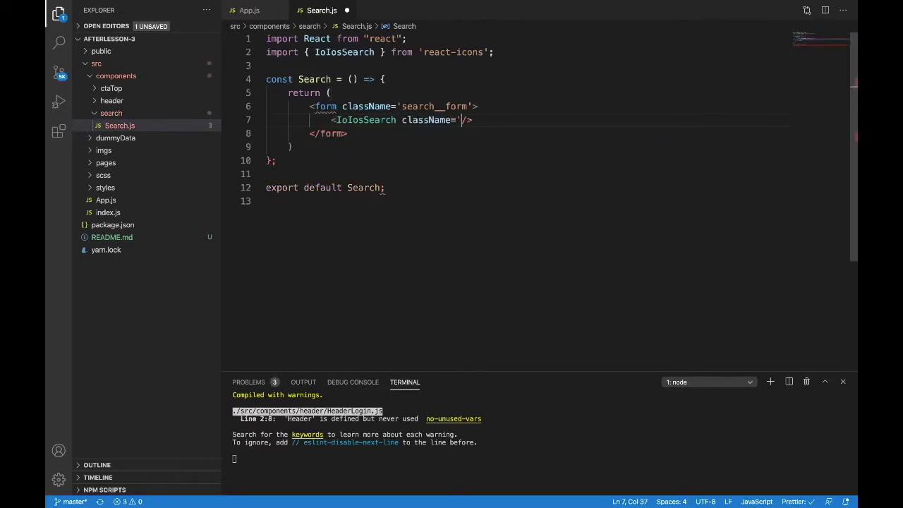
{"action": "type", "text": "search_"}
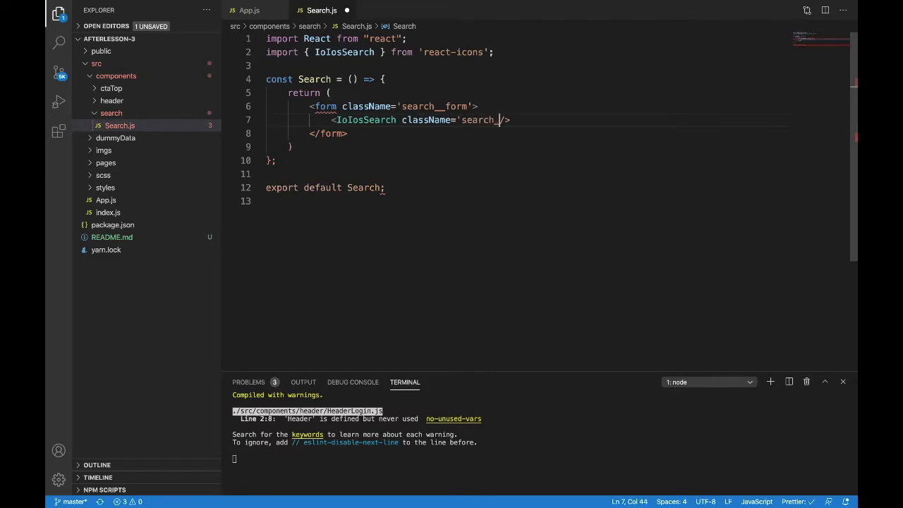
{"action": "type", "text": "_icon'"}
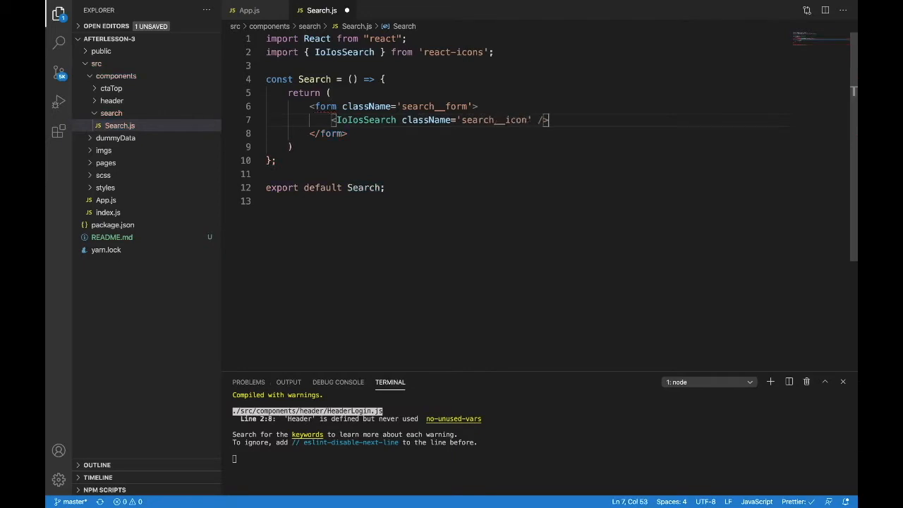
{"action": "key", "text": "Enter"}
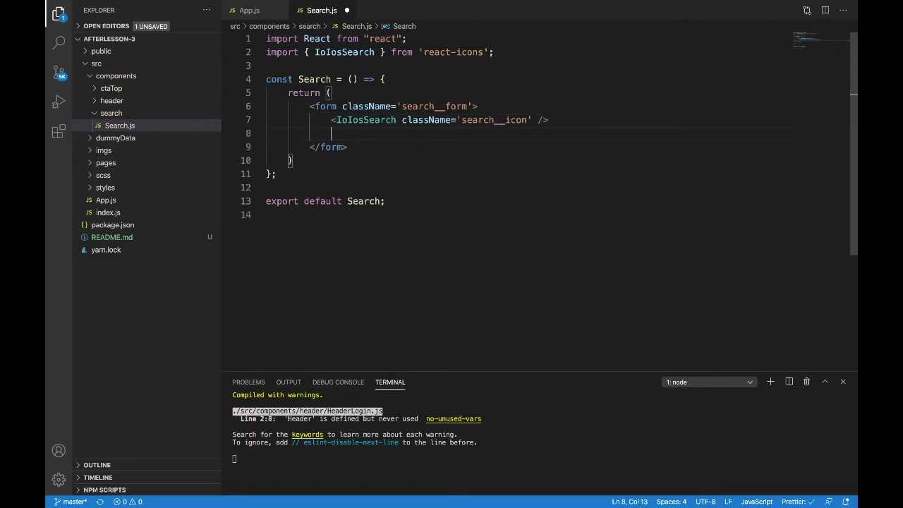
Add a text input with className 'search' and placeholder 'search', then save
{"action": "type", "text": "<input"}
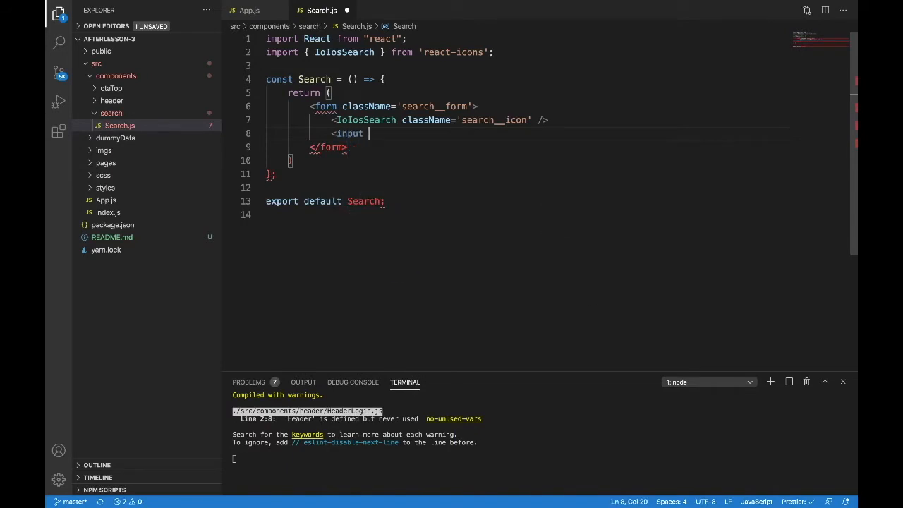
{"action": "type", "text": "className"}
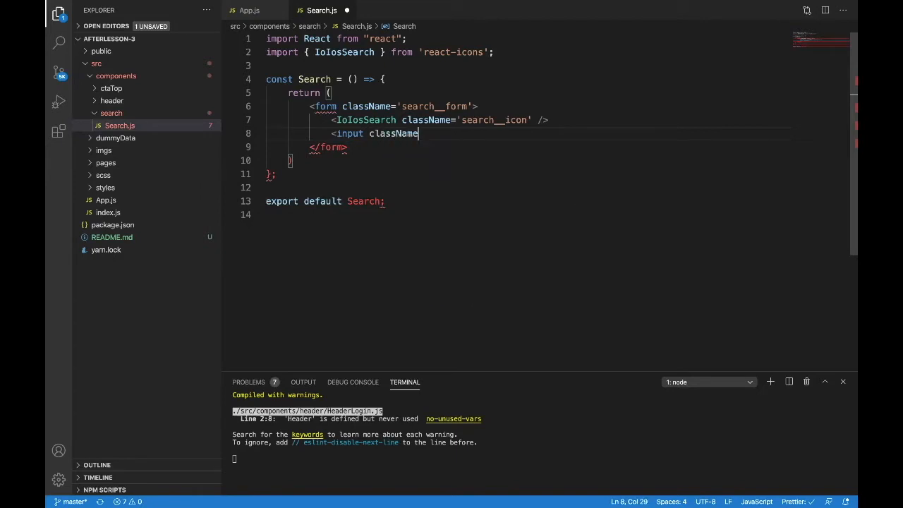
{"action": "type", "text": "='search' ty"}
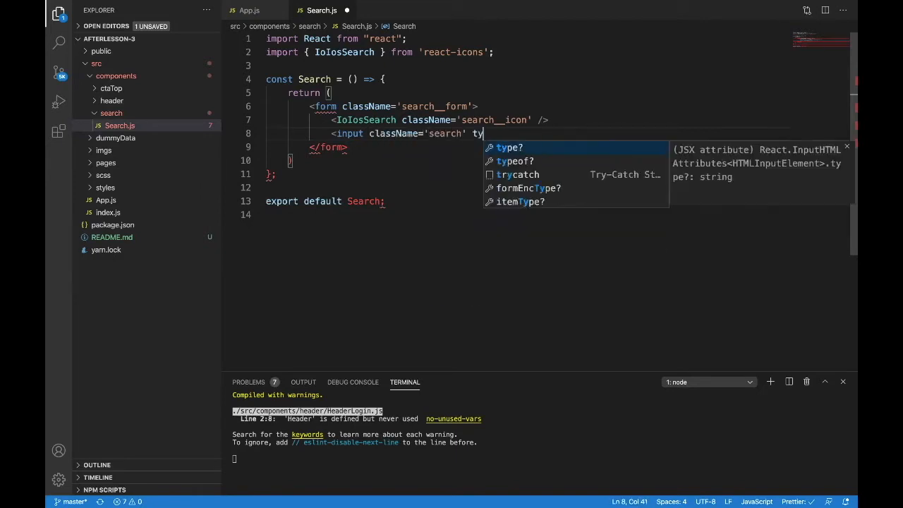
{"action": "type", "text": "pe='te"}
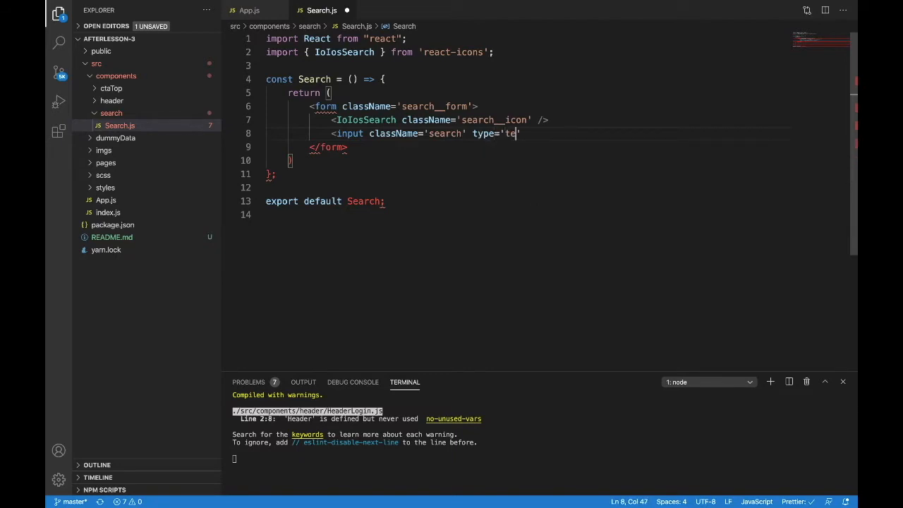
{"action": "type", "text": "xt '"}
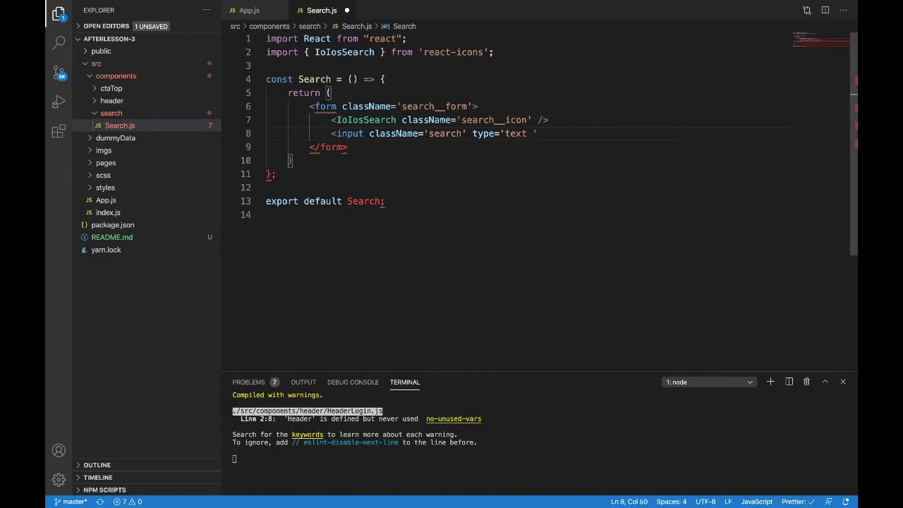
{"action": "key", "text": "Backspace"}
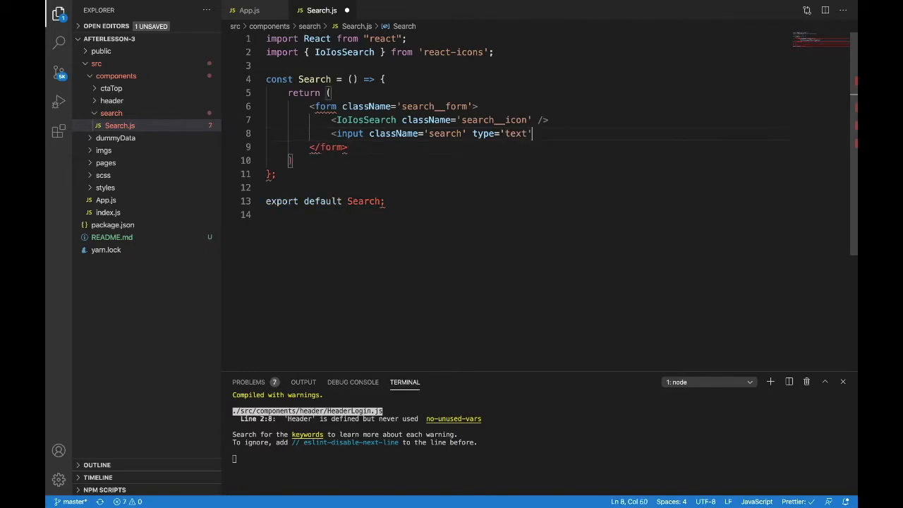
{"action": "type", "text": "placeholder"}
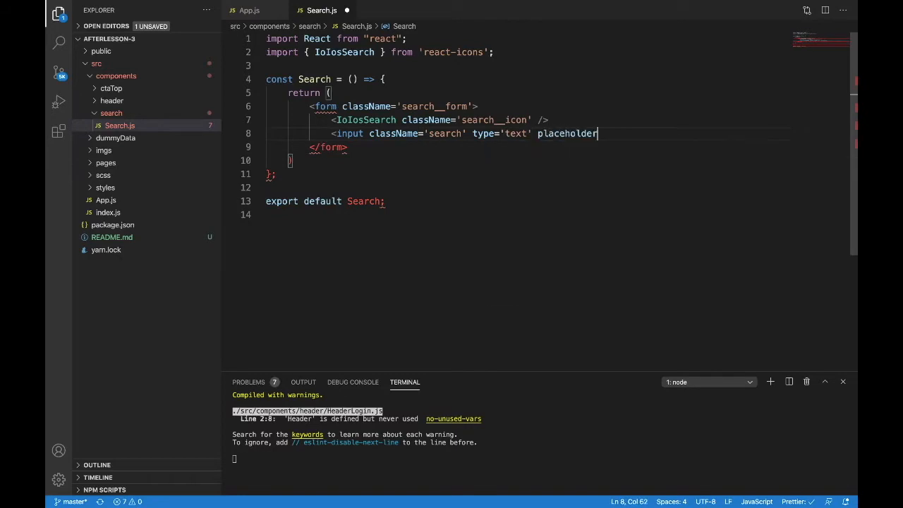
{"action": "type", "text": "='search' />"}
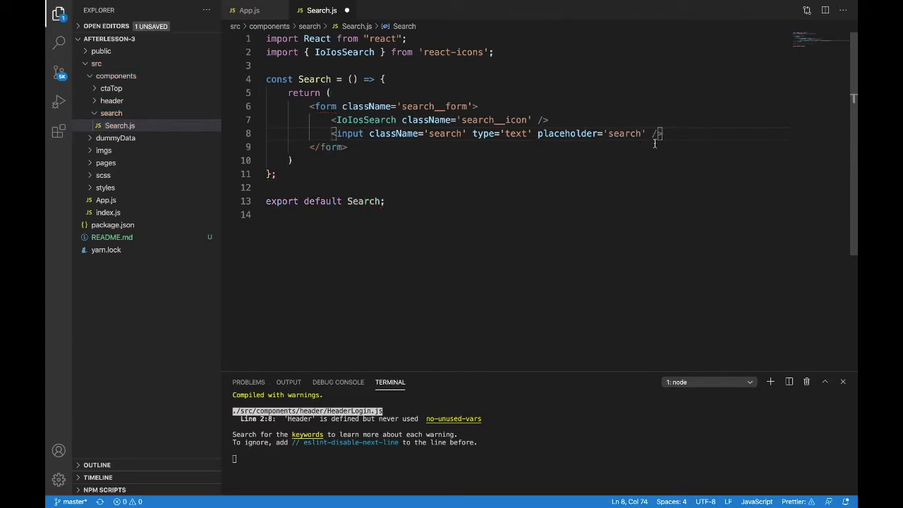
{"action": "key", "text": "ctrl+s"}
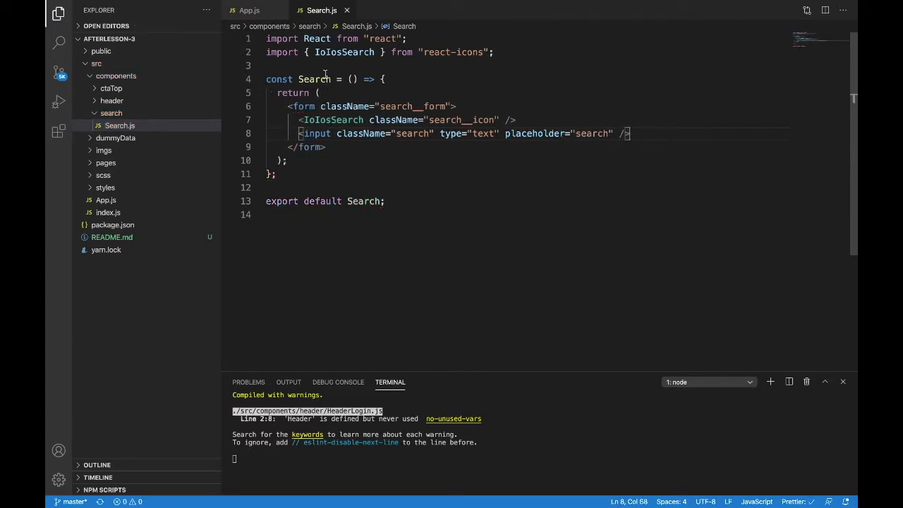
Create an empty HeaderCenter.js file in the header components folder
{"action": "left_click", "coordinate": [111, 100]}
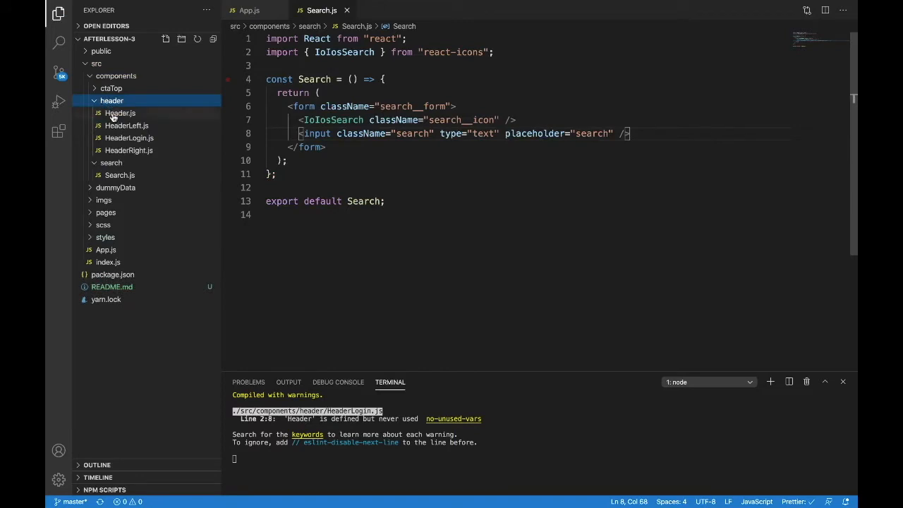
{"action": "left_click", "coordinate": [112, 101]}
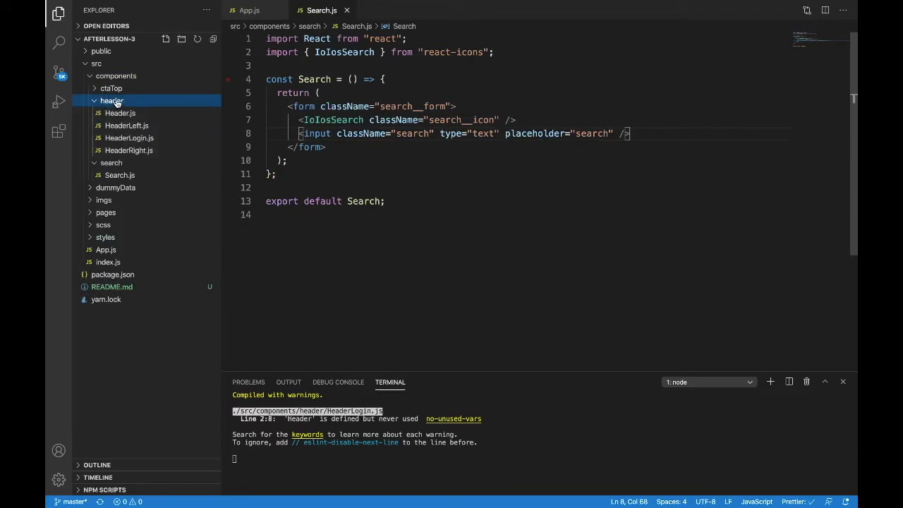
{"action": "mouse_move", "coordinate": [112, 101]}
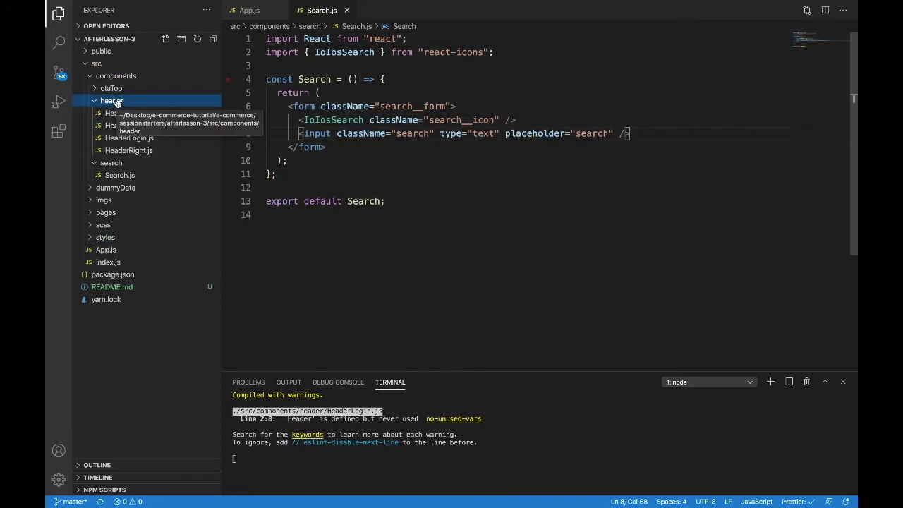
{"action": "left_click", "coordinate": [166, 39]}
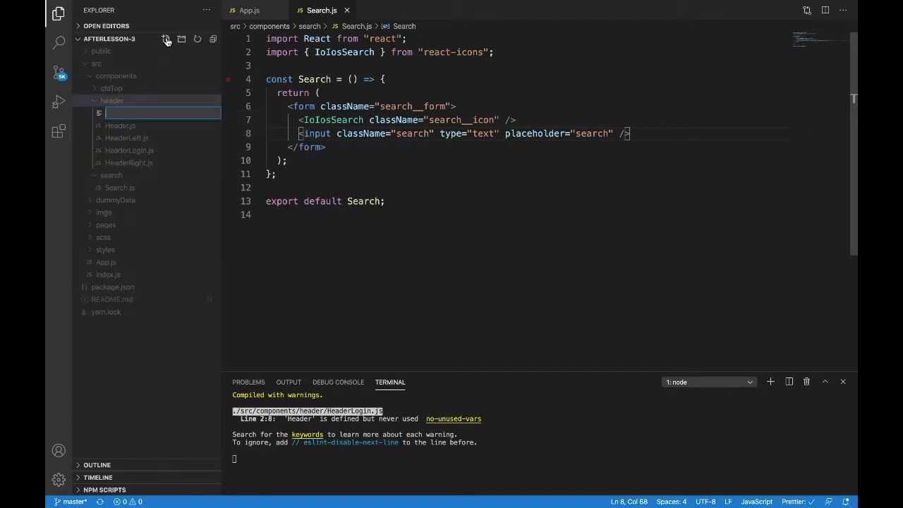
{"action": "type", "text": "k"}
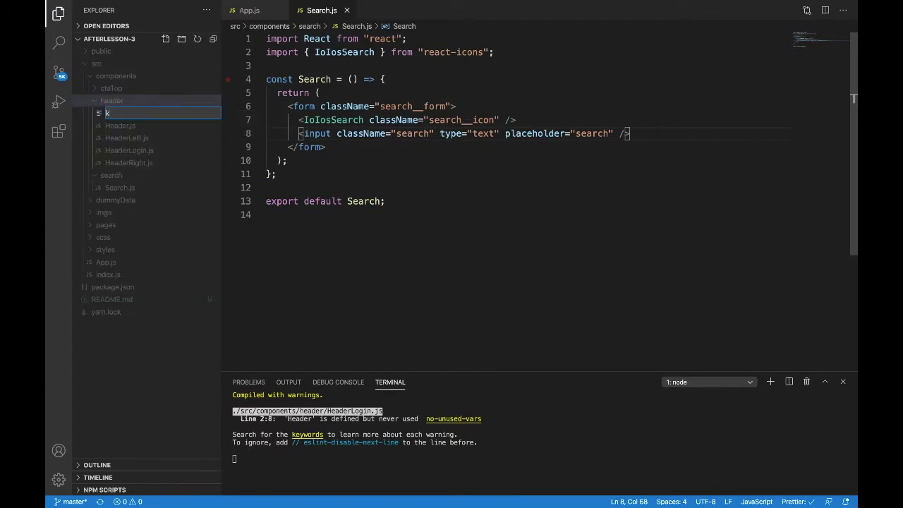
{"action": "type", "text": "Header"}
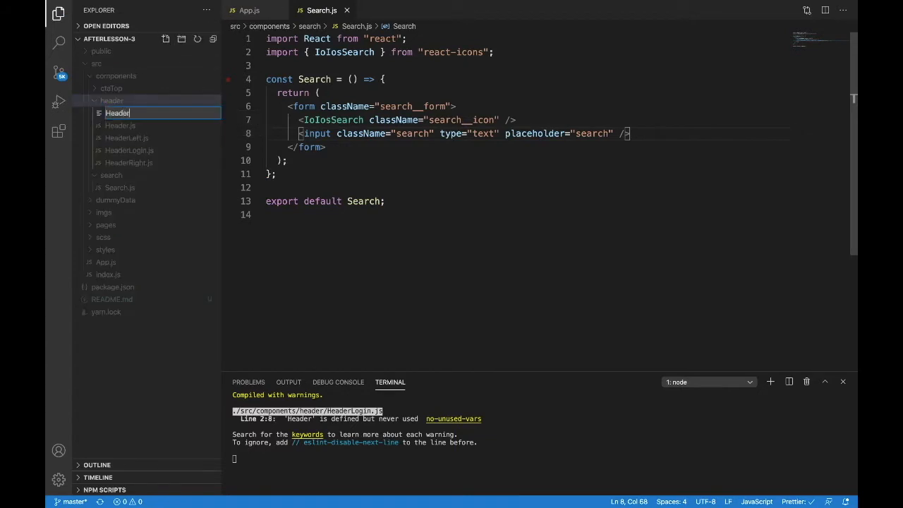
{"action": "type", "text": "Center."}
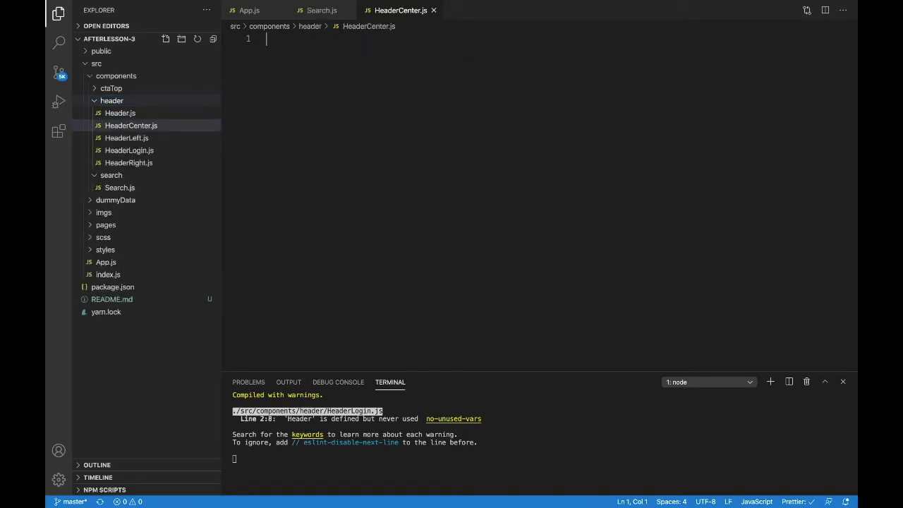
Import React and Search, declare HeaderCenter, and default-export it
{"action": "type", "text": "import React from"}
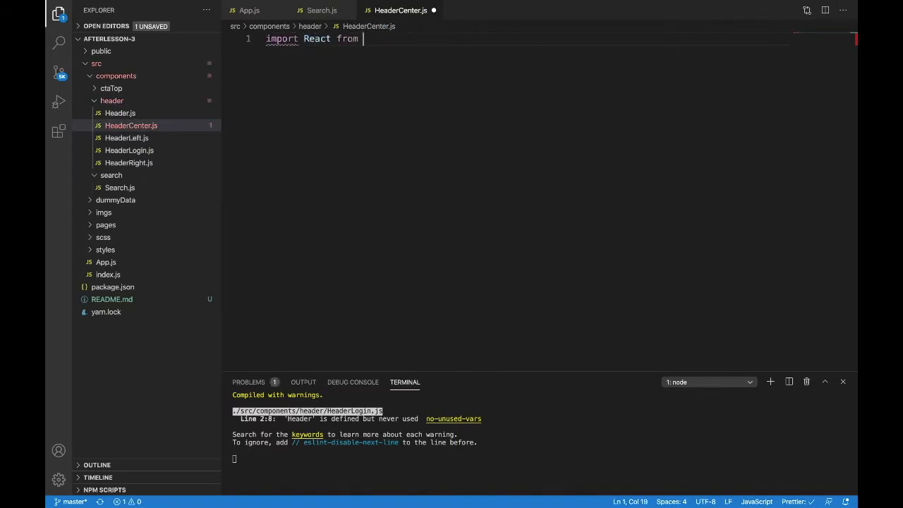
{"action": "type", "text": "'reac'"}
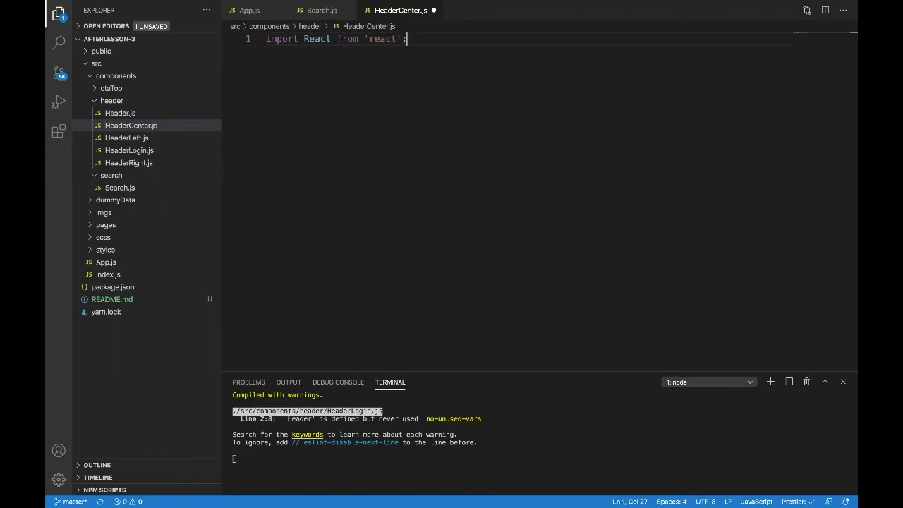
{"action": "type", "text": "import"}
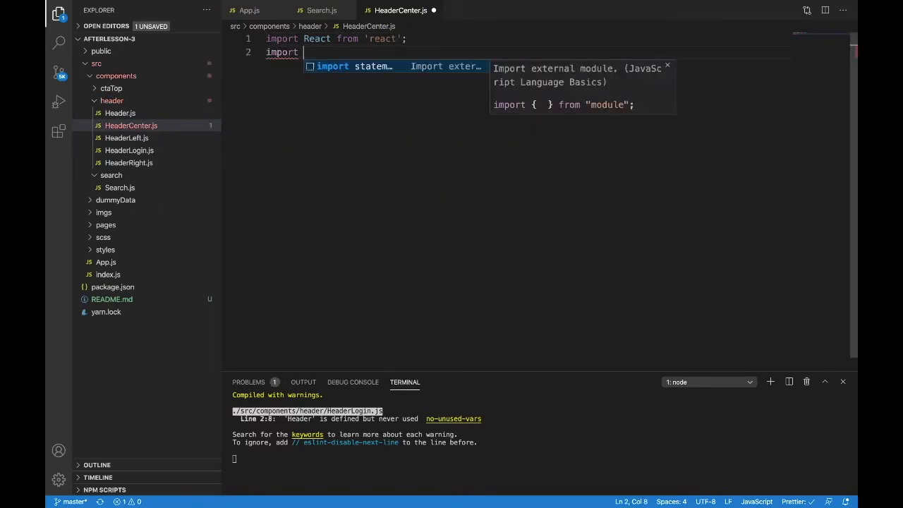
{"action": "type", "text": "Search from '../"}
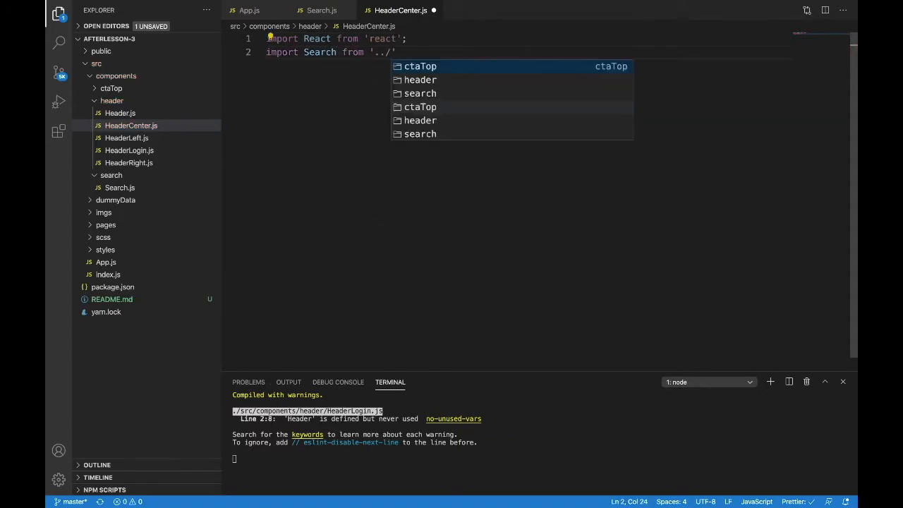
{"action": "type", "text": "search"}
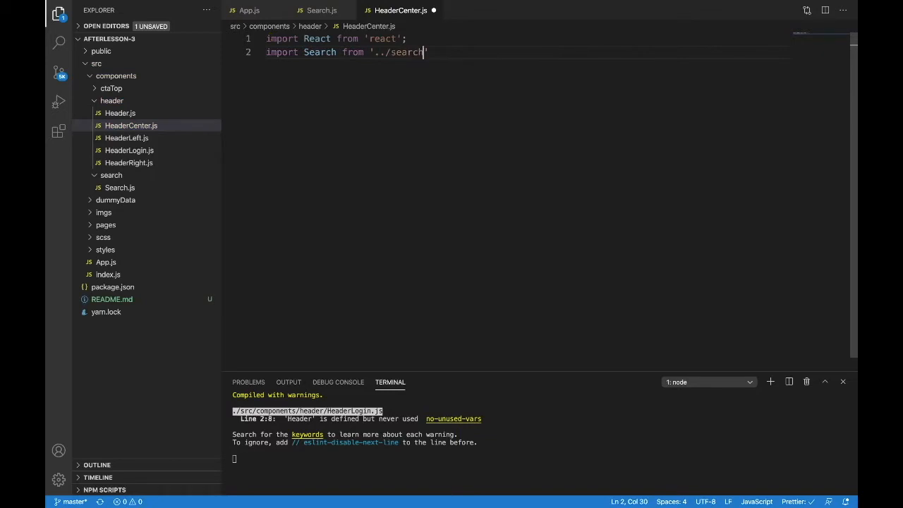
{"action": "type", "text": "/Search"}
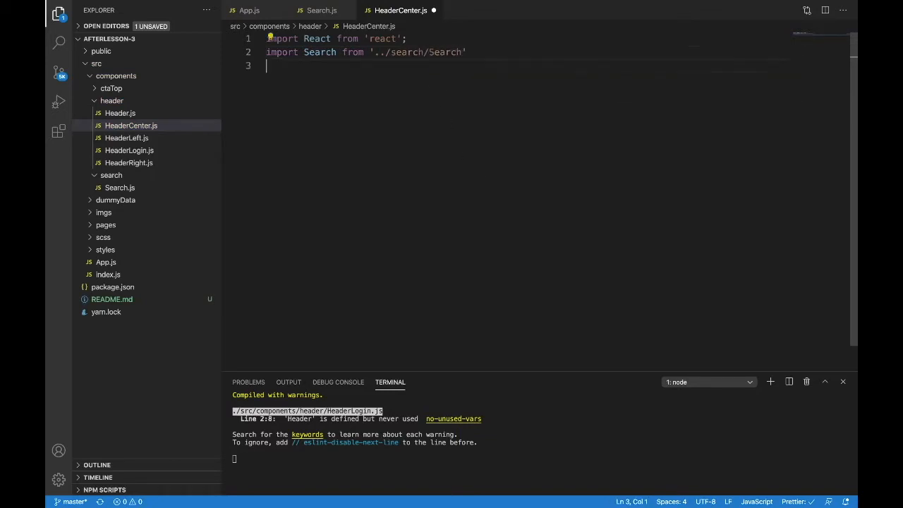
{"action": "type", "text": "const H"}
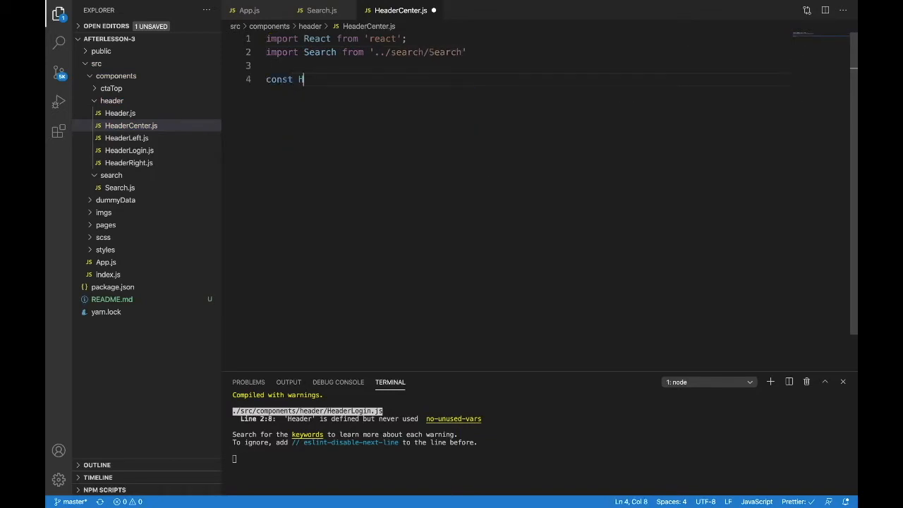
{"action": "type", "text": "eaderCenter = () => {"}
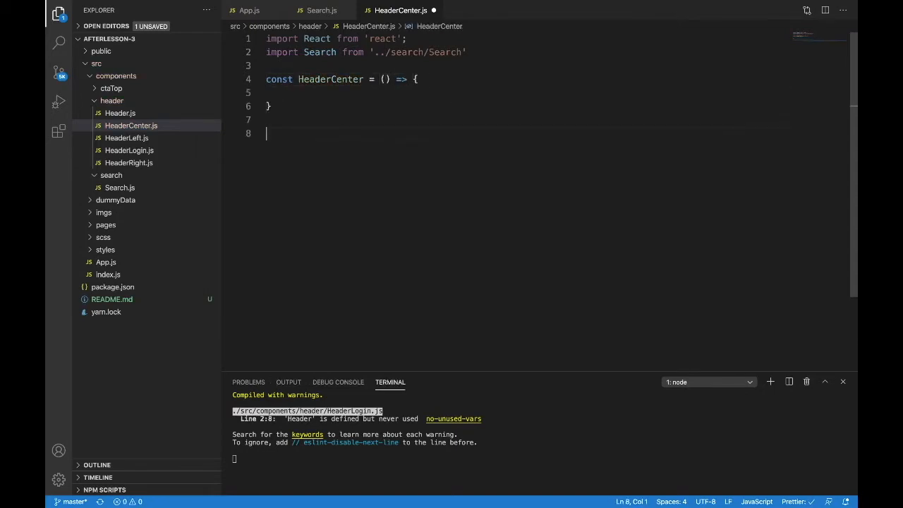
{"action": "type", "text": "export default He"}
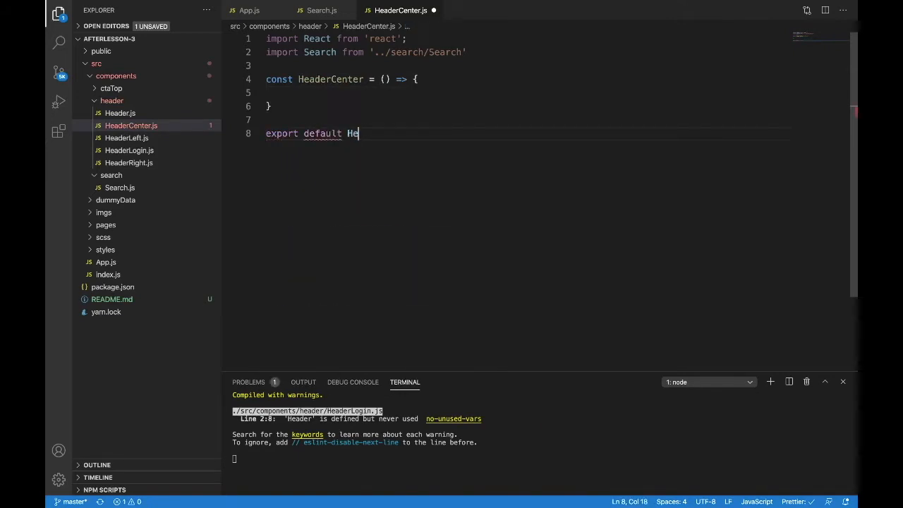
{"action": "type", "text": "aderCenter"}
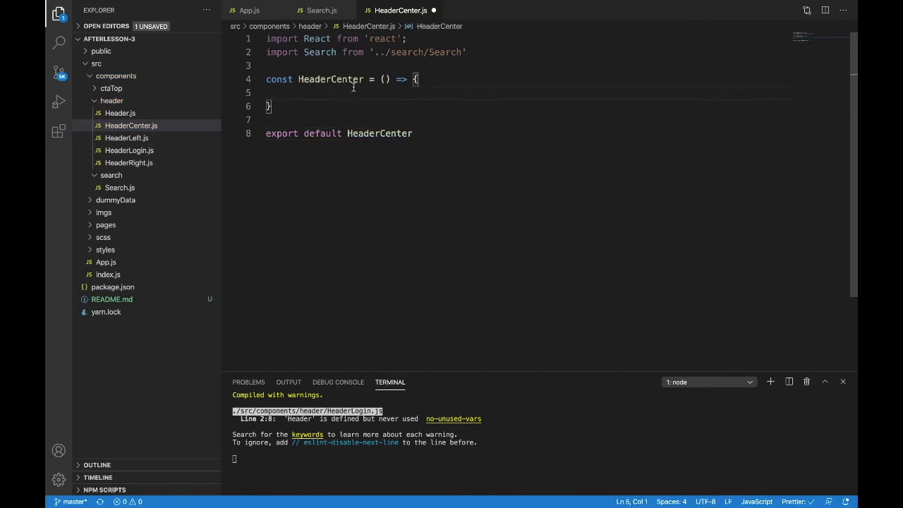
Make HeaderCenter return a div with className 'header__center' wrapping <Search />
{"action": "type", "text": "return"}
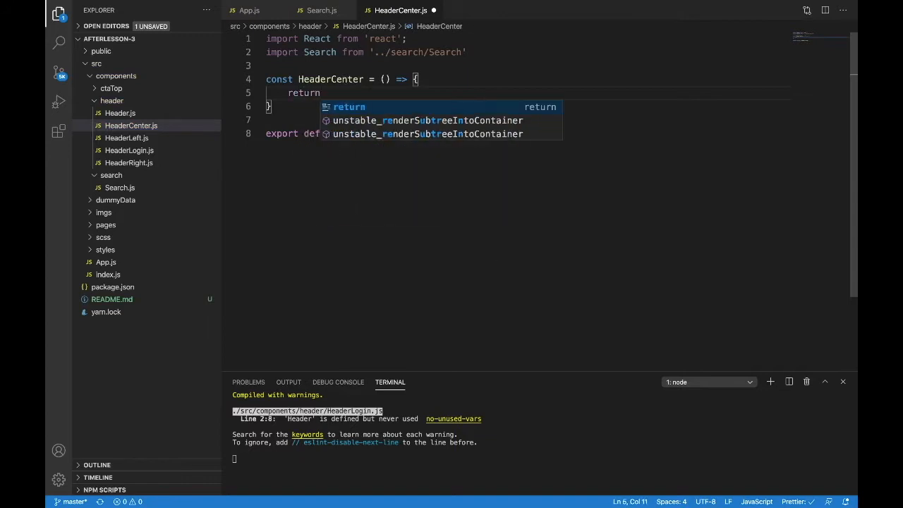
{"action": "type", "text": "("}
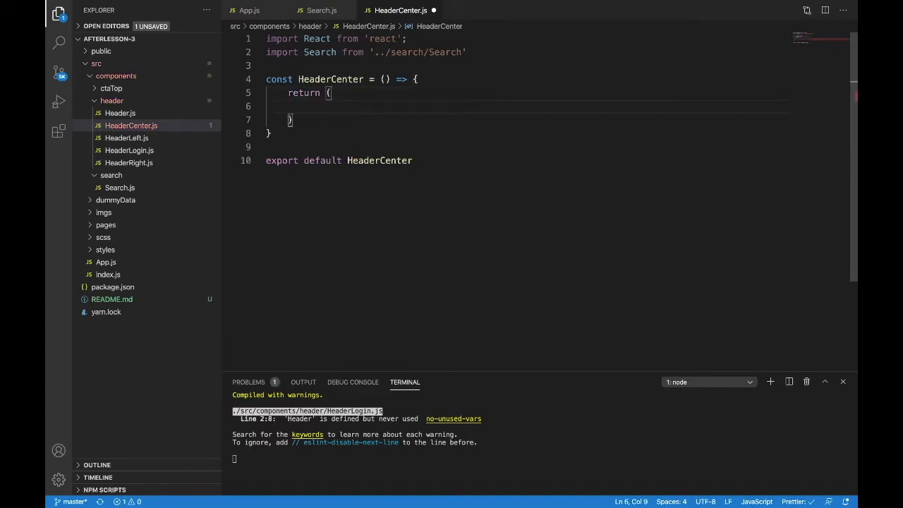
{"action": "type", "text": "<div"}
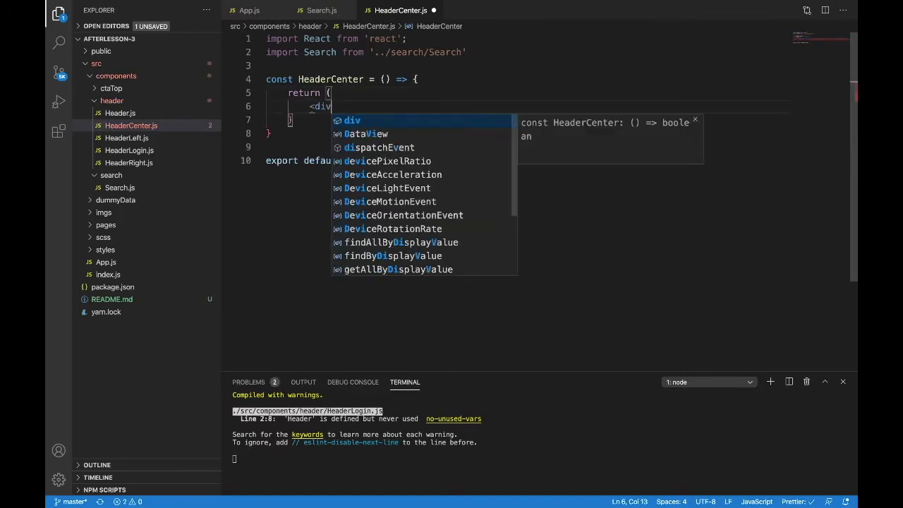
{"action": "type", "text": "className"}
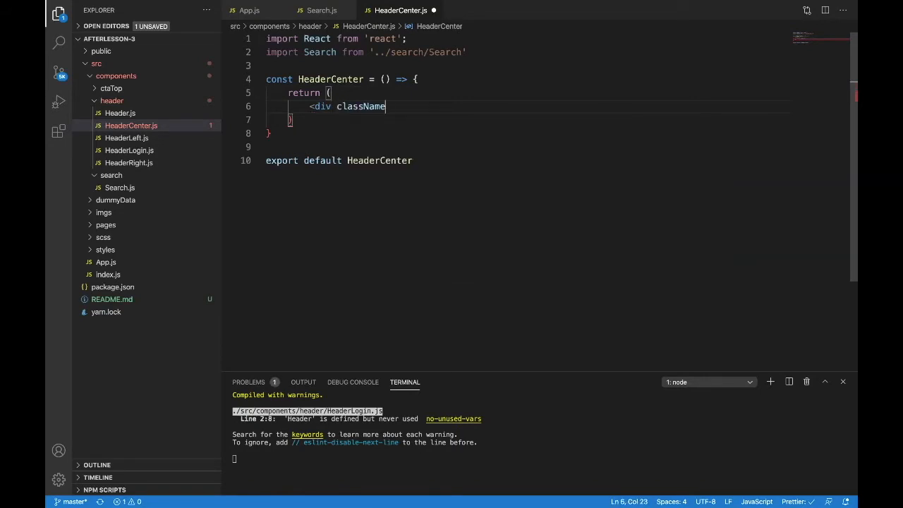
{"action": "type", "text": "='"}
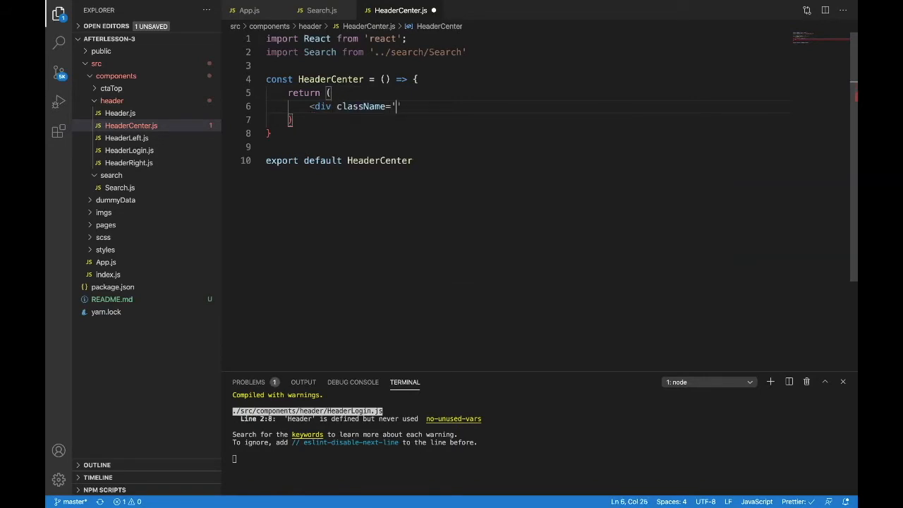
{"action": "type", "text": "header"}
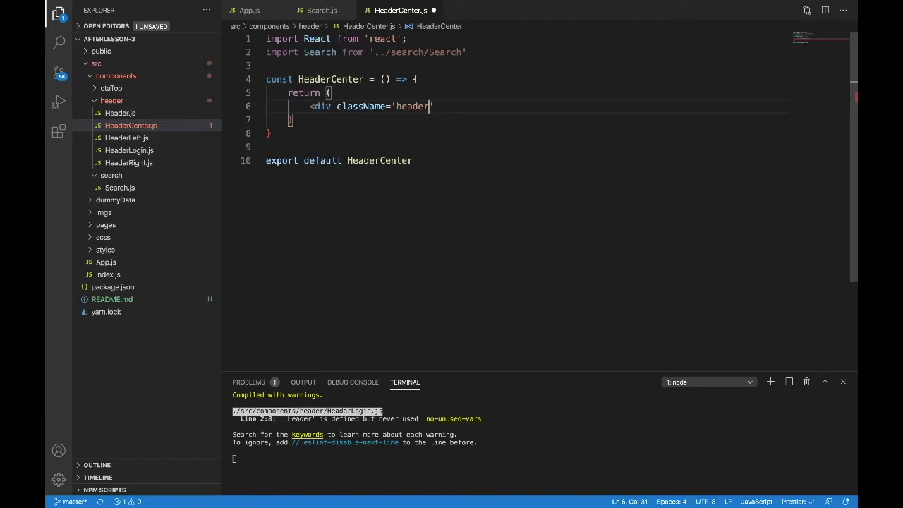
{"action": "type", "text": "__center"}
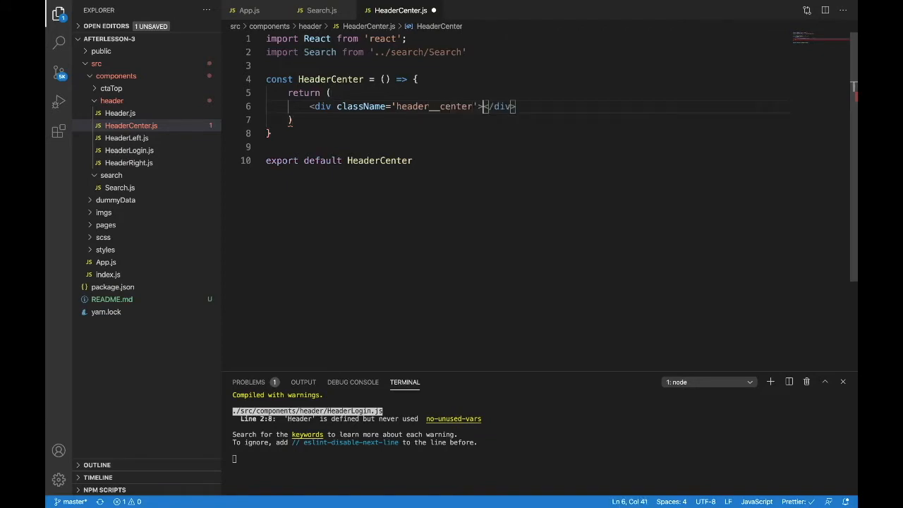
{"action": "type", "text": "Search />"}
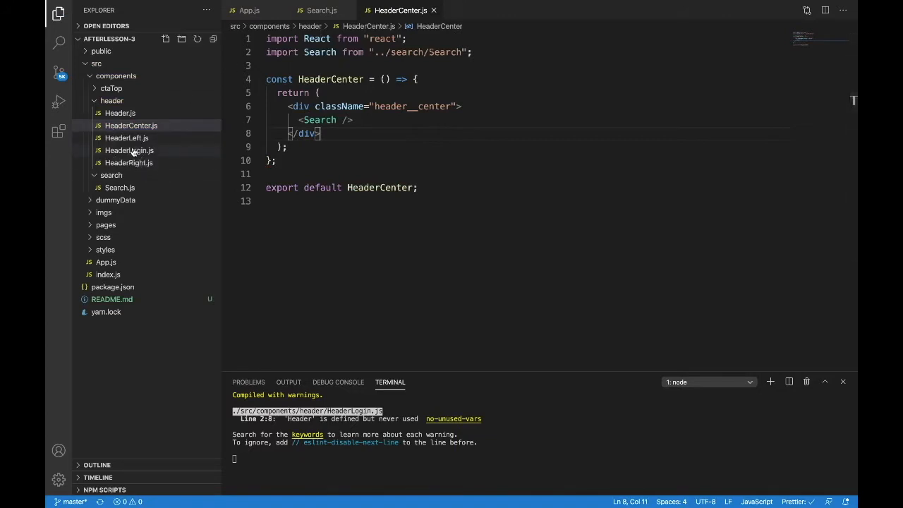
In Header.js, replace the placeholder center div with an auto-imported <HeaderCenter />
{"action": "left_click", "coordinate": [120, 113]}
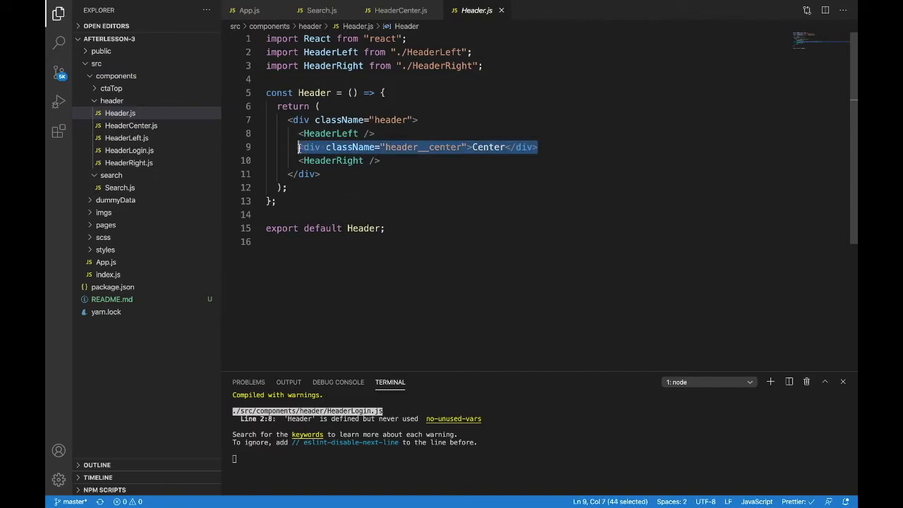
{"action": "key", "text": "Delete"}
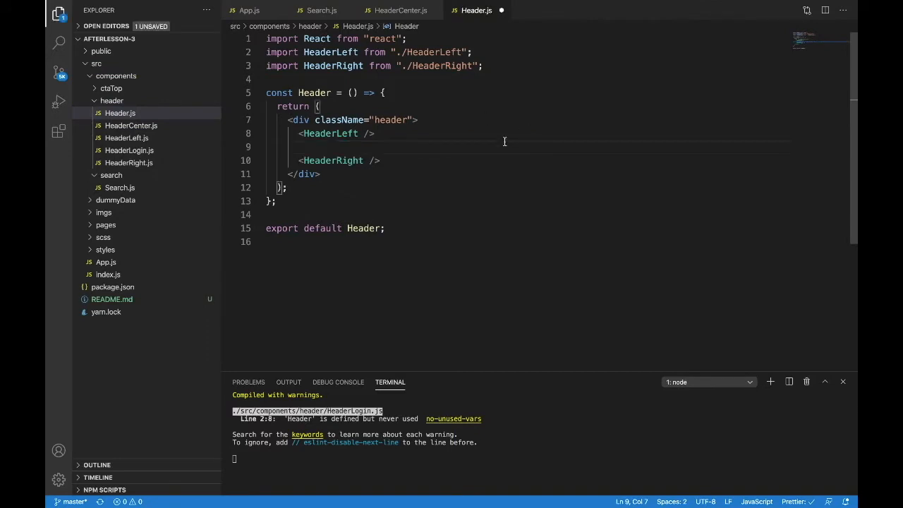
{"action": "type", "text": "<HeaderCenter />"}
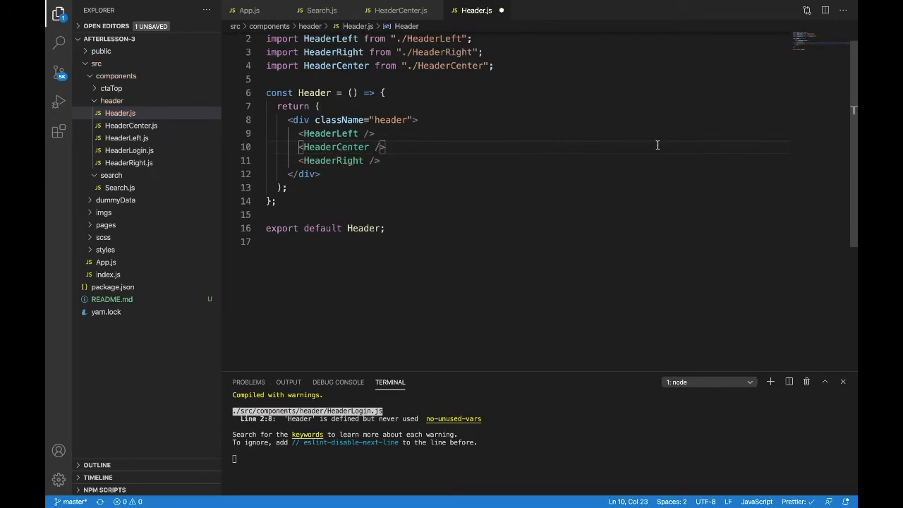
{"action": "double_click", "coordinate": [337, 65]}
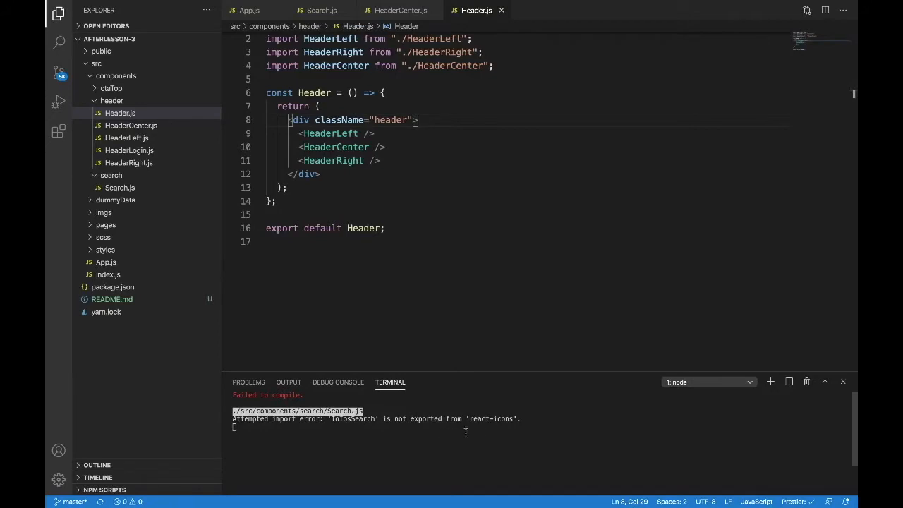
{"action": "mouse_move", "coordinate": [400, 10]}
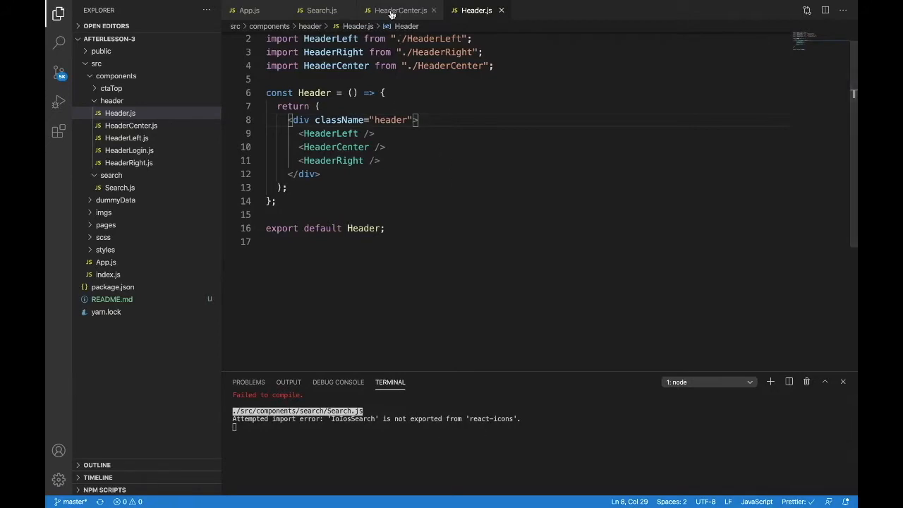
Change the IoIosSearch import path in Search.js to 'react-icons/io'
{"action": "left_click", "coordinate": [321, 10]}
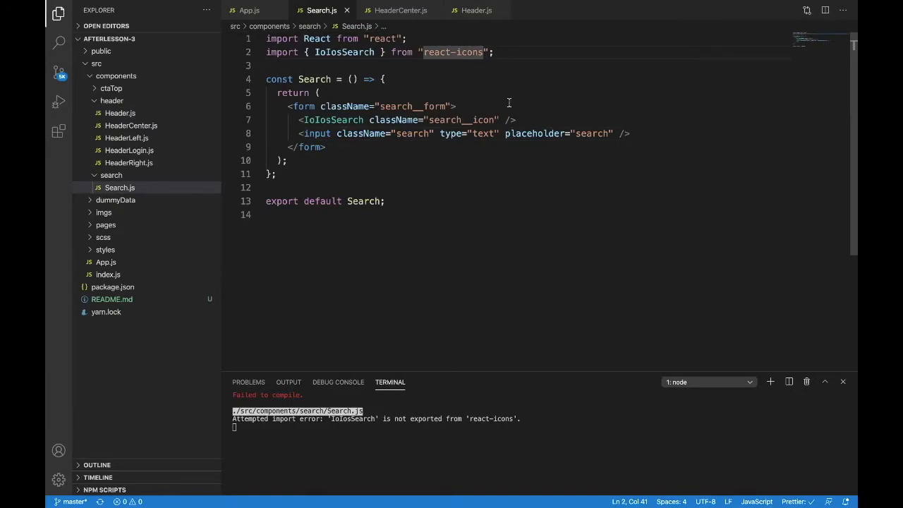
{"action": "type", "text": "/io"}
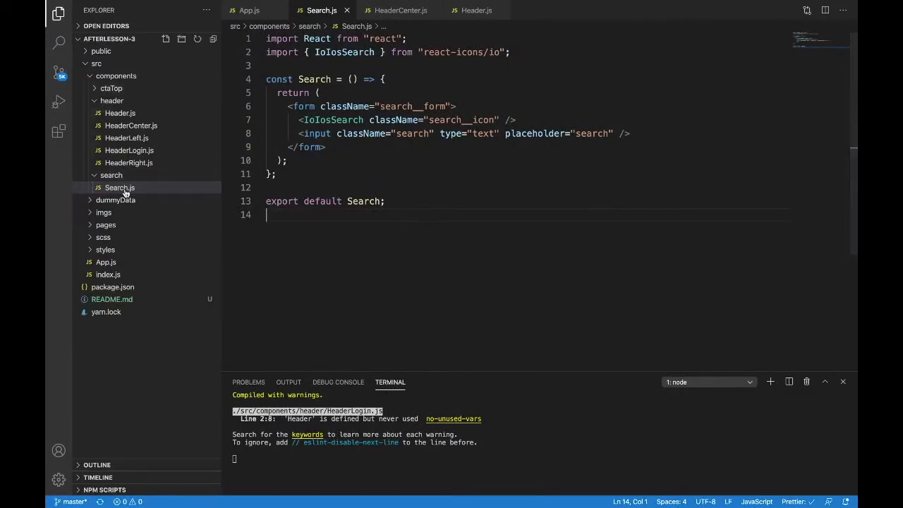
Create a new _search.scss file in the scss folder
{"action": "left_click", "coordinate": [103, 237]}
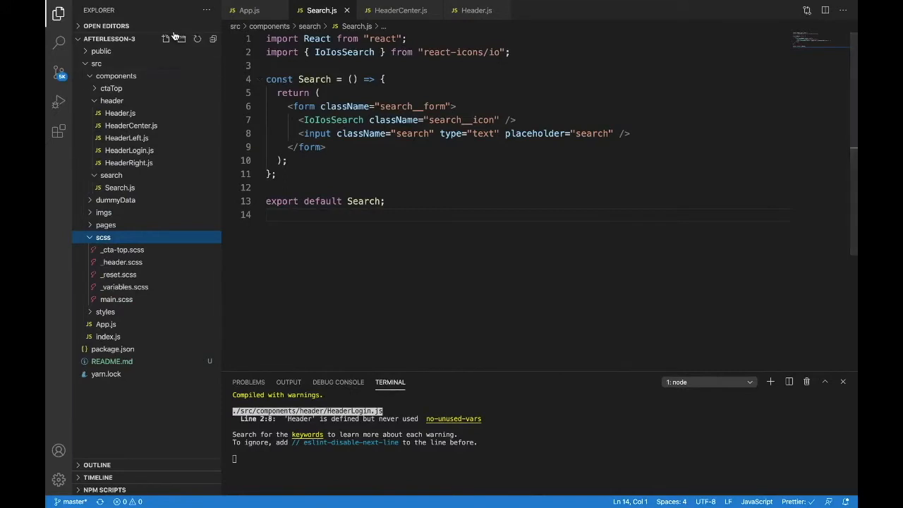
{"action": "left_click", "coordinate": [166, 39]}
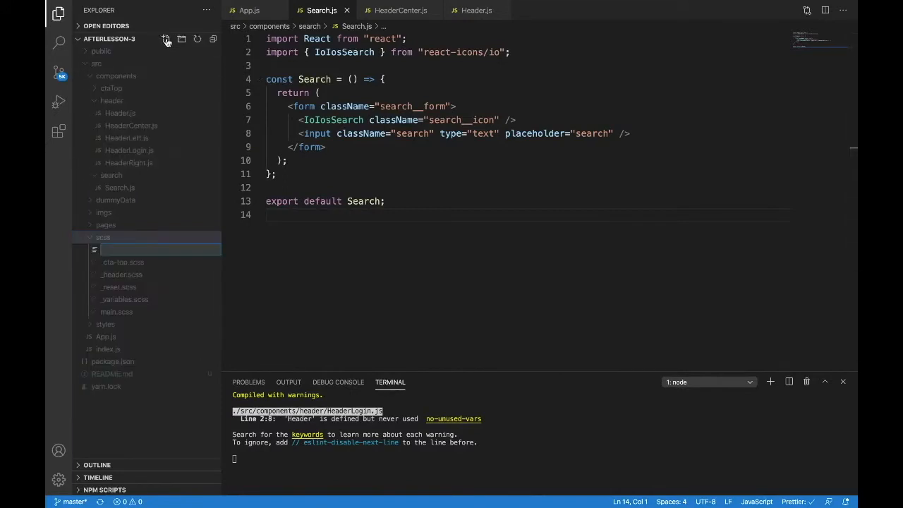
{"action": "type", "text": "_search."}
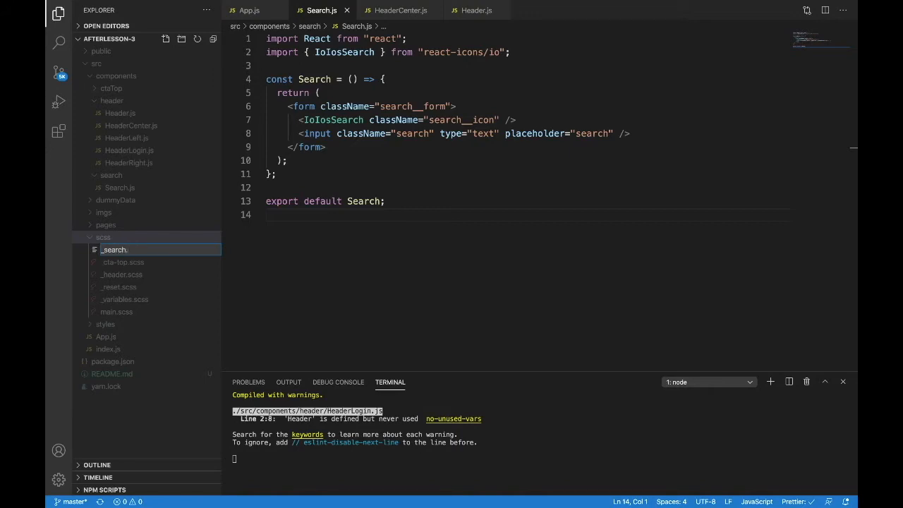
{"action": "left_click", "coordinate": [120, 286]}
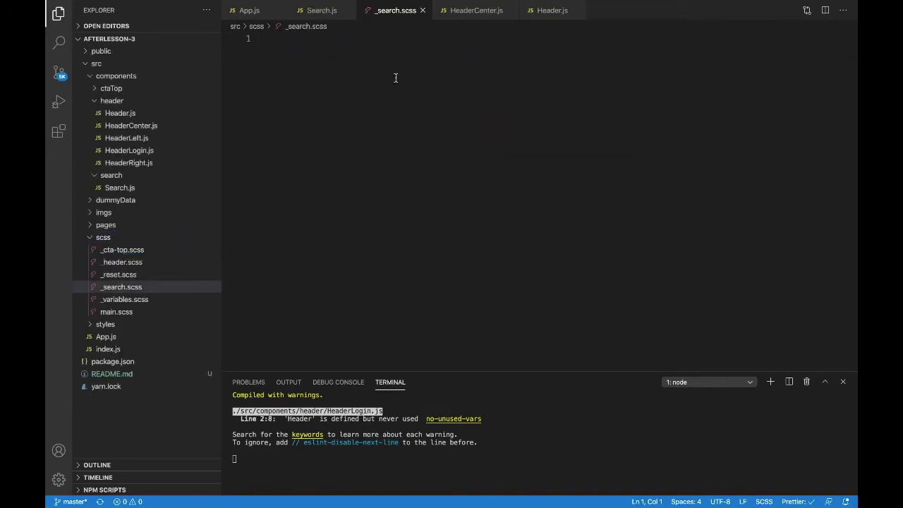
{"action": "type", "text": "@i"}
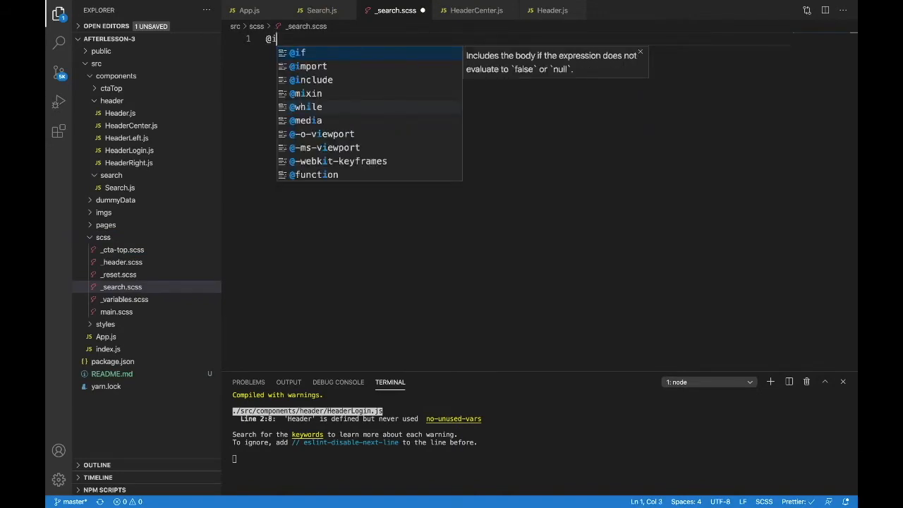
{"action": "type", "text": "mport"}
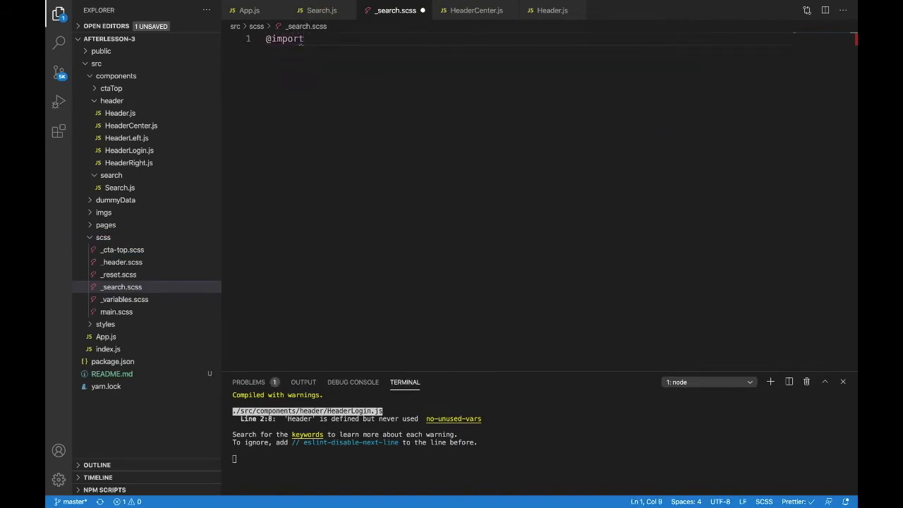
{"action": "type", "text": "'./'"}
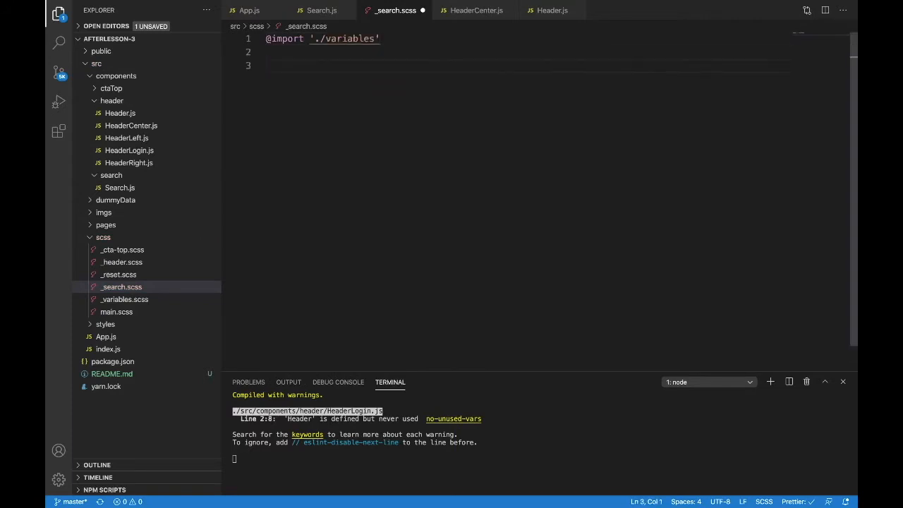
{"action": "type", "text": ".searc"}
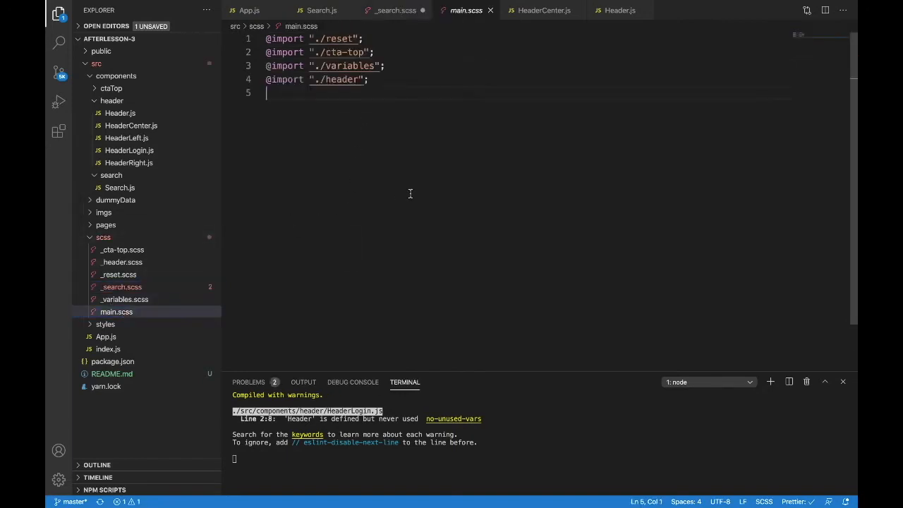
{"action": "type", "text": "@impko"}
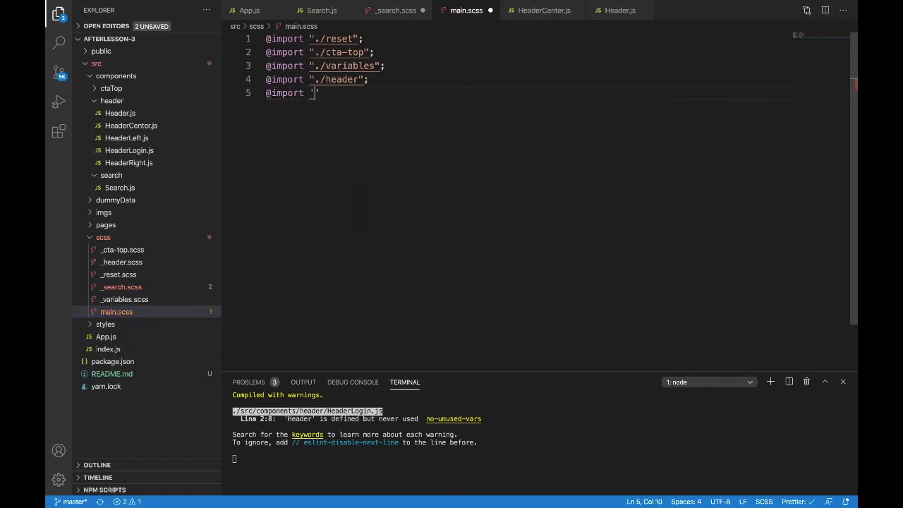
{"action": "type", "text": "./search"}
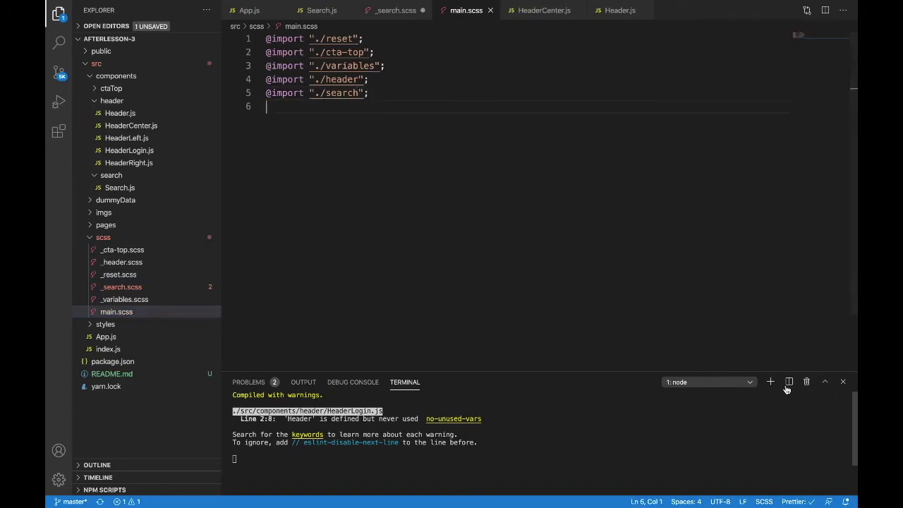
Start the Sass watch script in a second terminal and size .search to 28rem by 3rem
{"action": "left_click", "coordinate": [770, 382]}
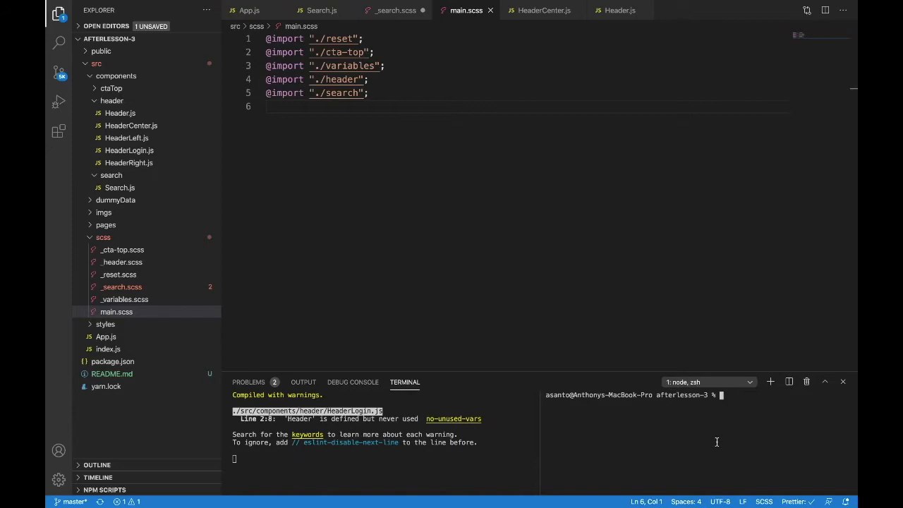
{"action": "type", "text": "yarn run scss"}
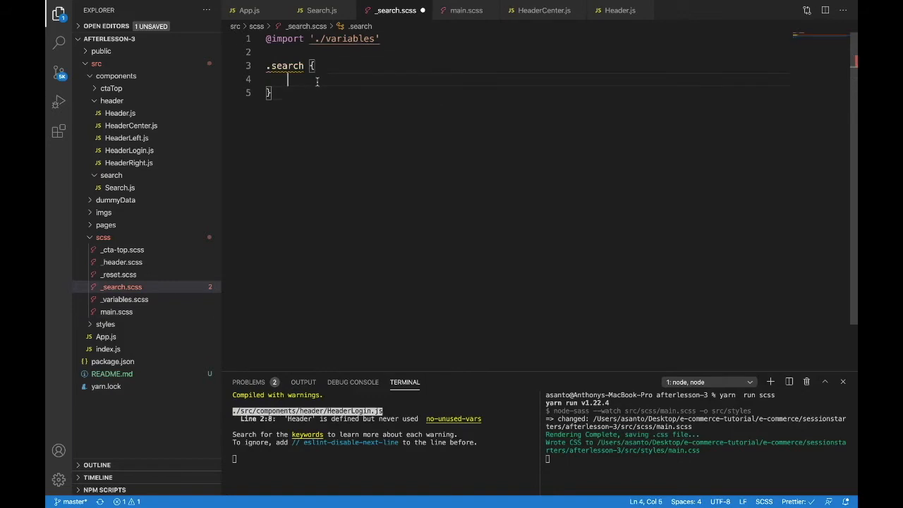
{"action": "type", "text": "width: 29;"}
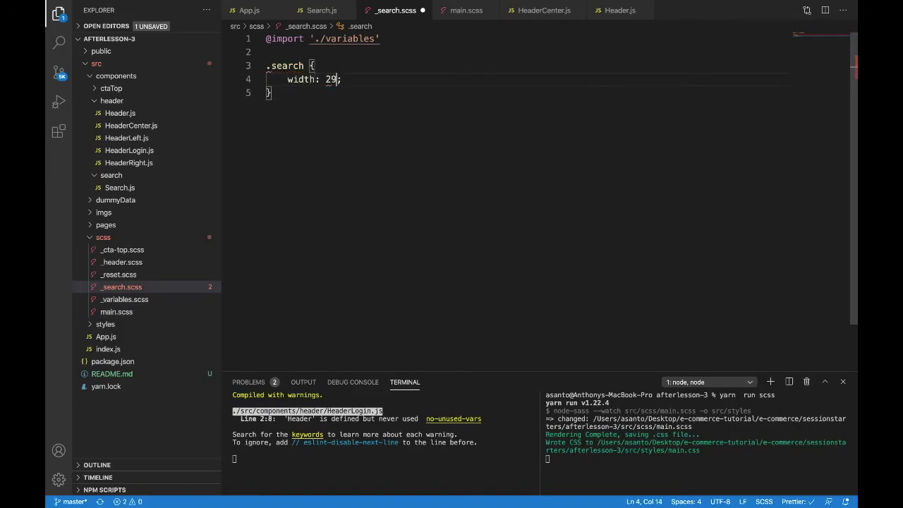
{"action": "type", "text": "8rem;"}
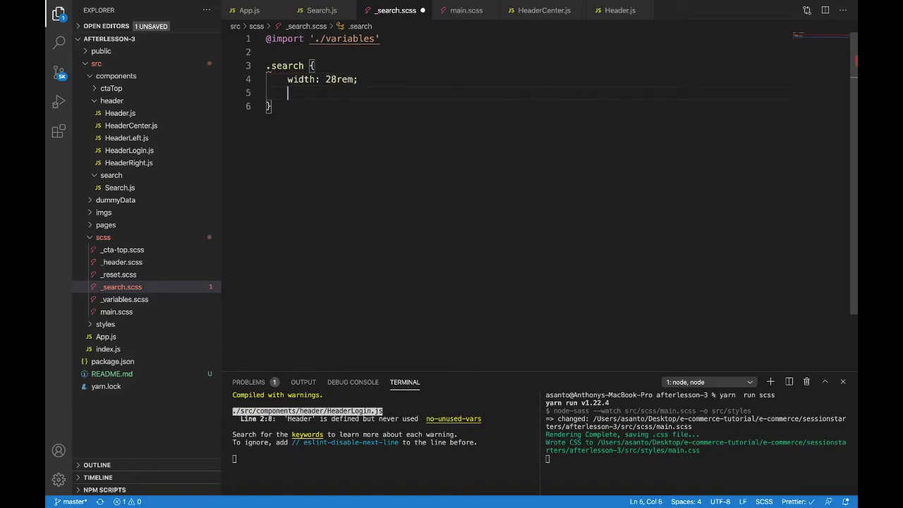
{"action": "type", "text": "he"}
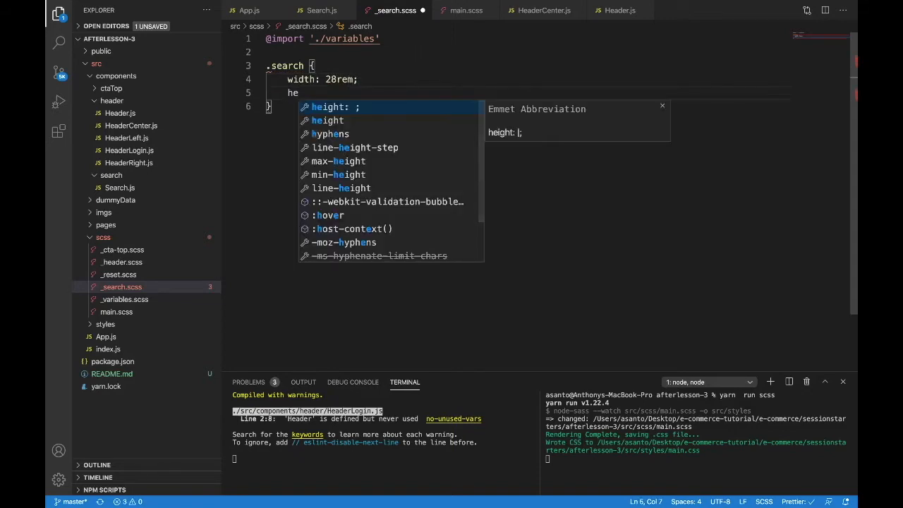
{"action": "key", "text": "Tab"}
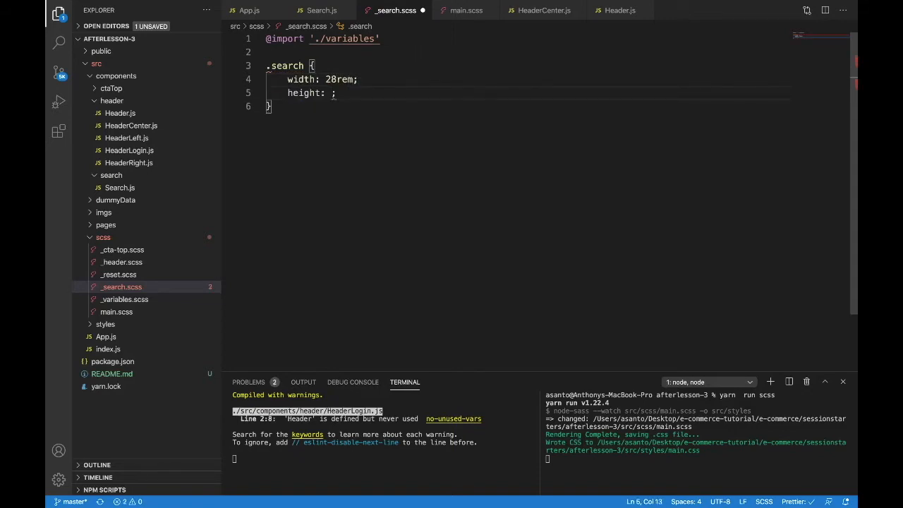
{"action": "type", "text": "3rem"}
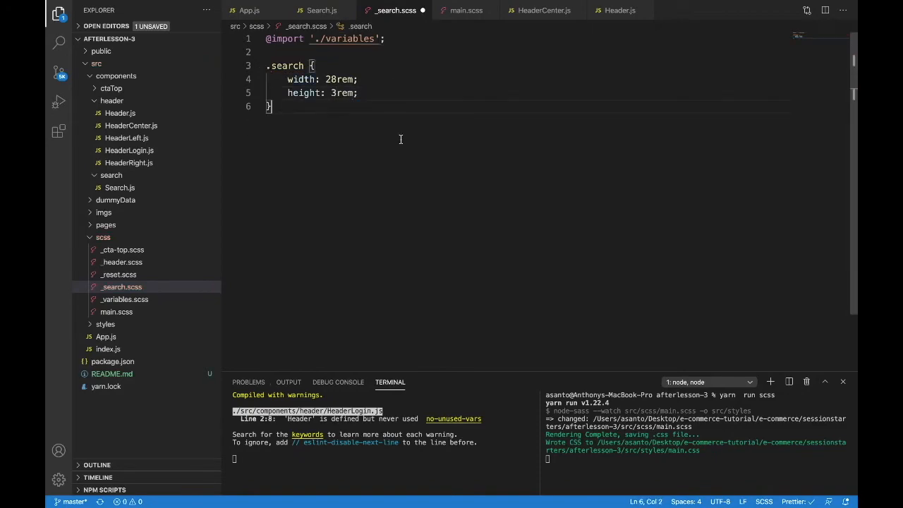
{"action": "left_click", "coordinate": [360, 13]}
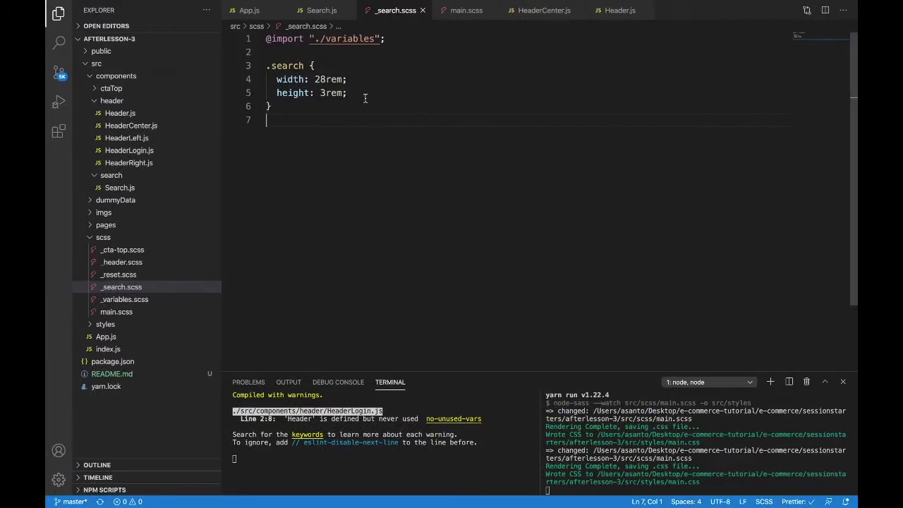
Give .search border: 2px solid $color-black and border-radius: 10rem, then check the page
{"action": "type", "text": "bo"}
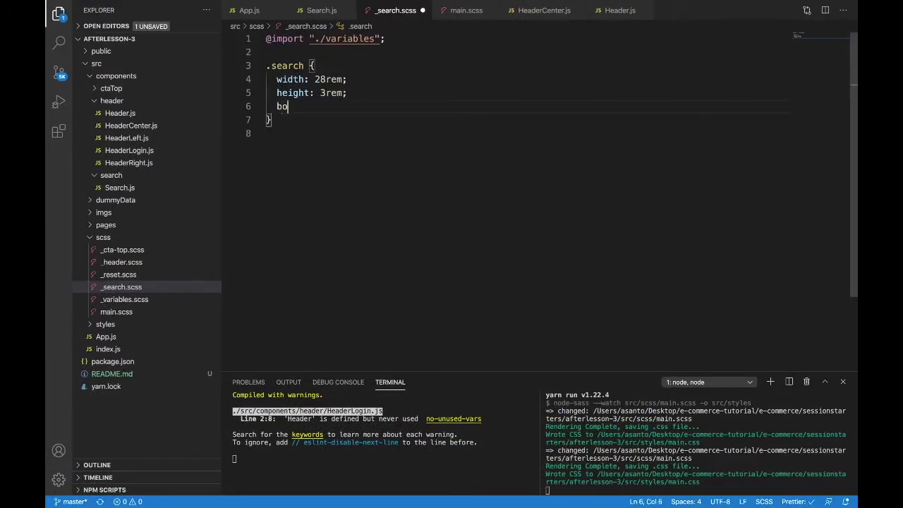
{"action": "type", "text": "rder:"}
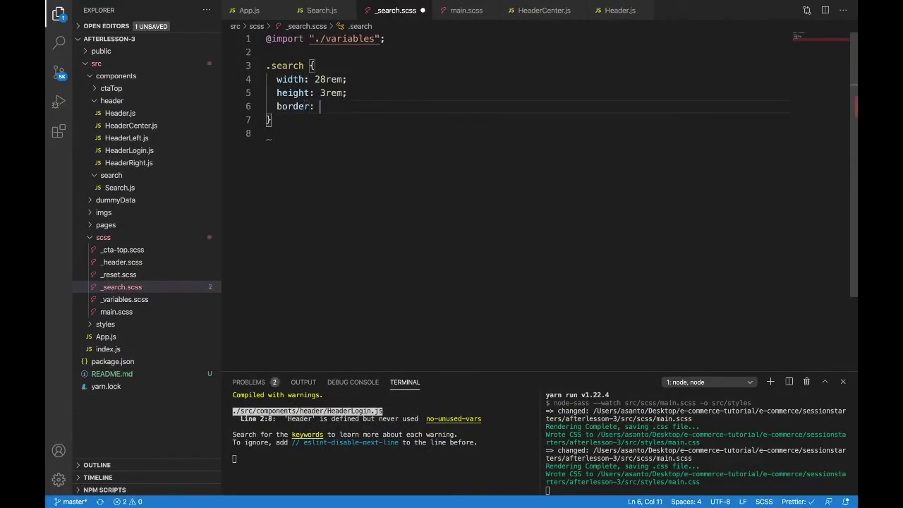
{"action": "type", "text": "2px"}
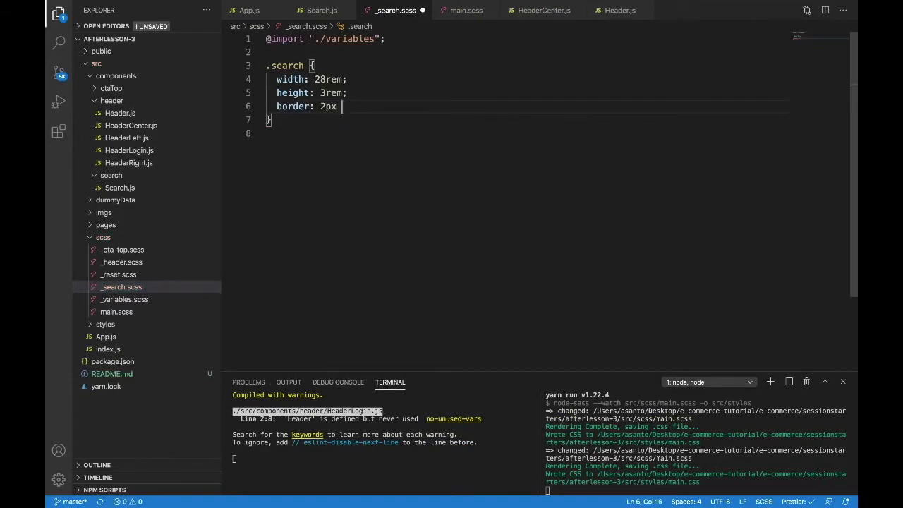
{"action": "type", "text": "solid"}
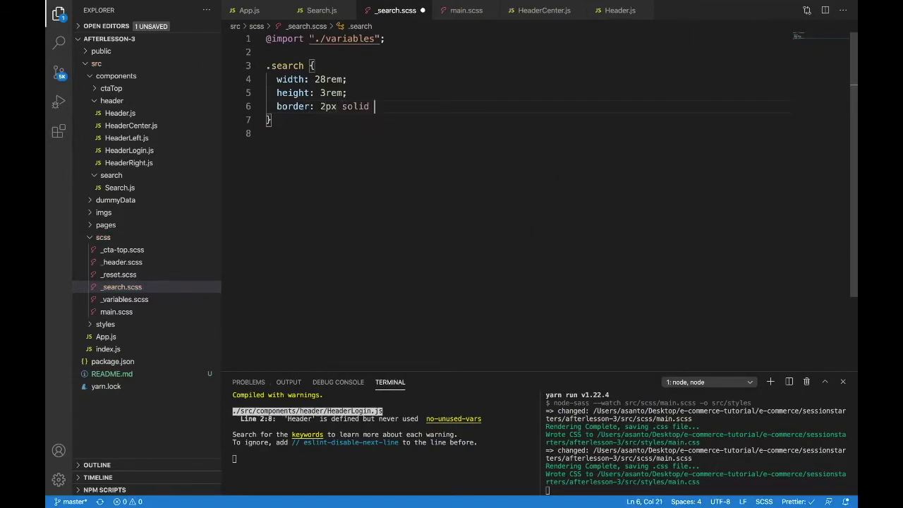
{"action": "type", "text": "$color"}
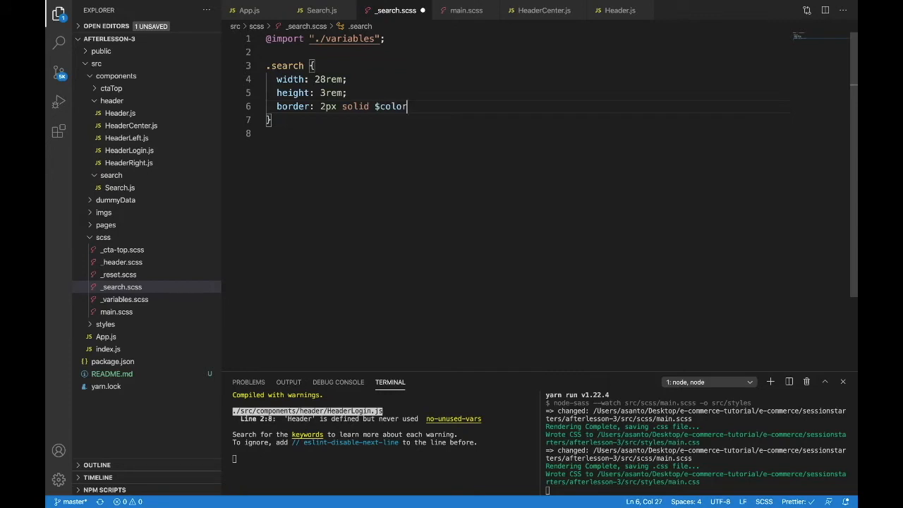
{"action": "type", "text": "-v"}
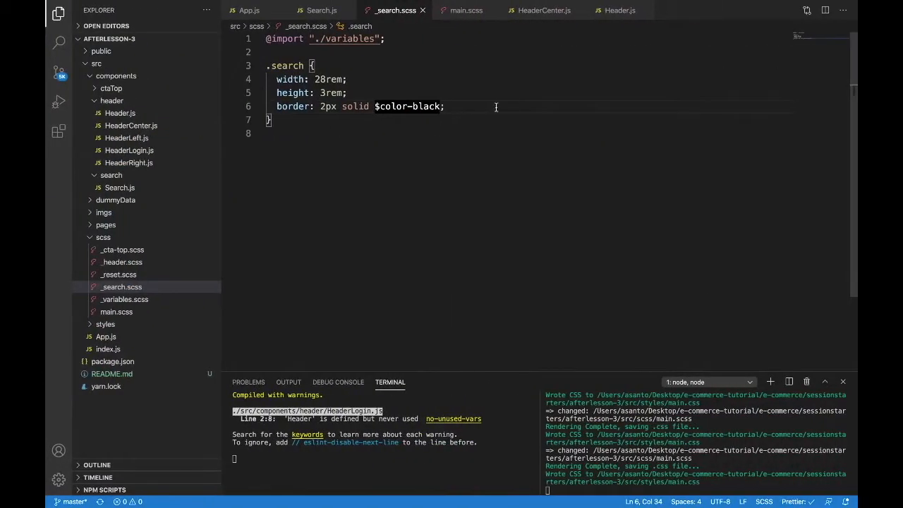
{"action": "key", "text": "Enter"}
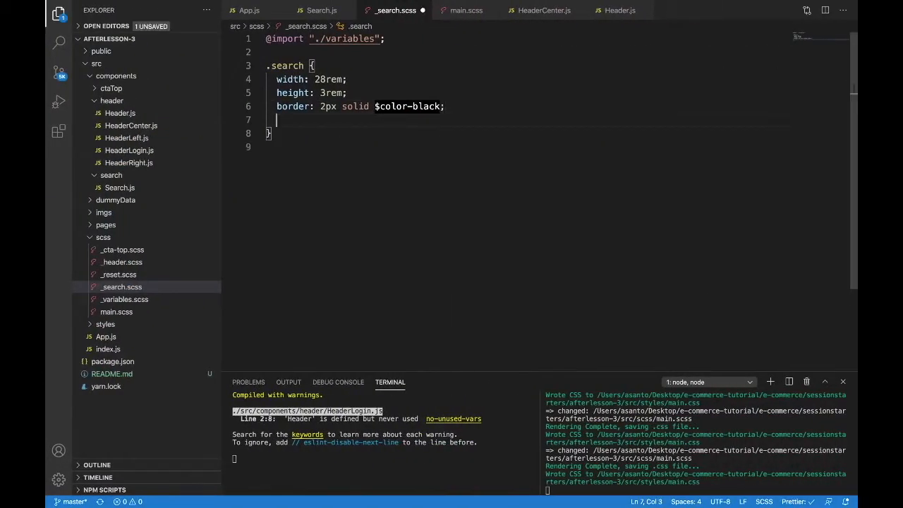
{"action": "type", "text": "border-radius: ;"}
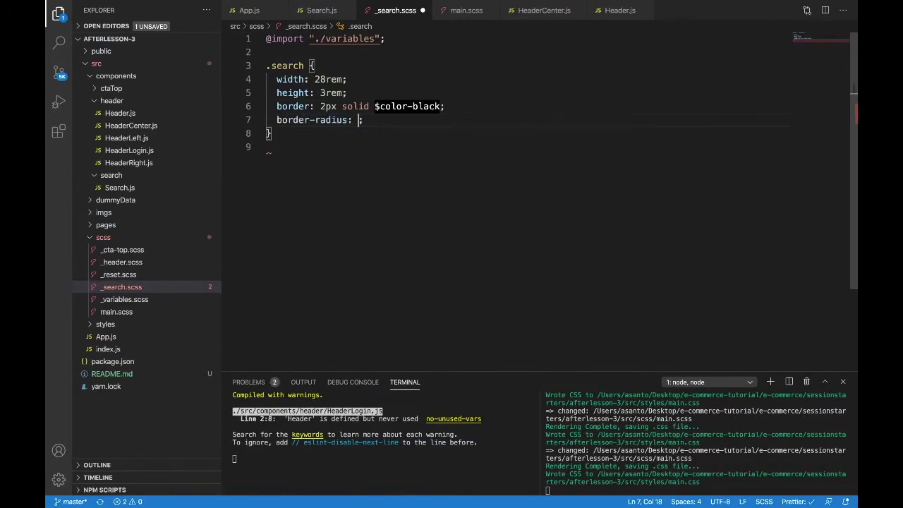
{"action": "type", "text": "10rem"}
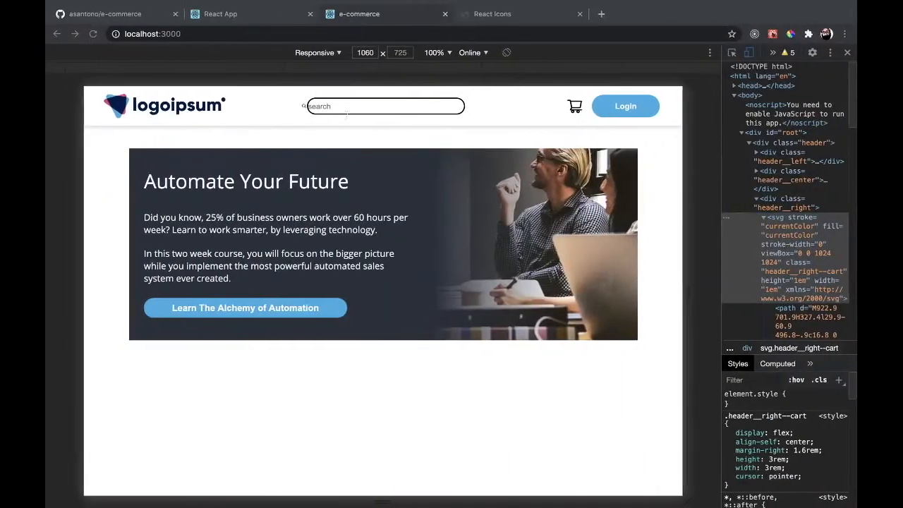
{"action": "left_click", "coordinate": [384, 106]}
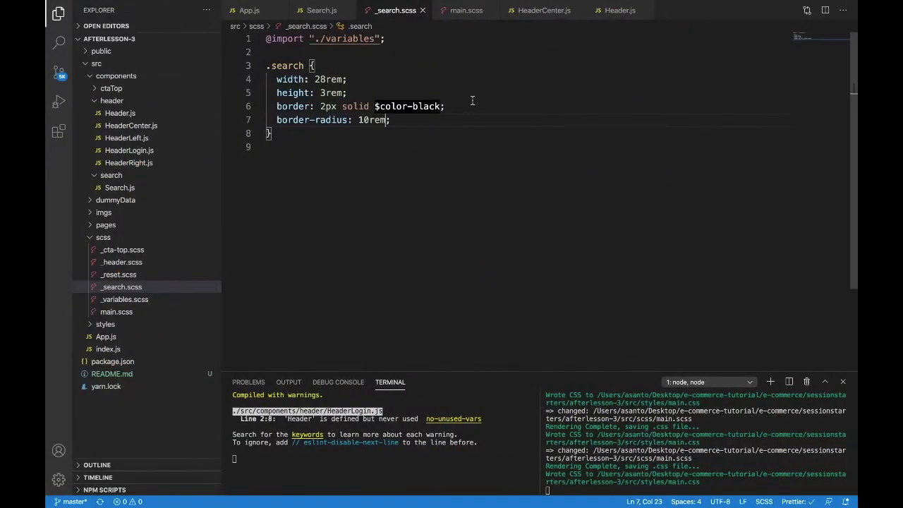
Add outline: none to the .search rule and save
{"action": "type", "text": "outline: none;"}
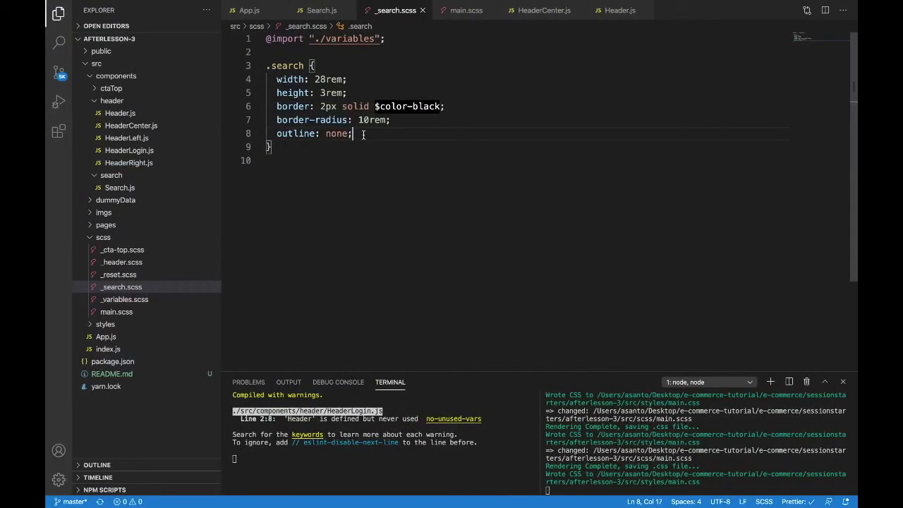
Begin a nested &:focus rule with a 2px solid $color border
{"action": "type", "text": "&"}
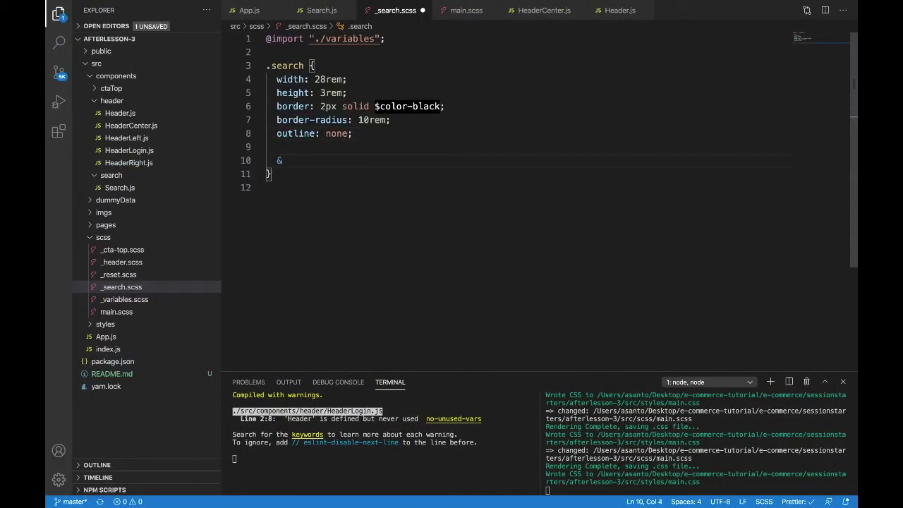
{"action": "type", "text": ":focus"}
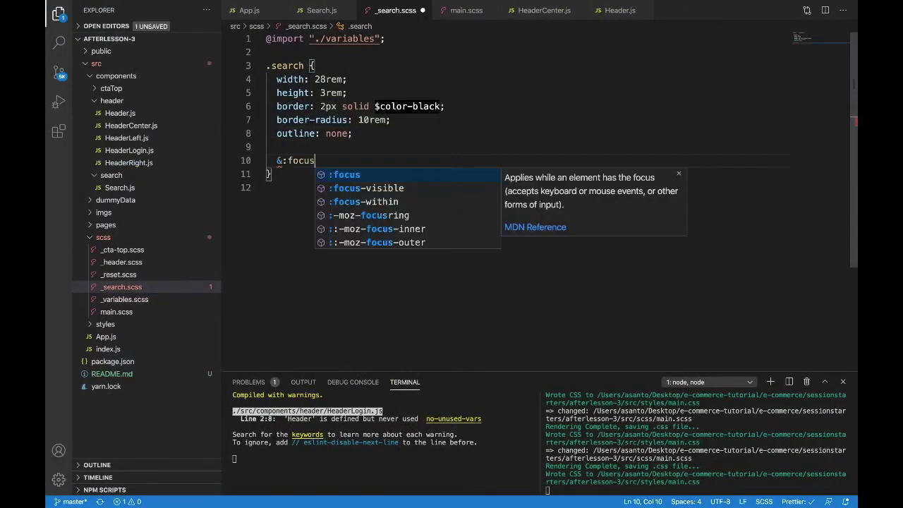
{"action": "type", "text": "{"}
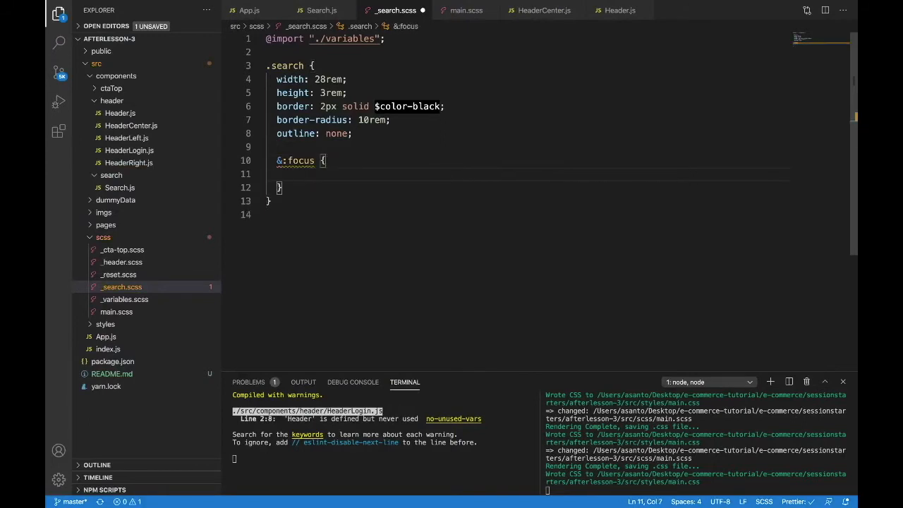
{"action": "type", "text": "bord"}
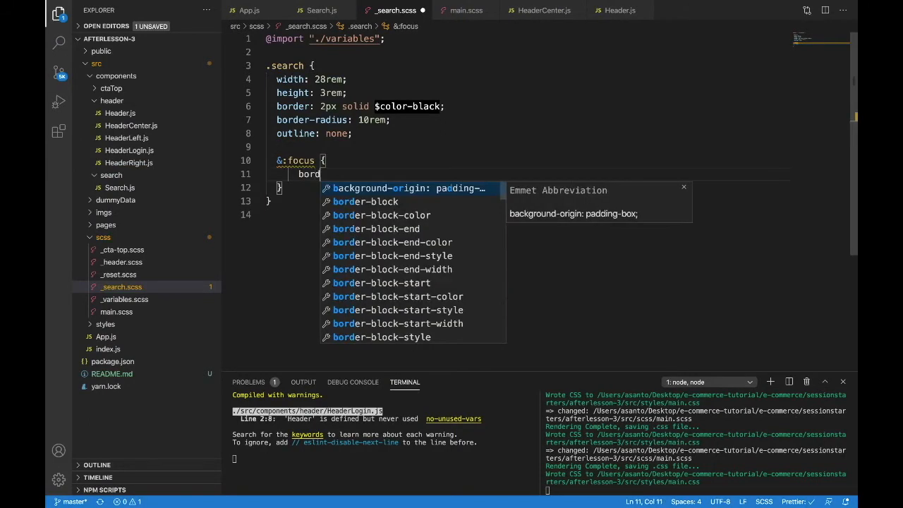
{"action": "type", "text": "er: 2;"}
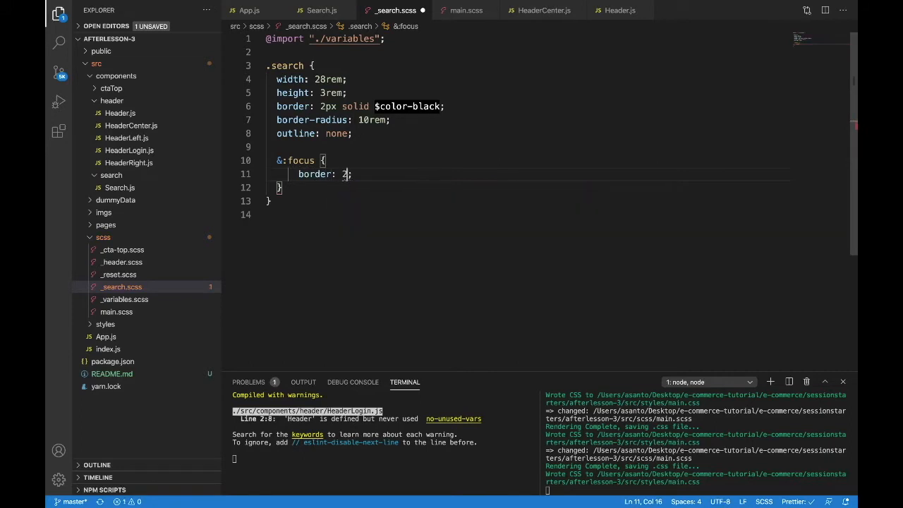
{"action": "type", "text": "px"}
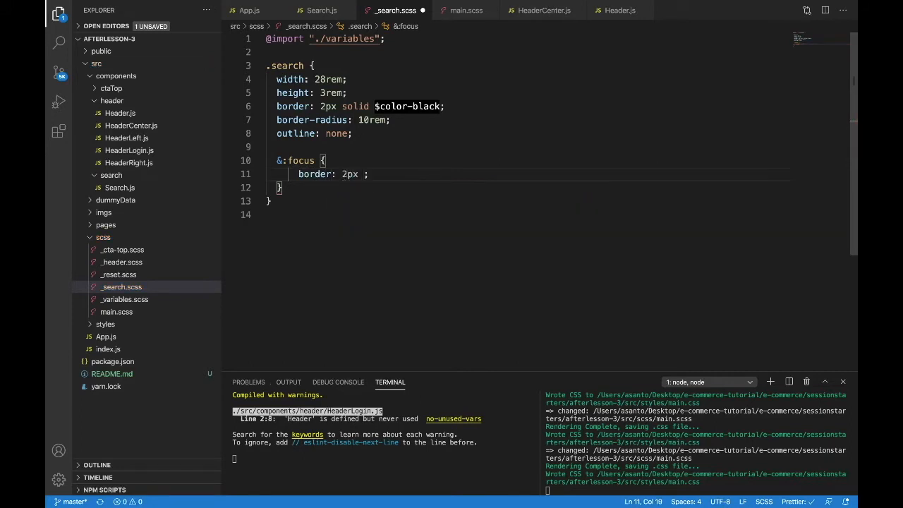
{"action": "type", "text": "solid"}
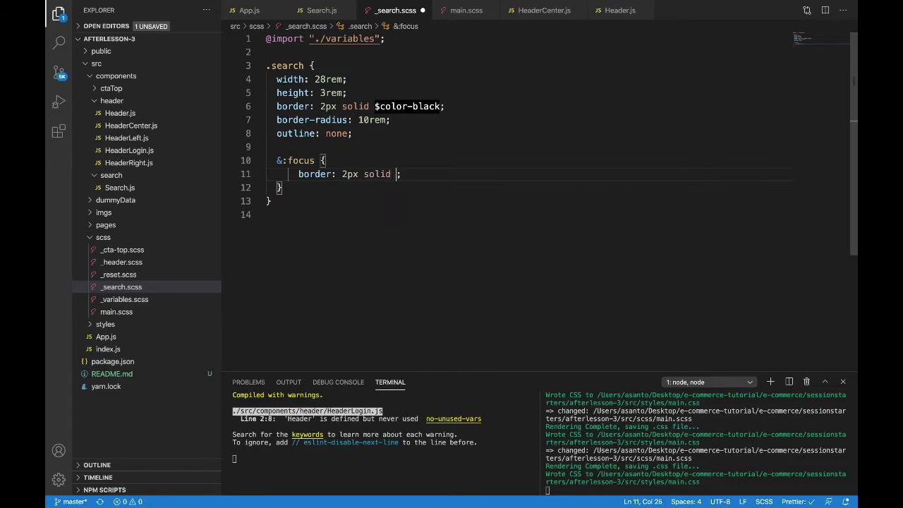
{"action": "type", "text": "$c"}
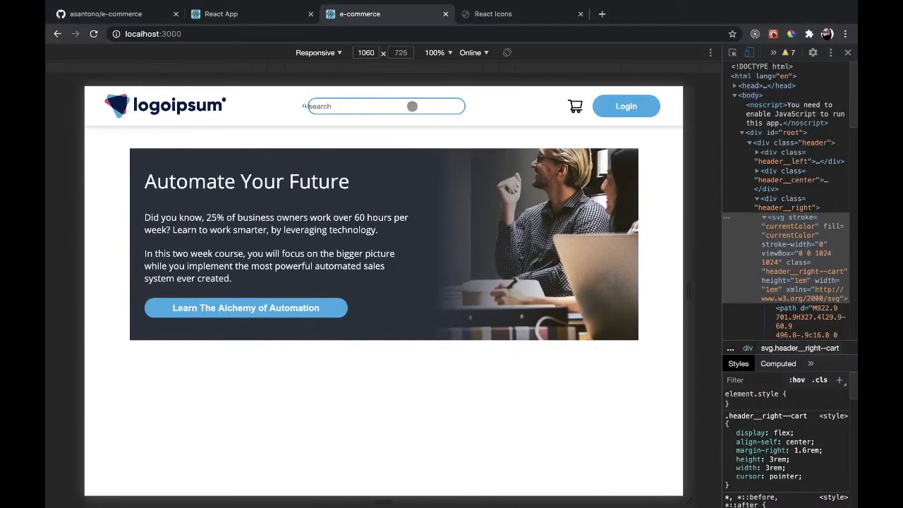
{"action": "mouse_move", "coordinate": [422, 103]}
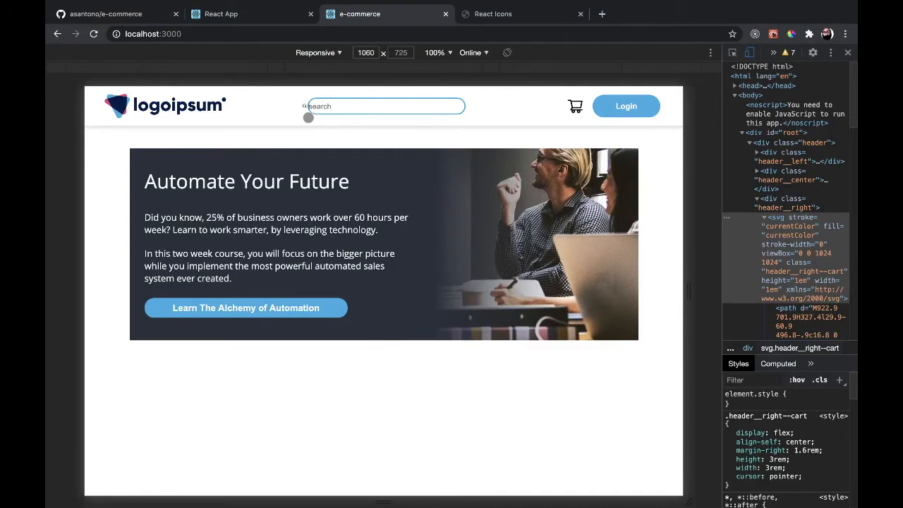
{"action": "mouse_move", "coordinate": [315, 123]}
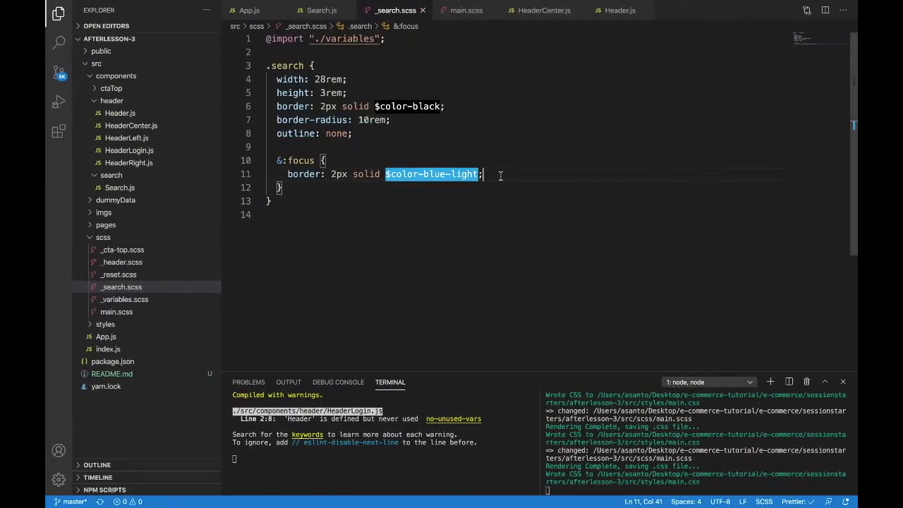
Finish the focus border as 2px solid $color-blue-light and save
{"action": "key", "text": "Enter"}
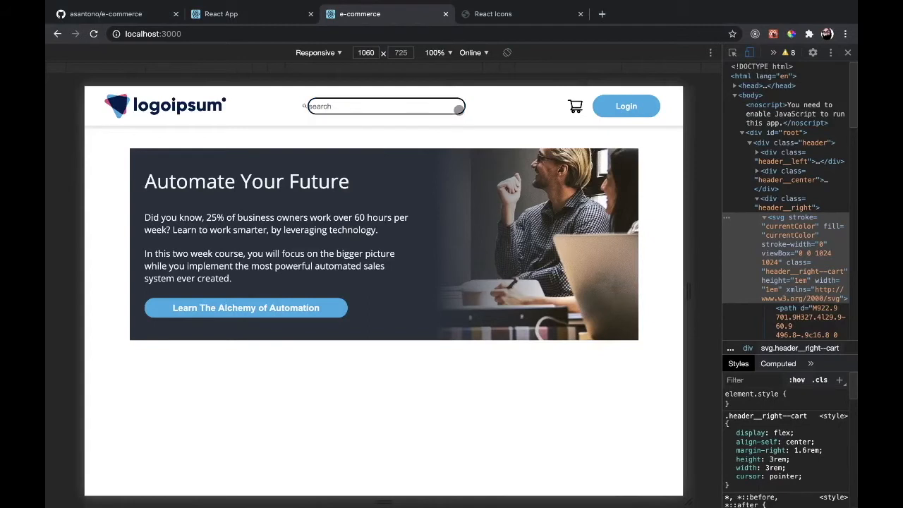
Test the search input in Chrome, then add padding-left: 4rem inside &:focus
{"action": "left_click", "coordinate": [386, 106]}
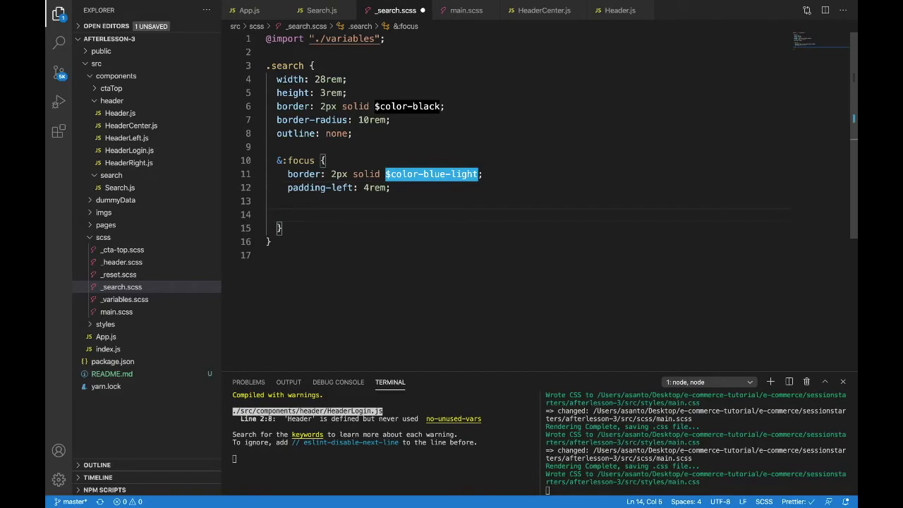
Nest &::placeholder { color: $color-transparent; } inside the &:focus rule
{"action": "type", "text": "&::"}
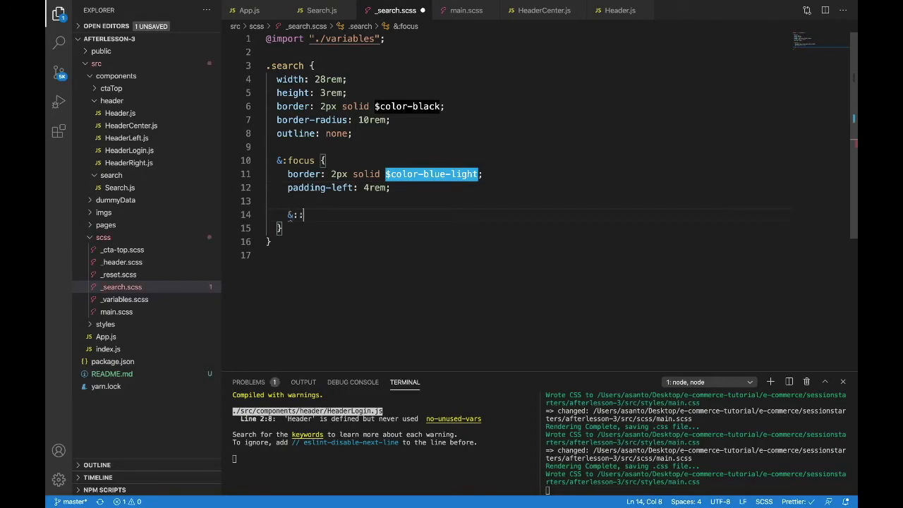
{"action": "type", "text": "placeholder"}
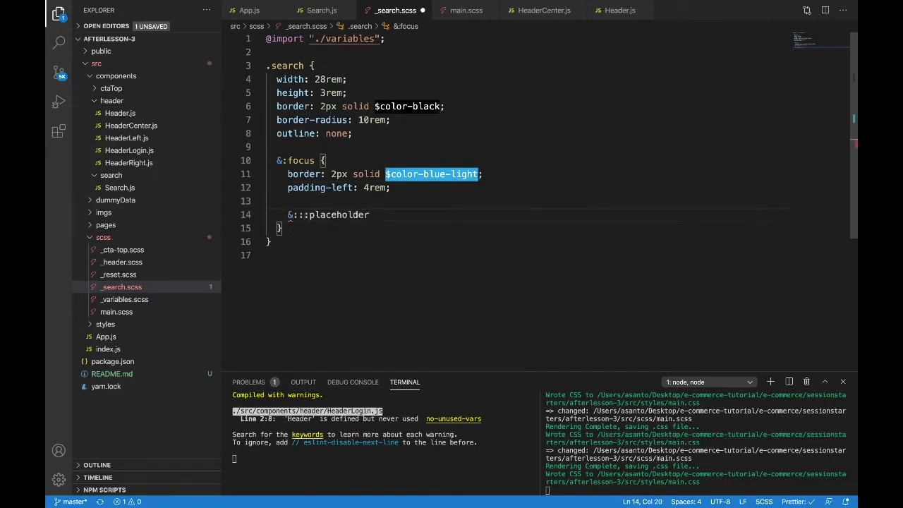
{"action": "type", "text": "{"}
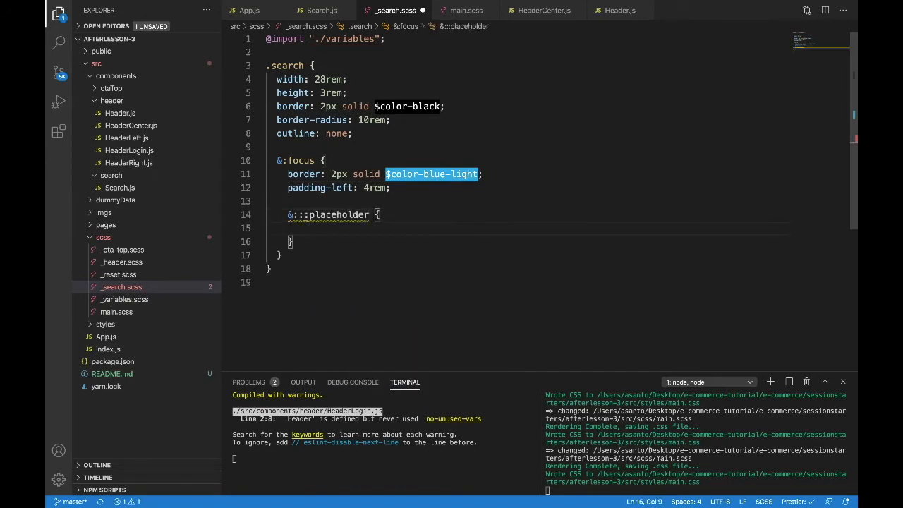
{"action": "type", "text": "colo"}
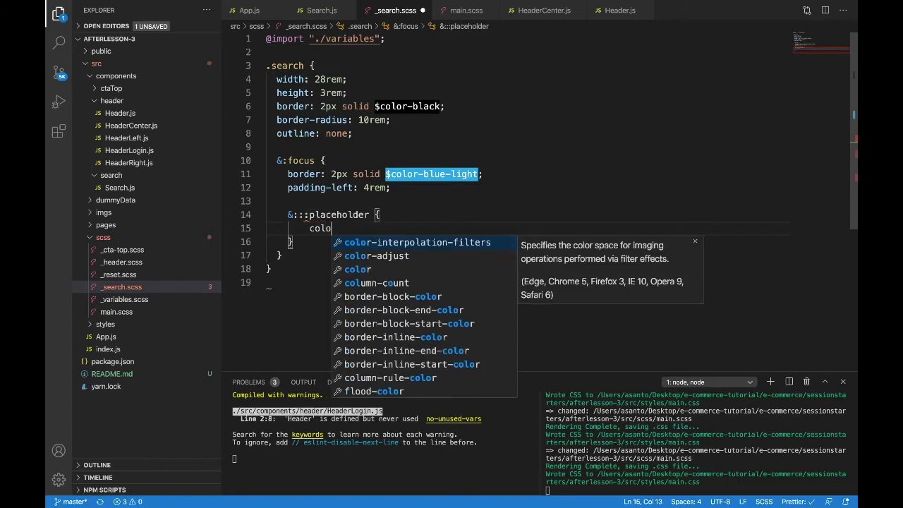
{"action": "type", "text": "r: ;"}
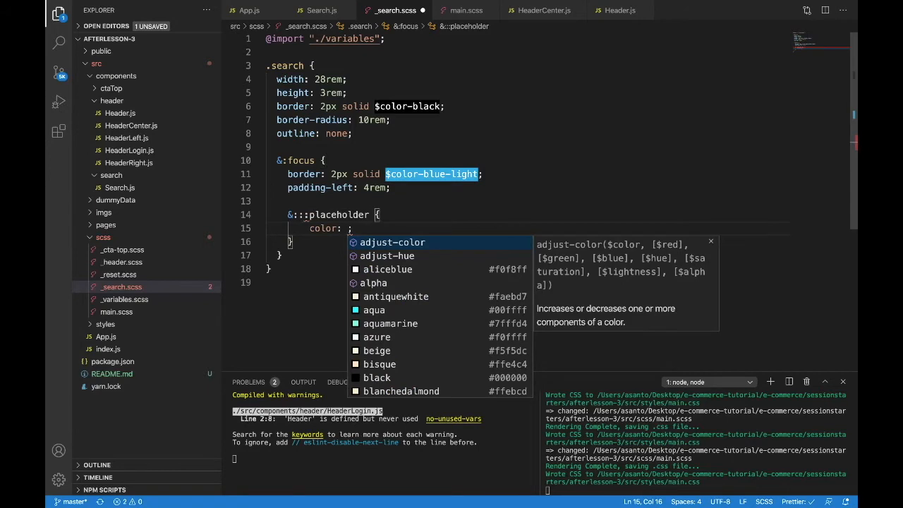
{"action": "type", "text": "$color-transparent"}
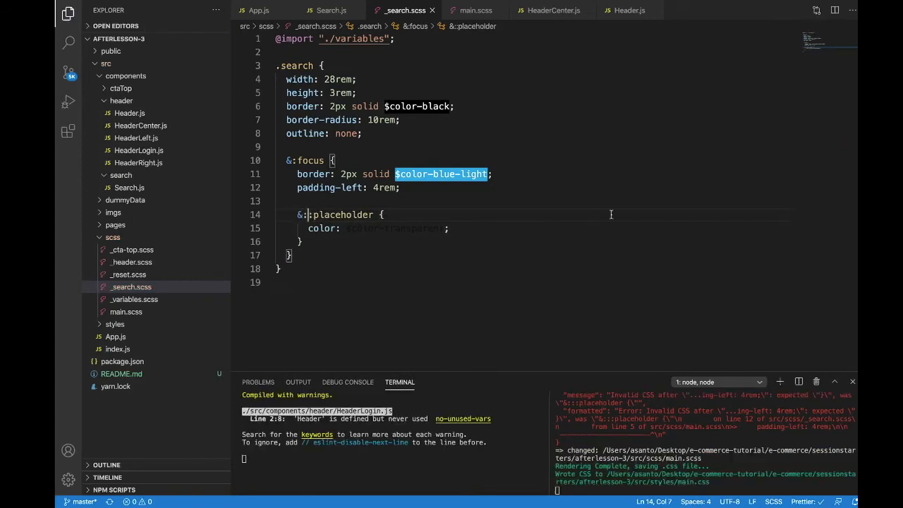
{"action": "left_click", "coordinate": [360, 13]}
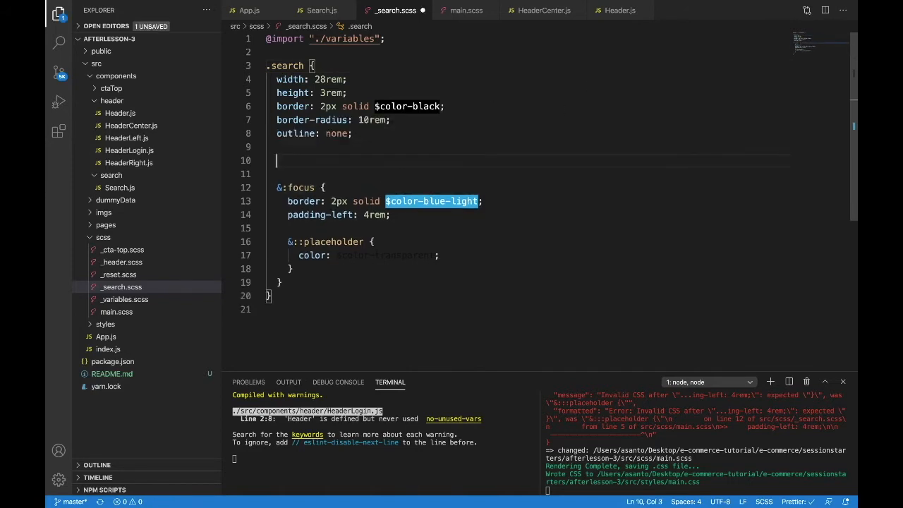
Add an &::placeholder rule with padding-left 4rem and font-size 1.5rem, and begin an & rule
{"action": "type", "text": "&::"}
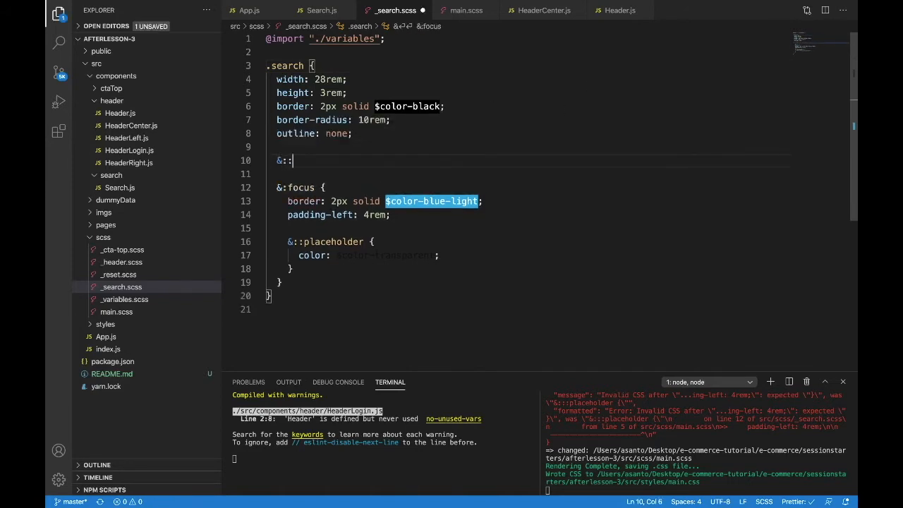
{"action": "type", "text": "placeholder {"}
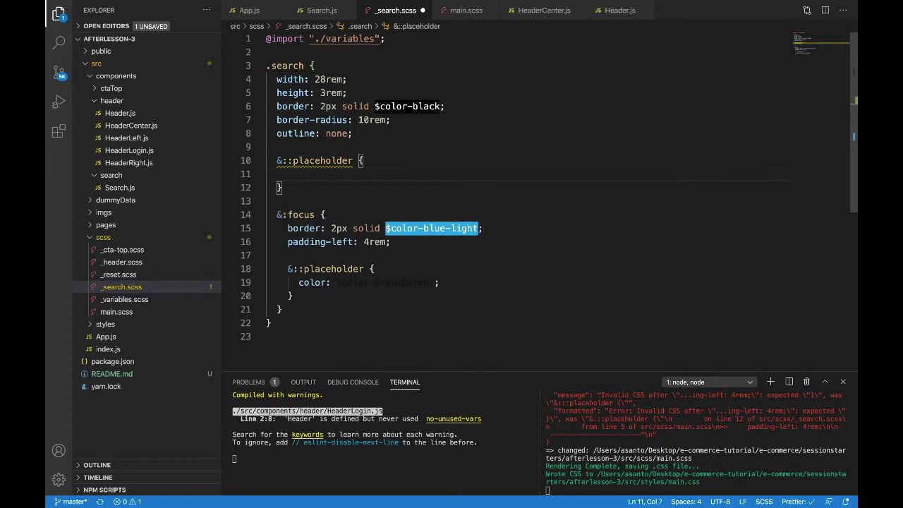
{"action": "type", "text": "padding-left: 4rem;"}
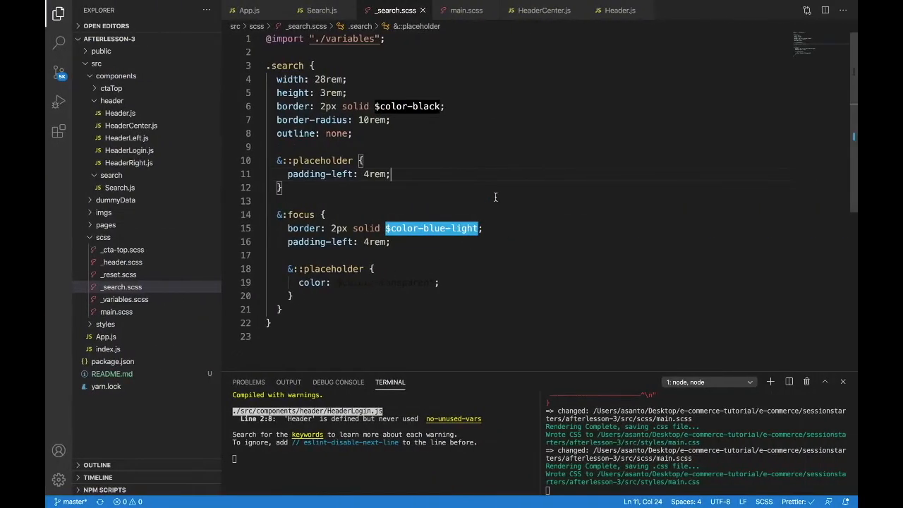
{"action": "type", "text": "fon"}
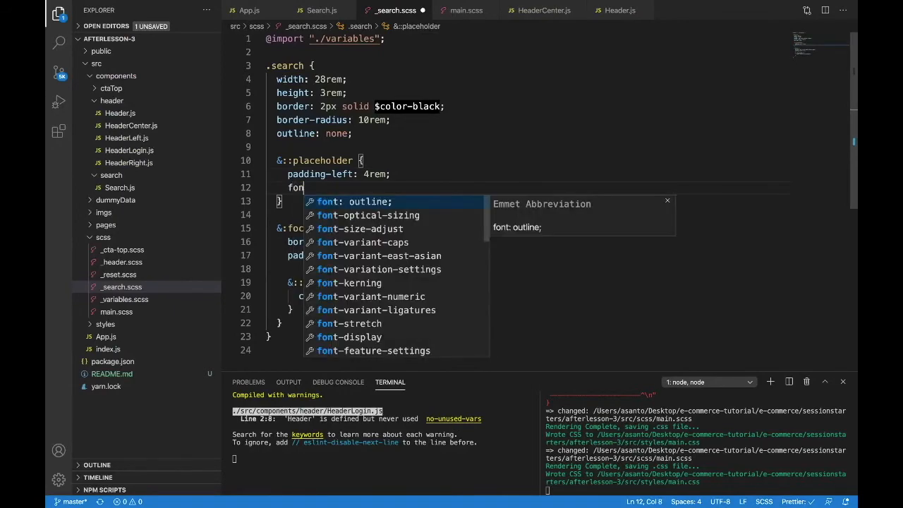
{"action": "type", "text": "tsi"}
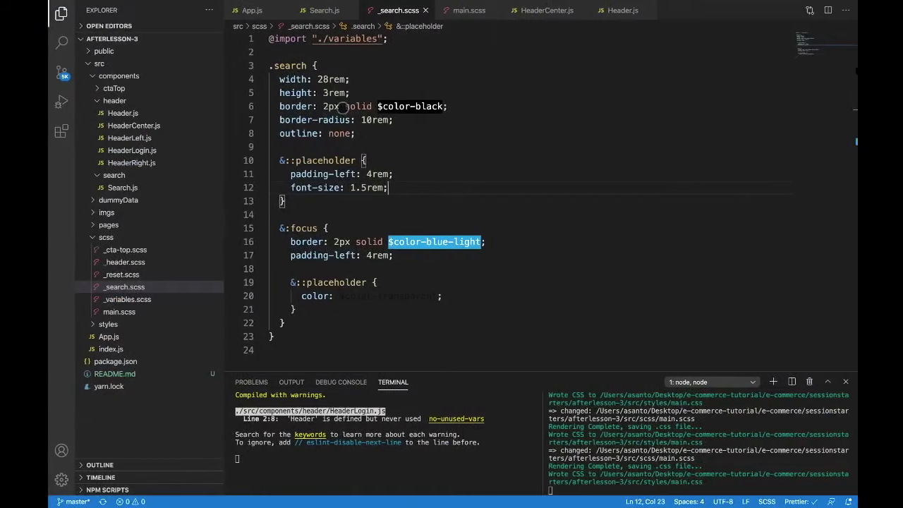
{"action": "mouse_move", "coordinate": [321, 173]}
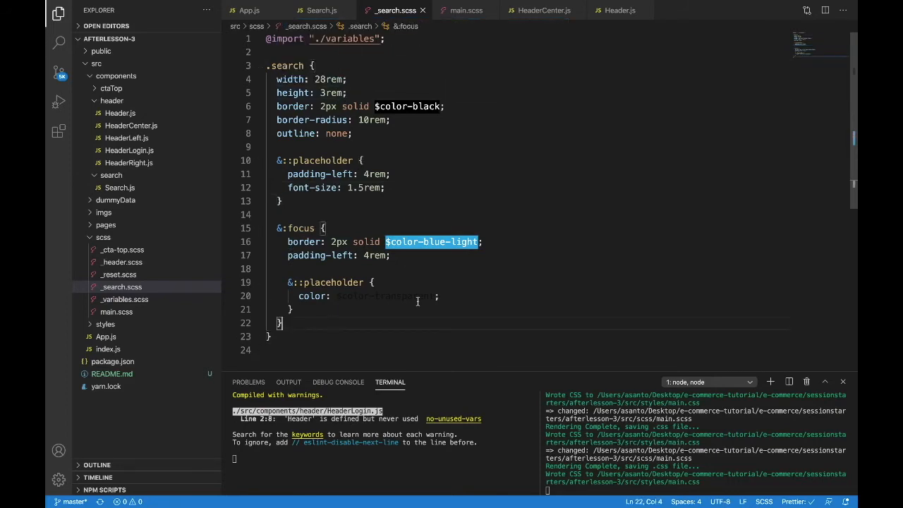
{"action": "type", "text": "&"}
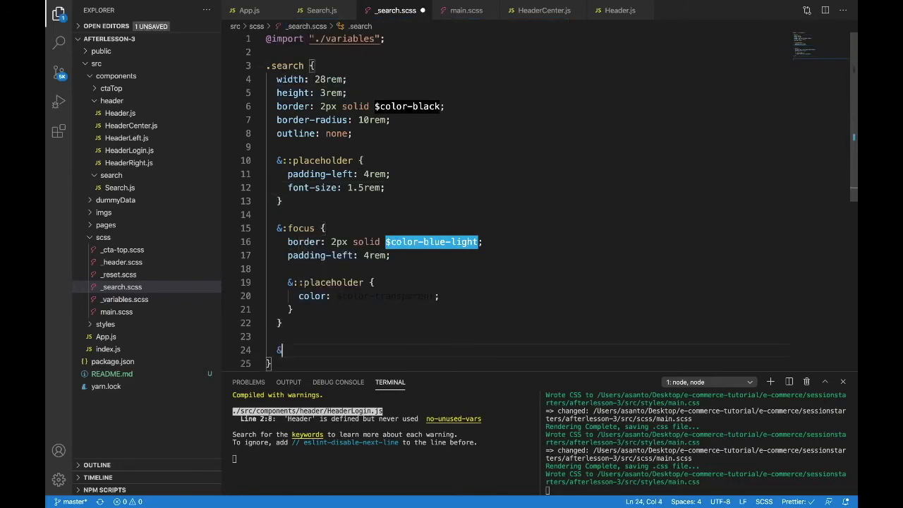
{"action": "type", "text": "&_"}
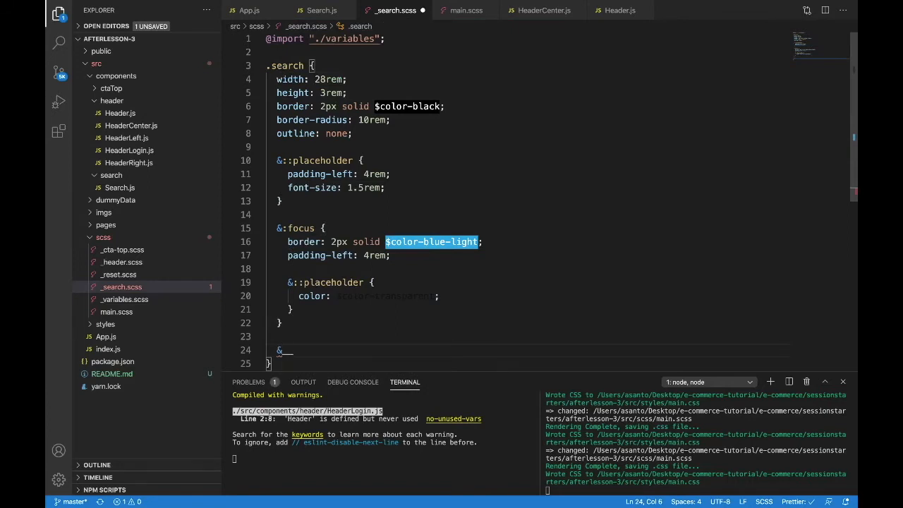
Write &__icon with absolute position, 2rem height and width, and translate(1rem, 0.5rem)
{"action": "type", "text": "__icon {"}
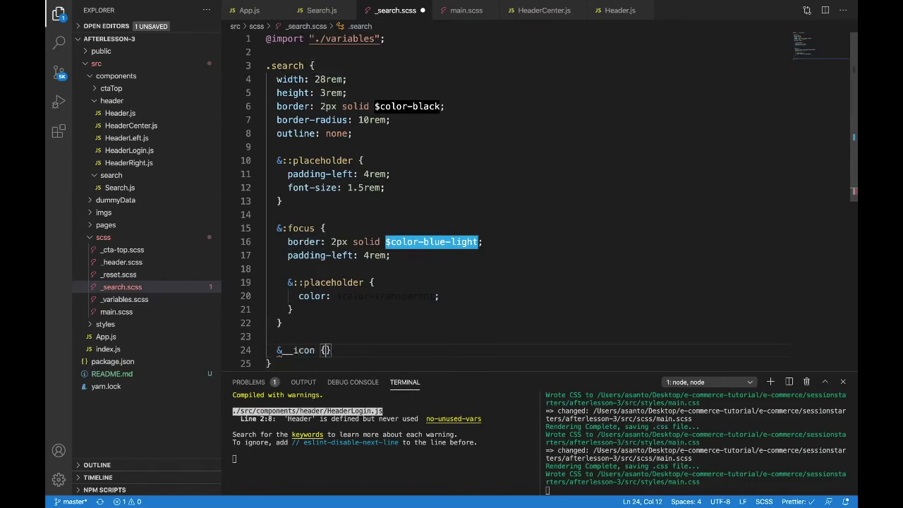
{"action": "type", "text": "position: absolute;"}
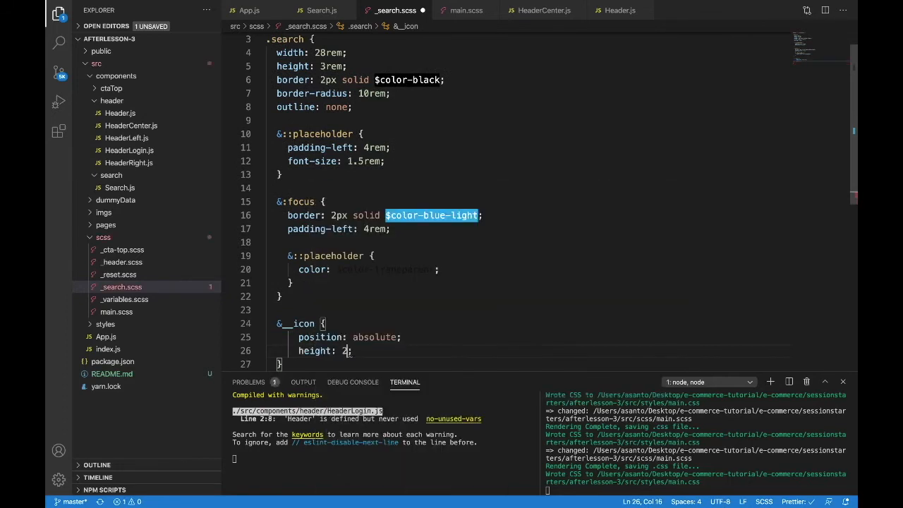
{"action": "type", "text": "width: 2rem;"}
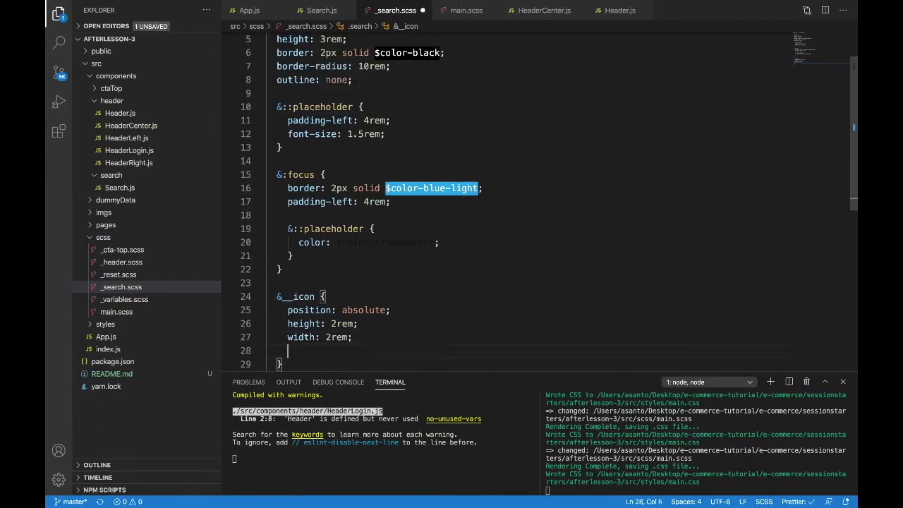
{"action": "type", "text": "transform: ;"}
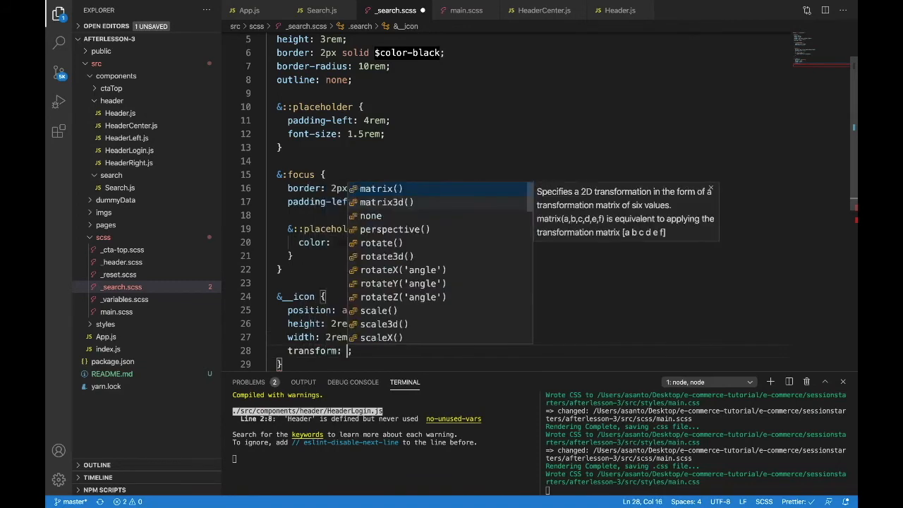
{"action": "type", "text": "tr"}
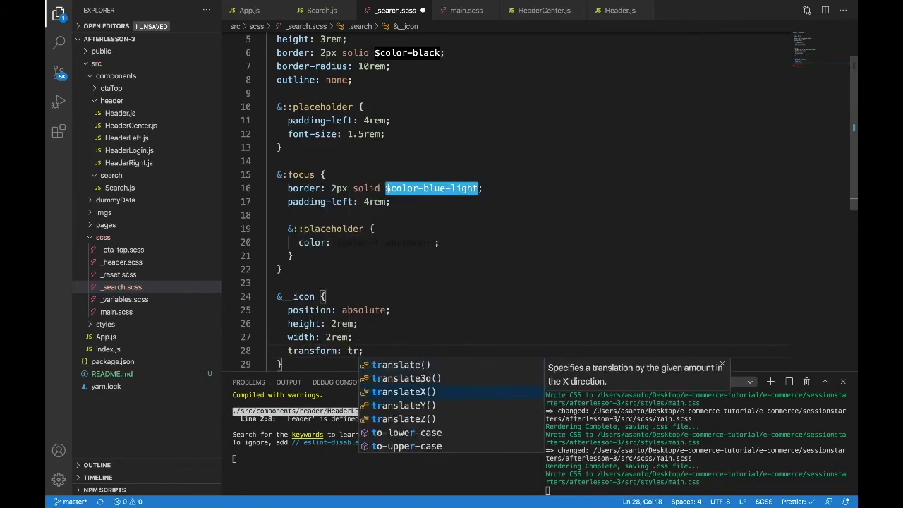
{"action": "type", "text": "translateX(1)"}
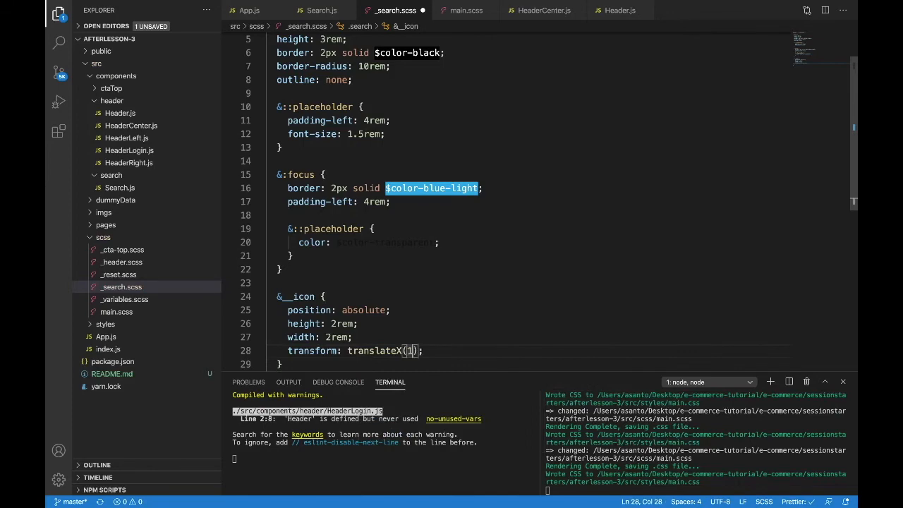
{"action": "type", "text": "rem, 0.5rem"}
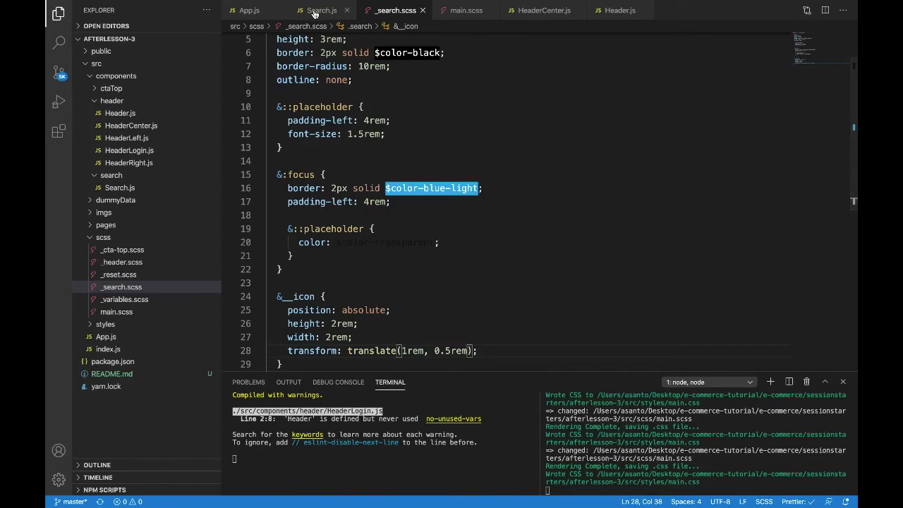
Switch to Search.js, check the live page in Chrome, and return to the component
{"action": "left_click", "coordinate": [321, 10]}
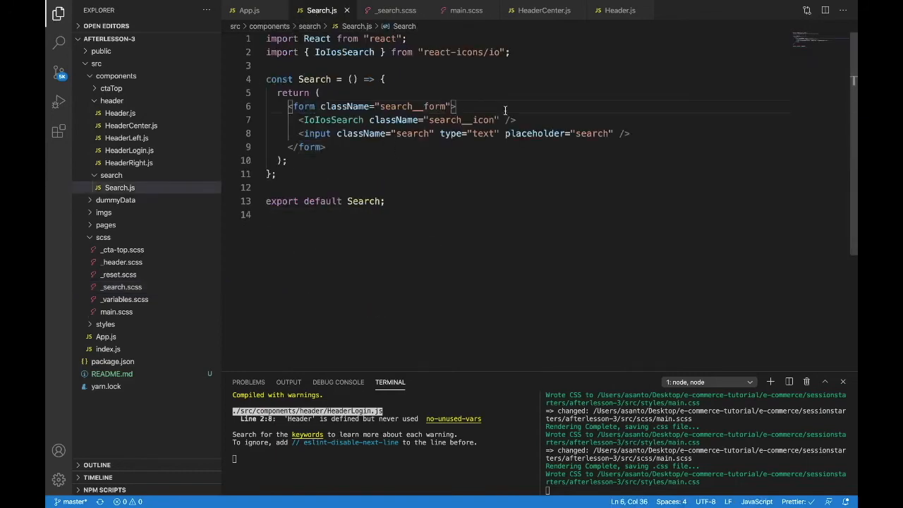
{"action": "left_click", "coordinate": [360, 13]}
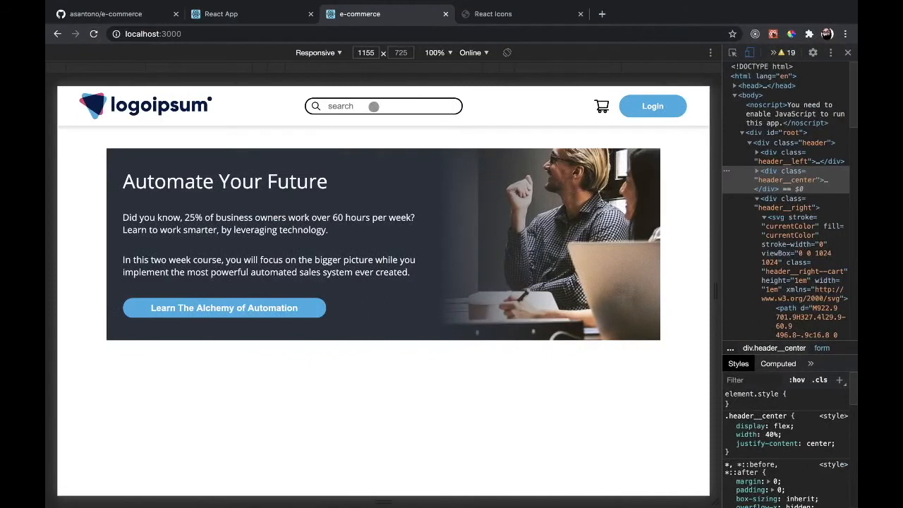
{"action": "left_click", "coordinate": [383, 106]}
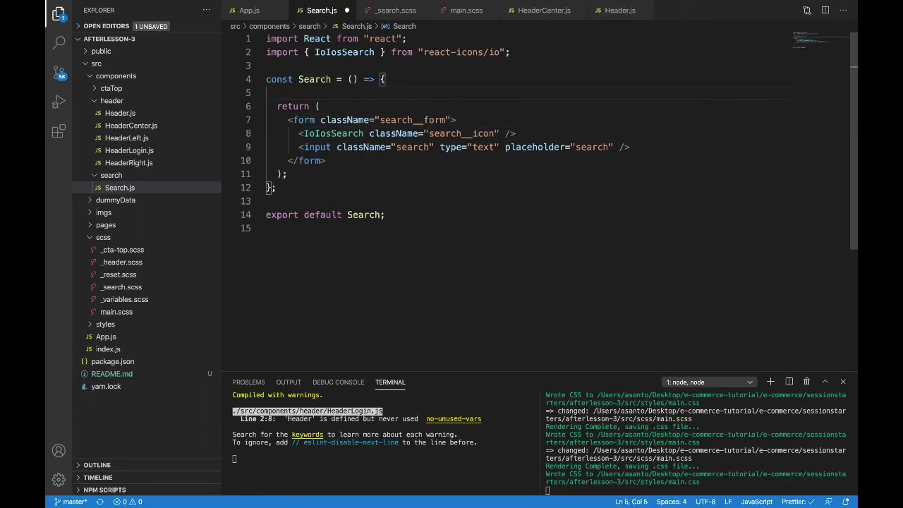
Define a submitForm = (e) handler that calls e.preventDefault()
{"action": "type", "text": "const subm"}
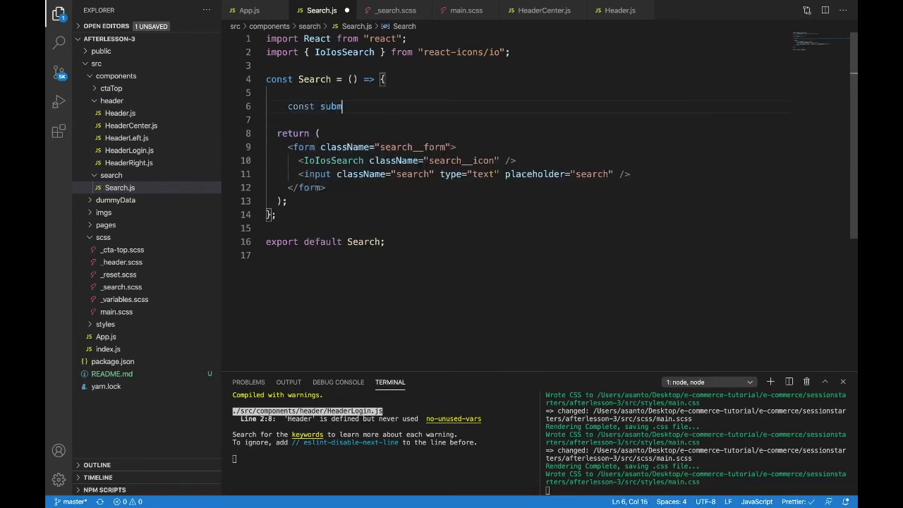
{"action": "type", "text": "iotForm"}
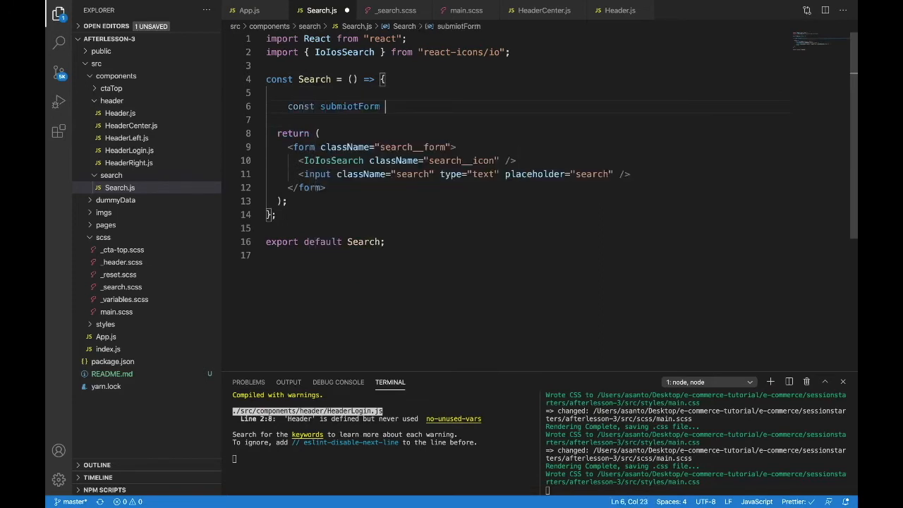
{"action": "type", "text": "= (e) => {"}
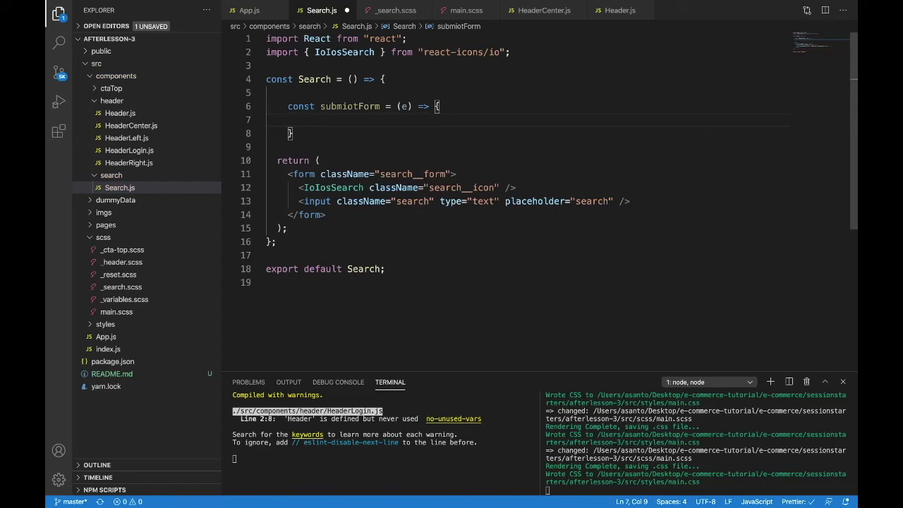
{"action": "type", "text": "e"}
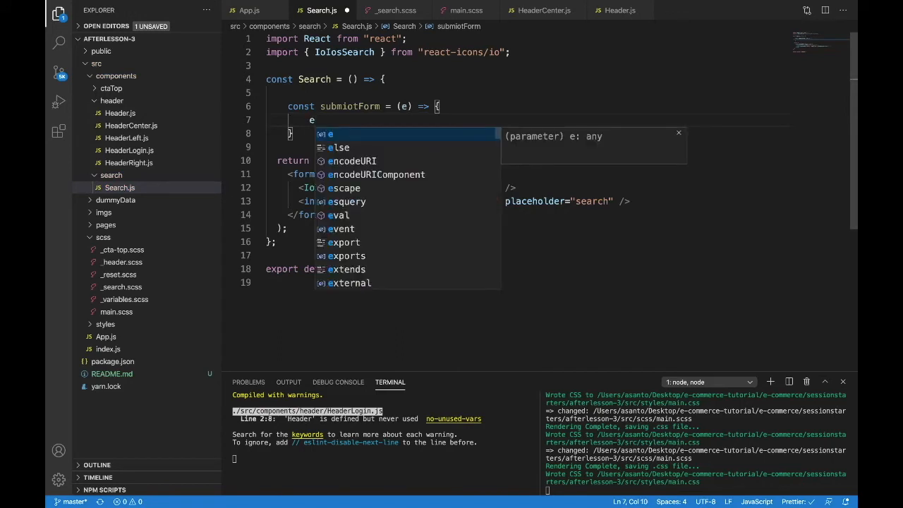
{"action": "type", "text": "."}
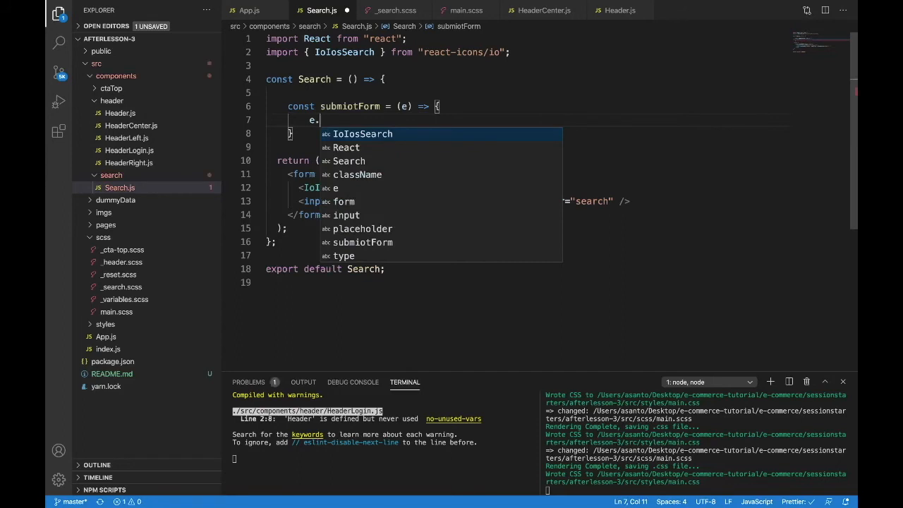
{"action": "type", "text": "pre"}
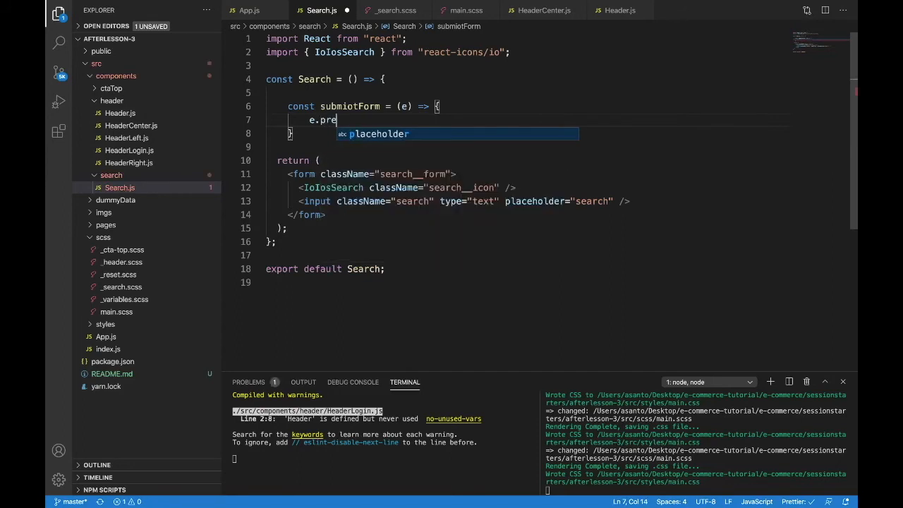
{"action": "type", "text": "ventDef"}
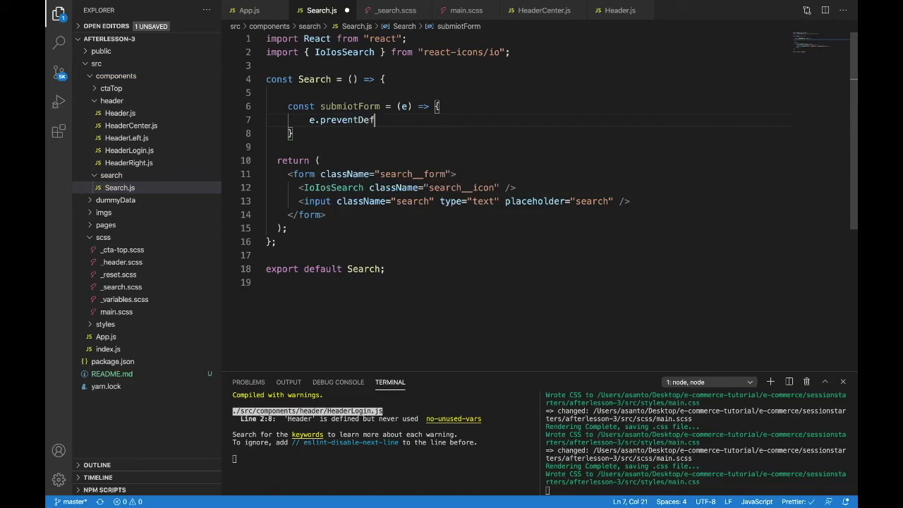
{"action": "type", "text": "ault"}
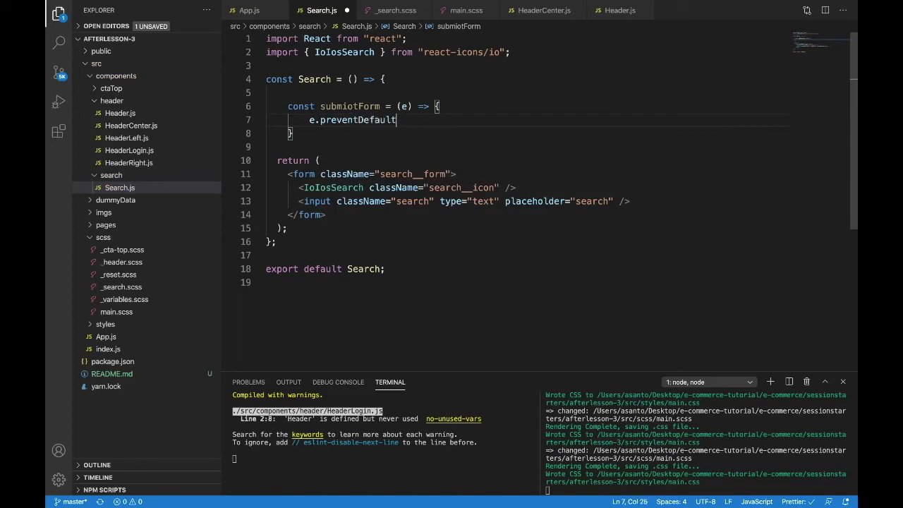
{"action": "type", "text": "();"}
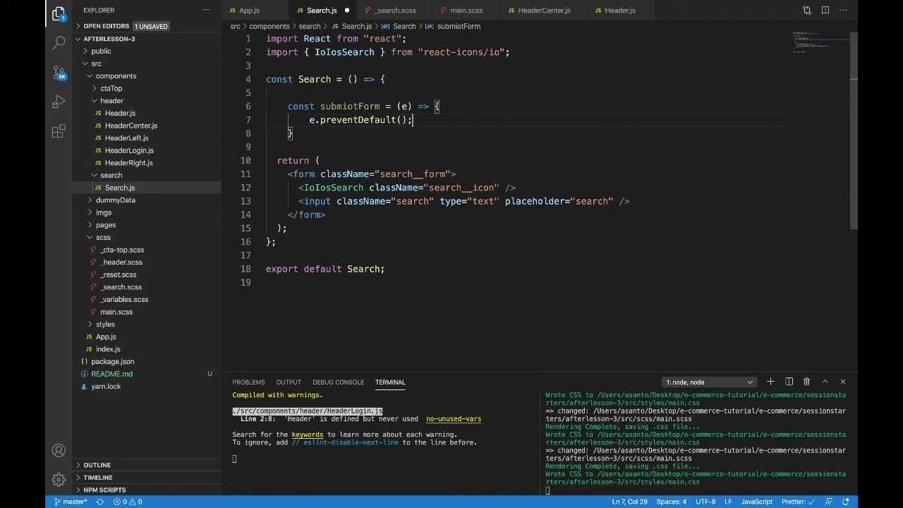
Log "Enter Pressed" in submitForm and set the form's onSubmit to submitForm(e)
{"action": "type", "text": "console.log(\"Enter Pressed\");"}
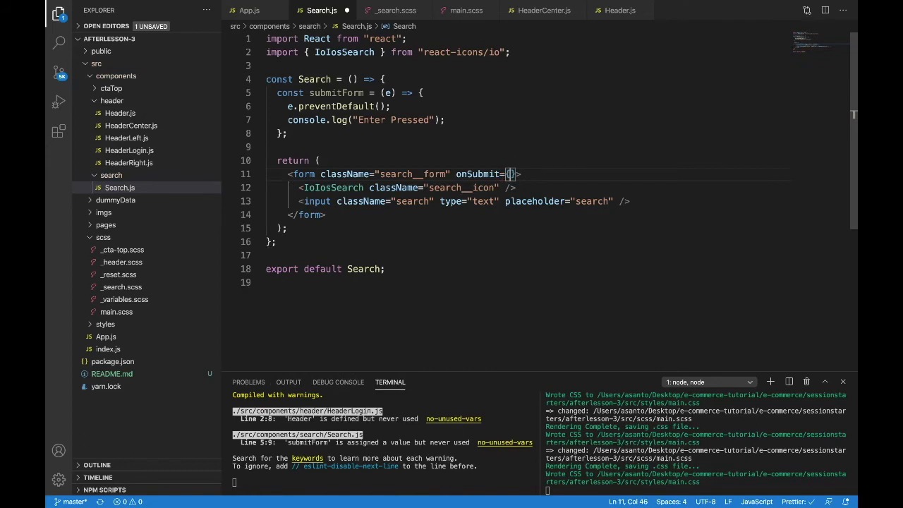
{"action": "type", "text": "()"}
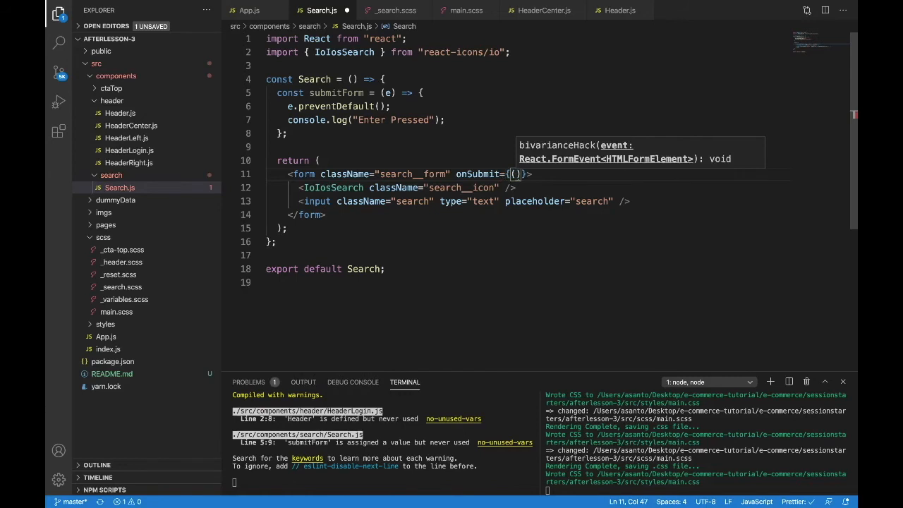
{"action": "type", "text": "e"}
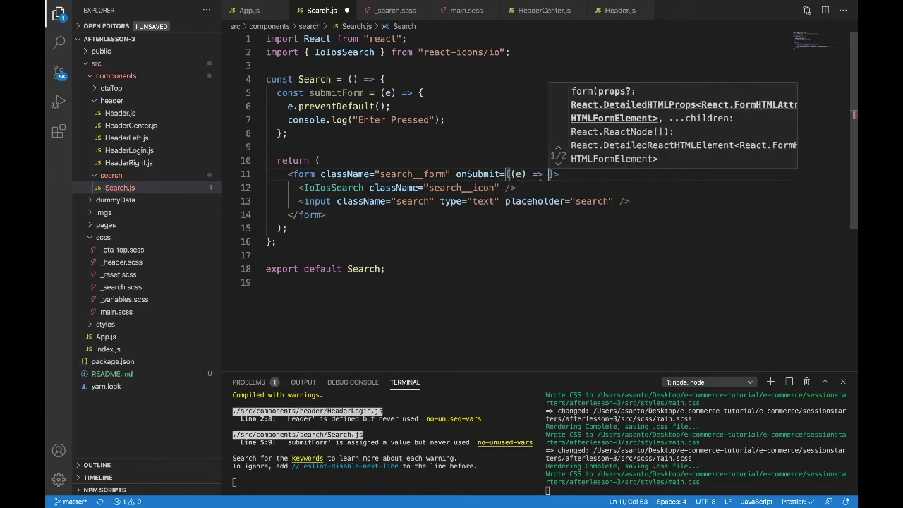
{"action": "type", "text": "submitForm"}
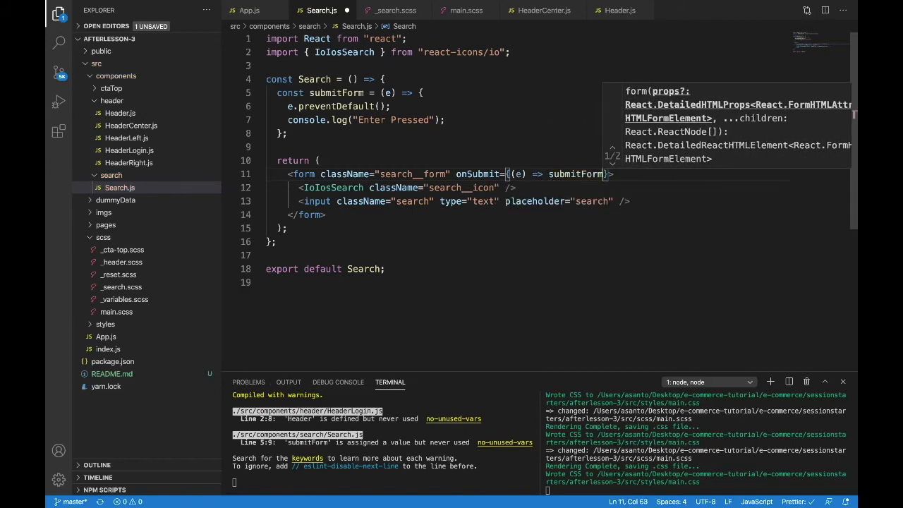
{"action": "type", "text": "e)"}
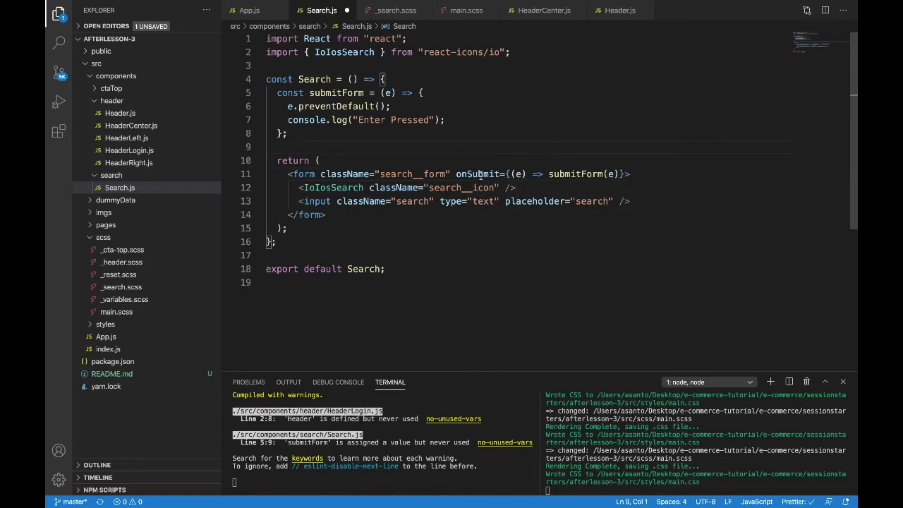
{"action": "mouse_move", "coordinate": [592, 174]}
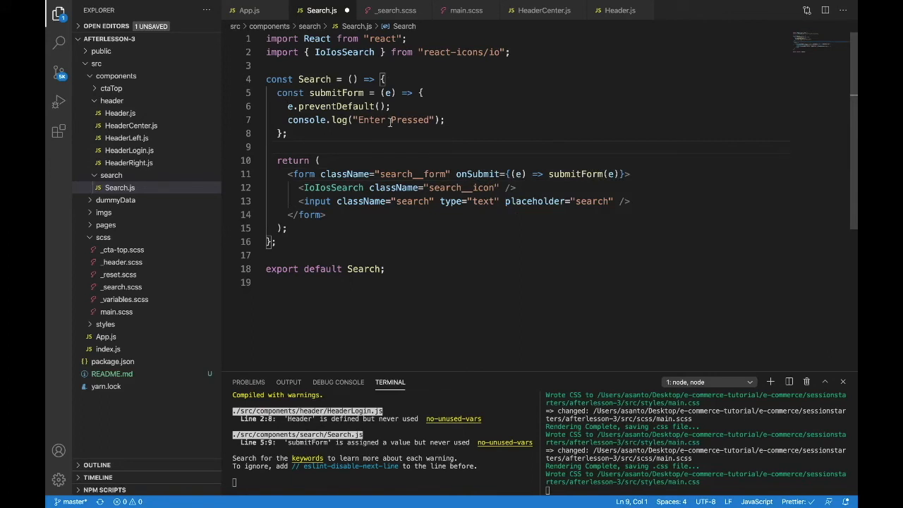
Submit a search in Chrome to log "Enter Pressed", then narrow the preview to about 790 px
{"action": "left_click", "coordinate": [483, 120]}
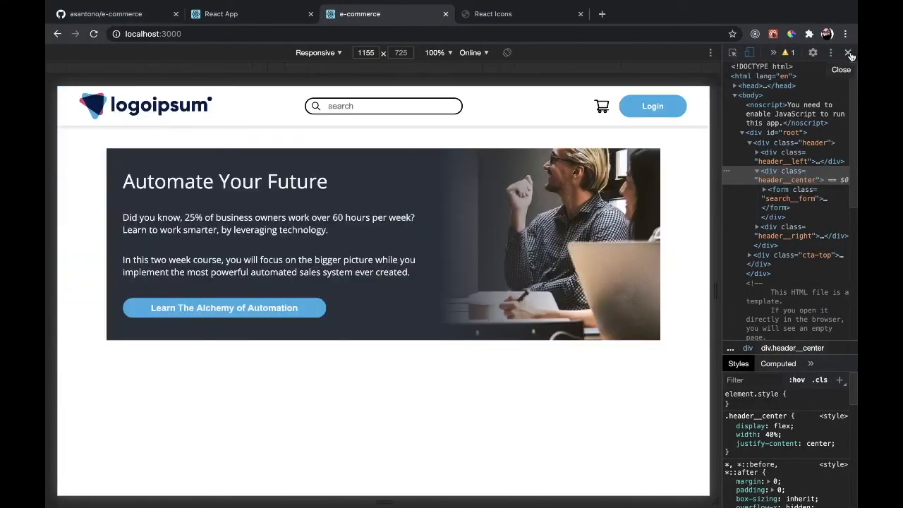
{"action": "left_click", "coordinate": [850, 52]}
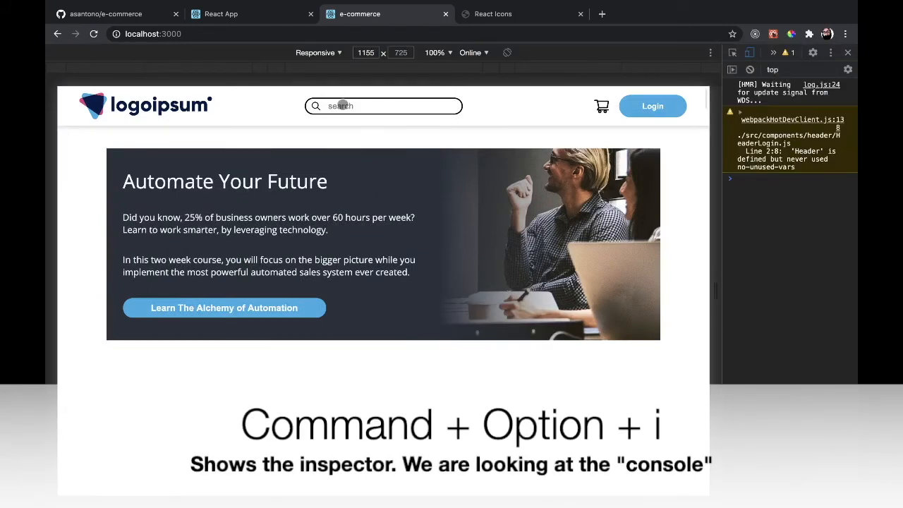
{"action": "type", "text": "ldkd"}
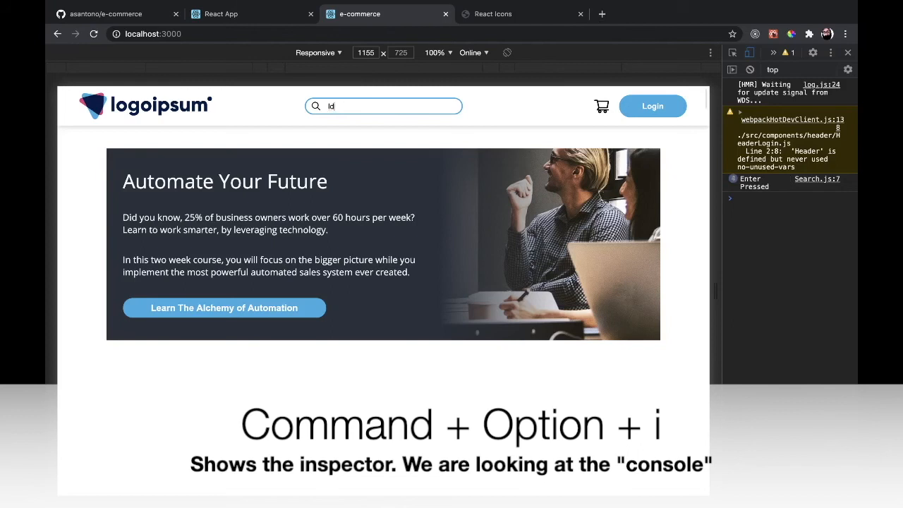
{"action": "key", "text": "Backspace"}
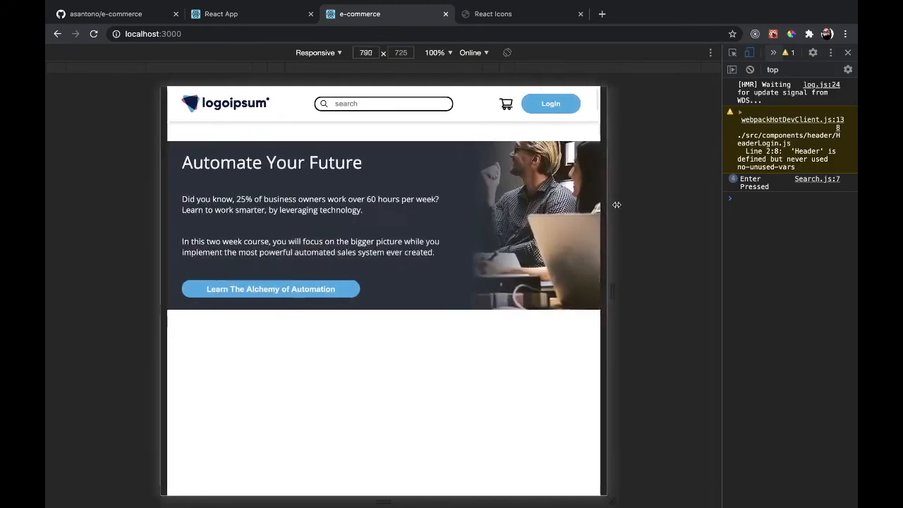
{"action": "left_click_drag", "start_coordinate": [616, 205], "coordinate": [520, 212]}
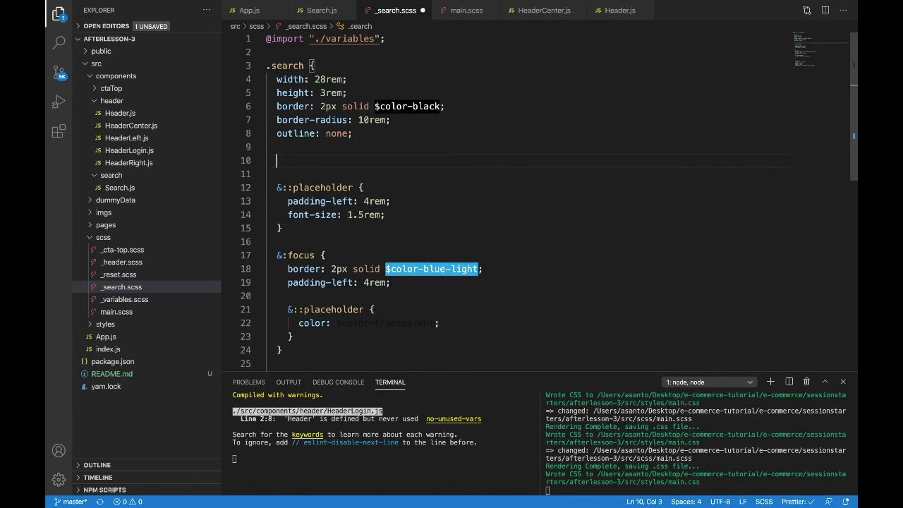
{"action": "type", "text": "@include lg"}
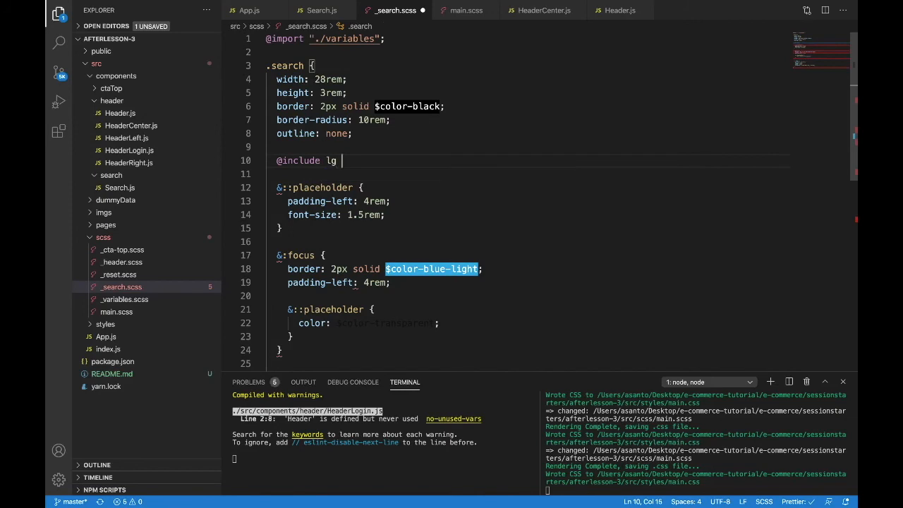
{"action": "type", "text": "{"}
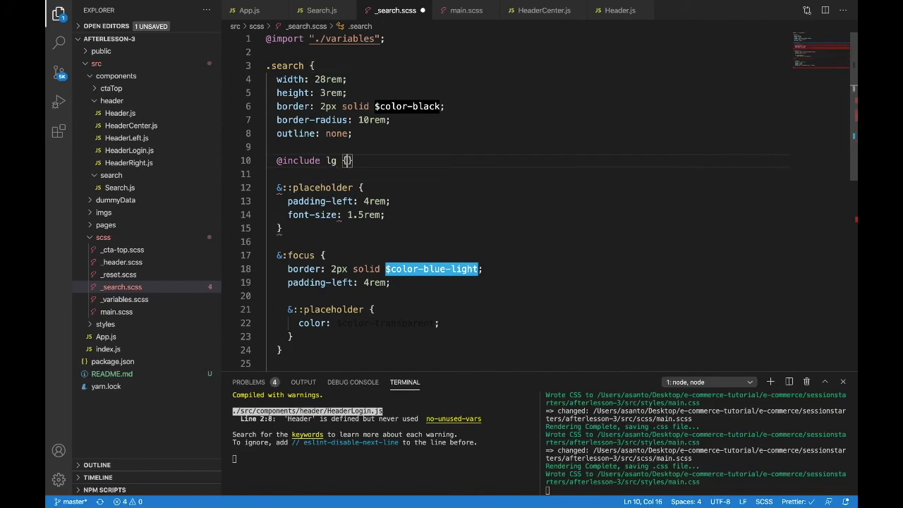
{"action": "type", "text": "width: 25rem;"}
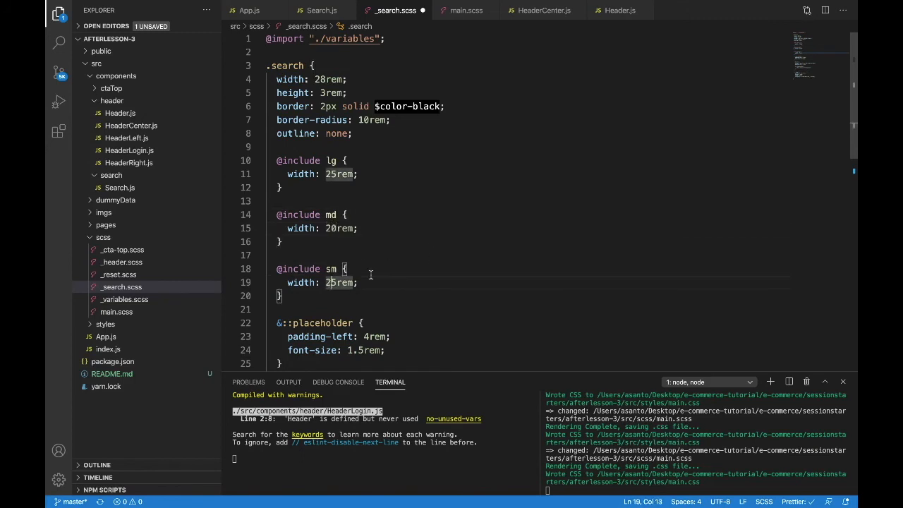
{"action": "type", "text": "15rem"}
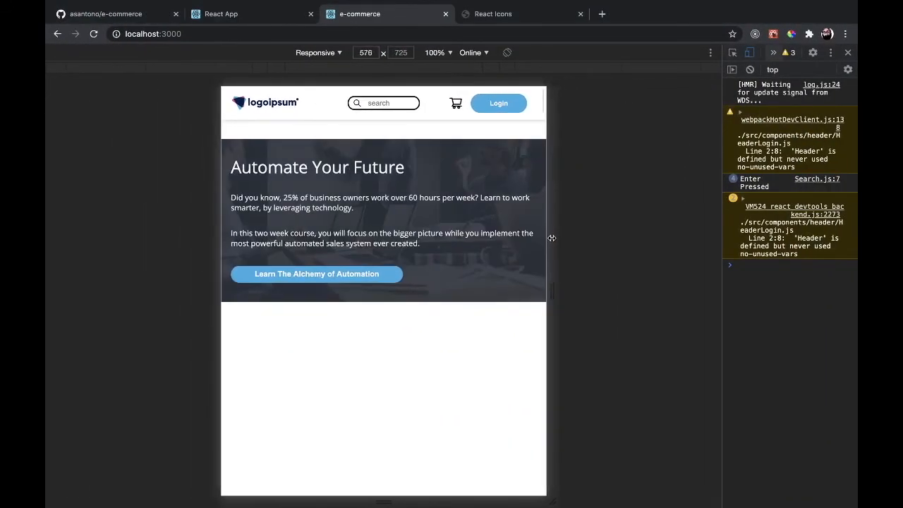
Resize the preview viewport between about 435 px and 948 px to test the search bar
{"action": "left_click_drag", "start_coordinate": [552, 238], "coordinate": [508, 242]}
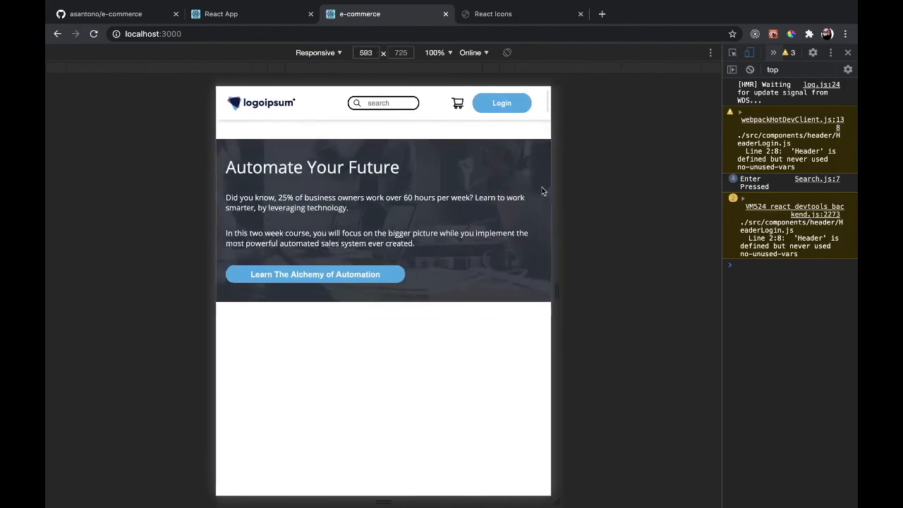
{"action": "left_click_drag", "start_coordinate": [552, 191], "coordinate": [506, 192]}
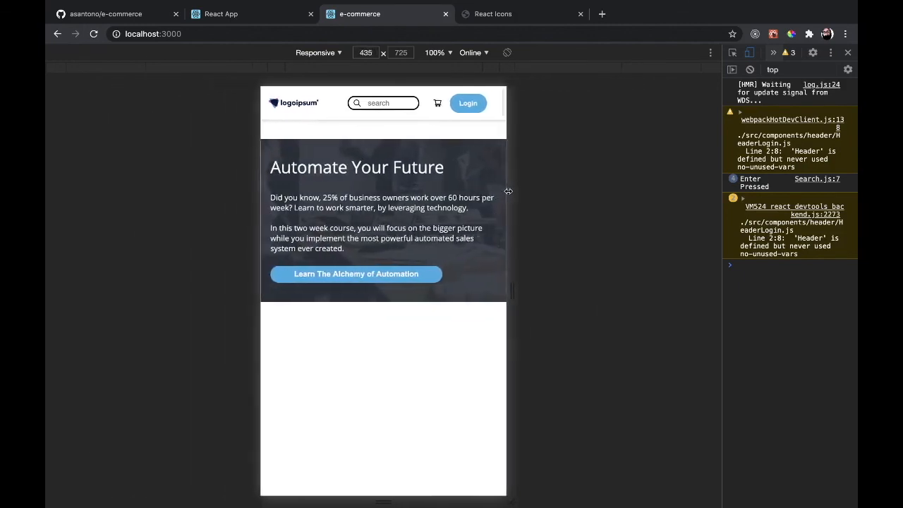
{"action": "left_click_drag", "start_coordinate": [507, 191], "coordinate": [502, 191]}
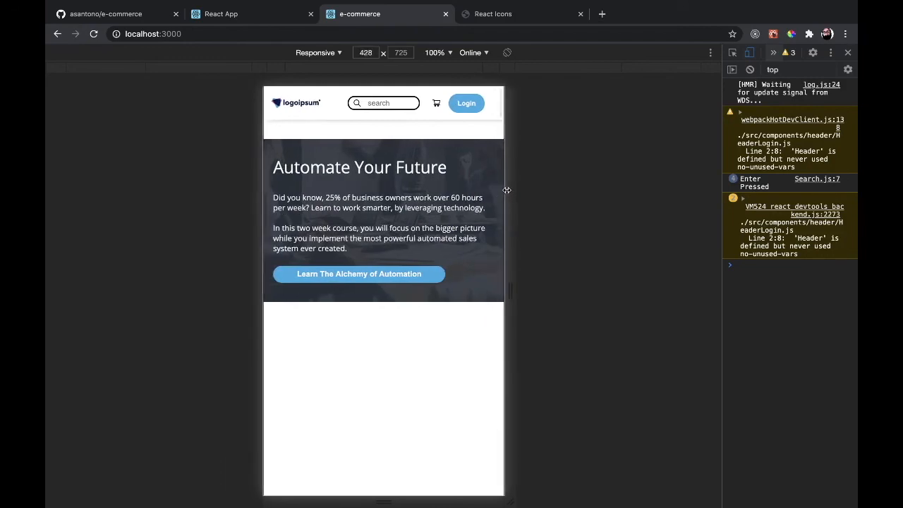
{"action": "left_click_drag", "start_coordinate": [506, 190], "coordinate": [649, 190]}
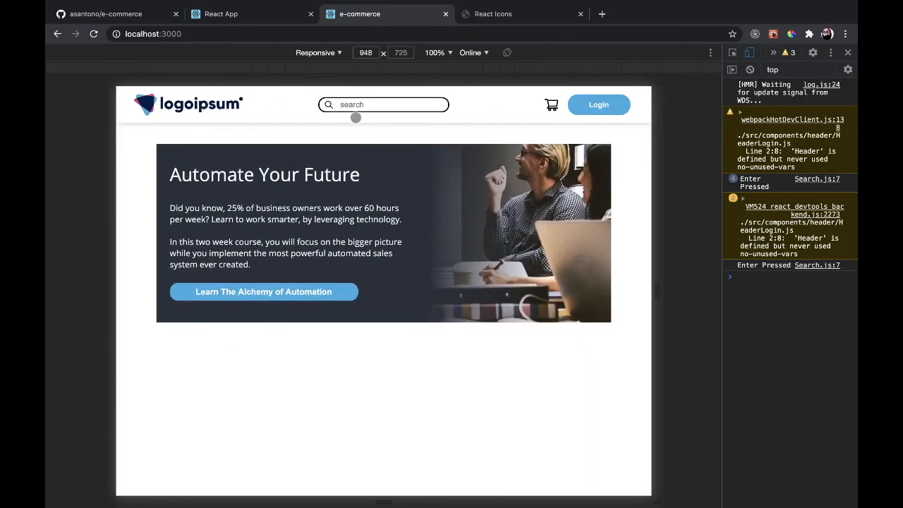
Submit another search, then exit device preview and focus the full-width search bar
{"action": "left_click", "coordinate": [383, 105]}
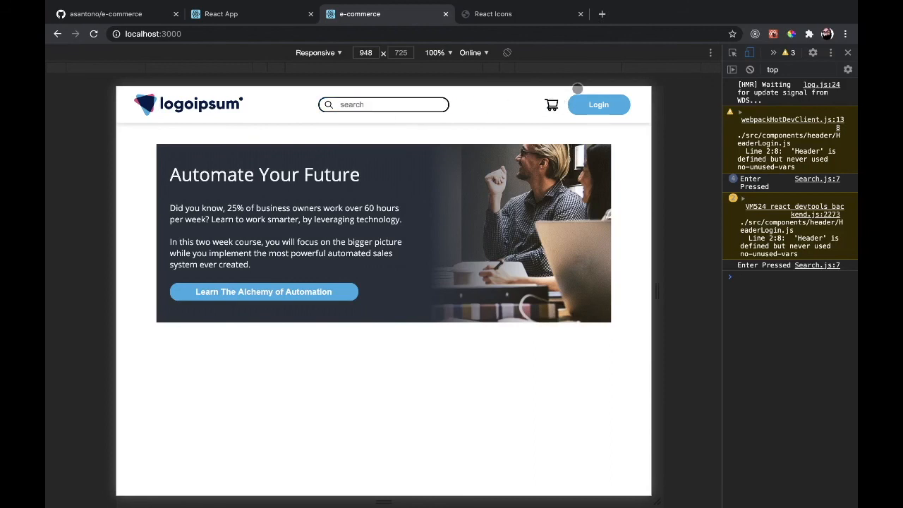
{"action": "left_click", "coordinate": [848, 53]}
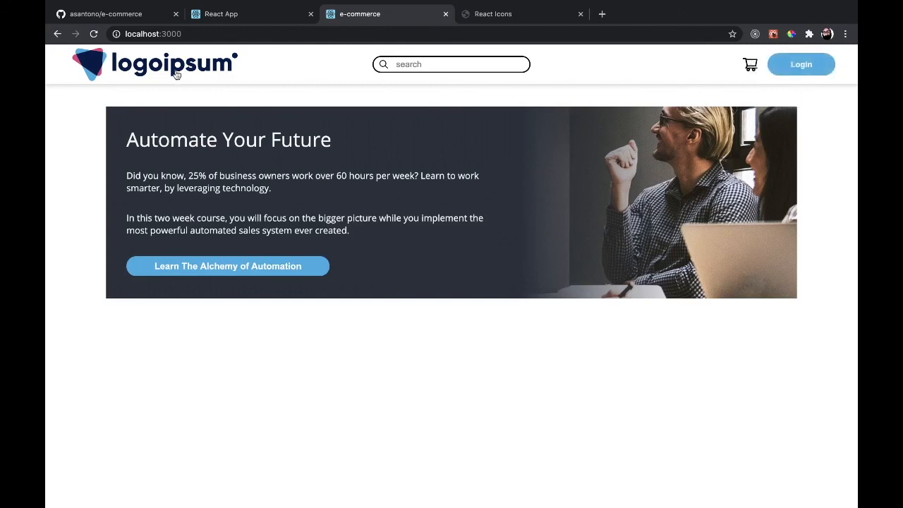
{"action": "left_click", "coordinate": [450, 64]}
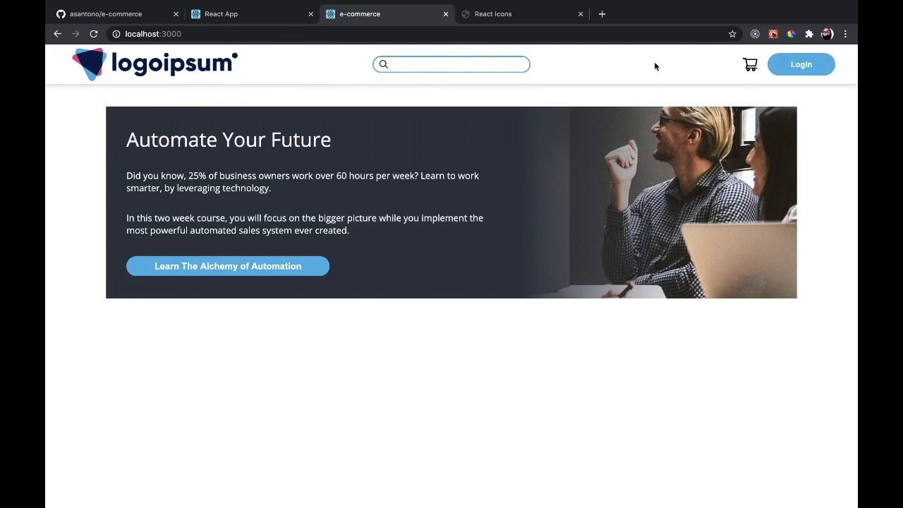